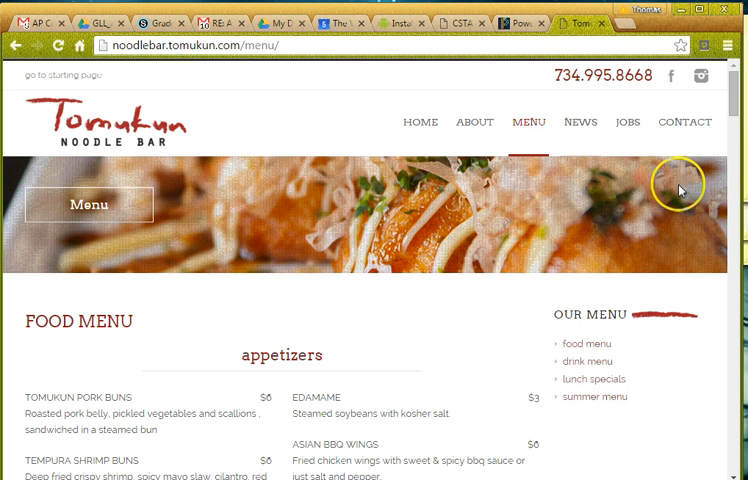
Step: Scroll through the restaurant menu page in Chrome before returning to the Item.java editor
scroll(down, 3)
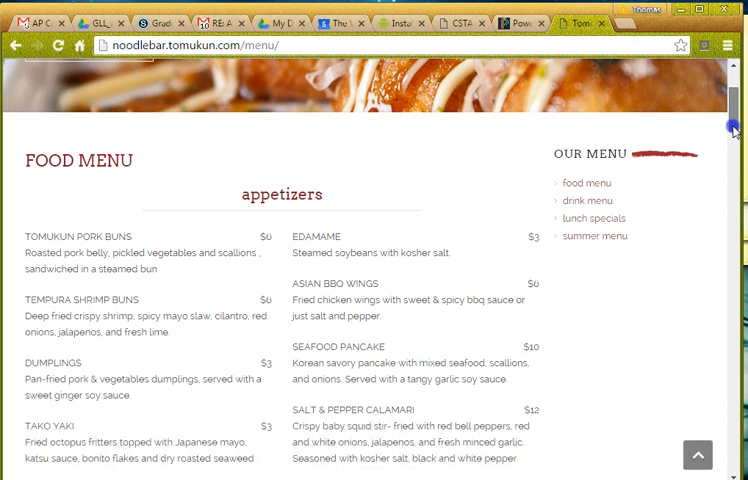
scroll(down, 3)
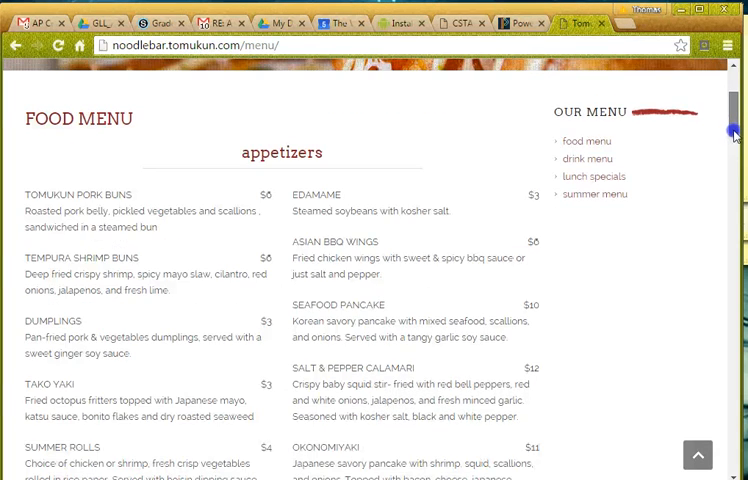
scroll(down, 3)
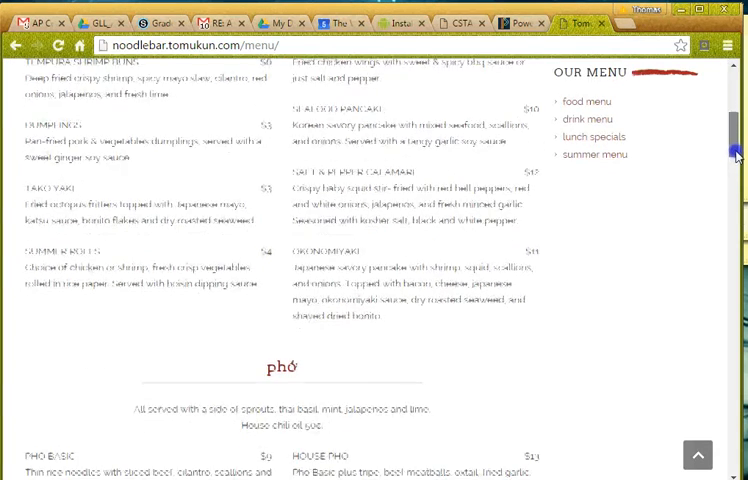
scroll(down, 3)
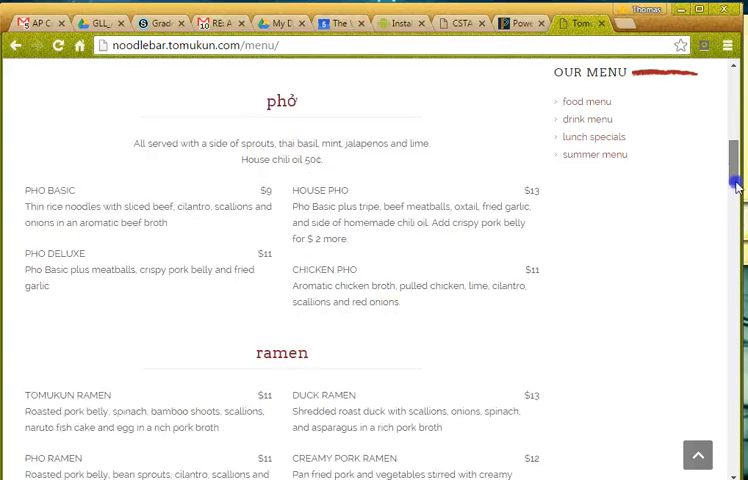
scroll(down, 3)
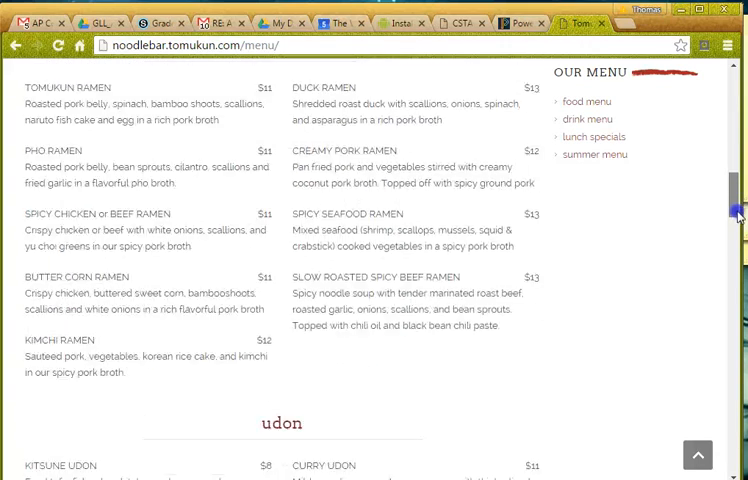
scroll(down, 3)
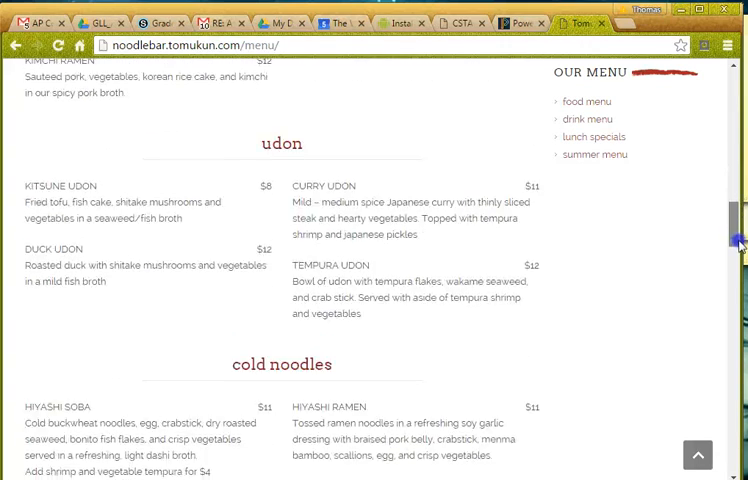
scroll(down, 3)
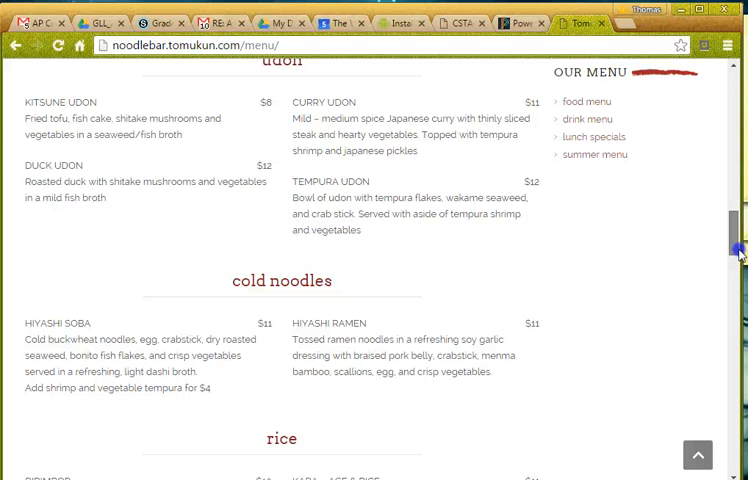
scroll(down, 3)
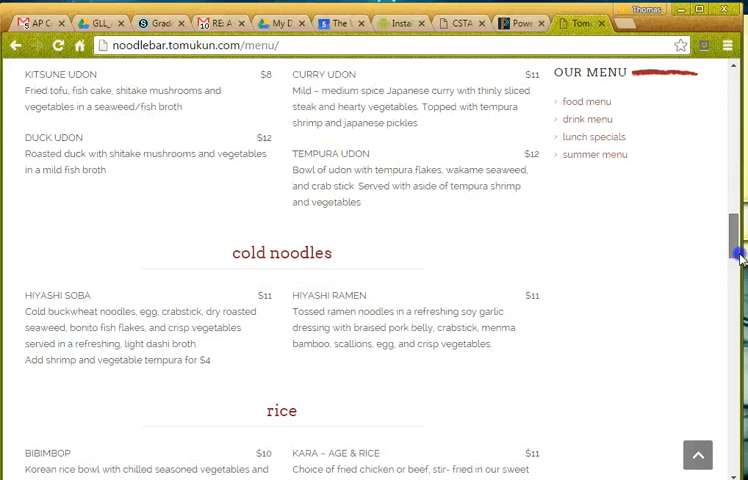
scroll(down, 3)
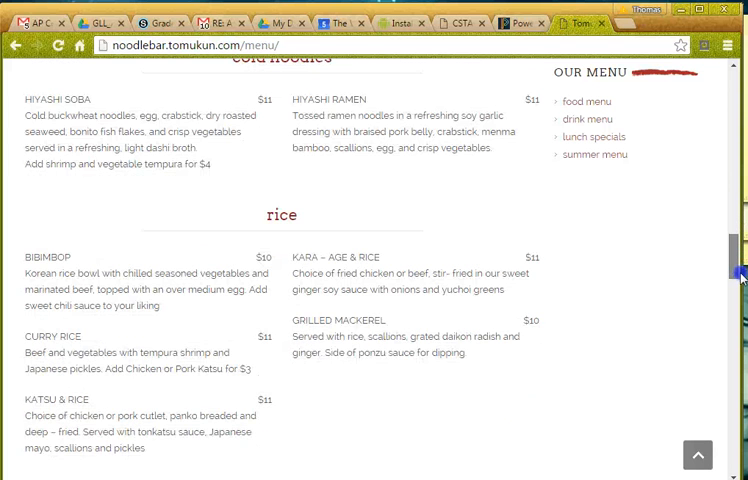
scroll(down, 3)
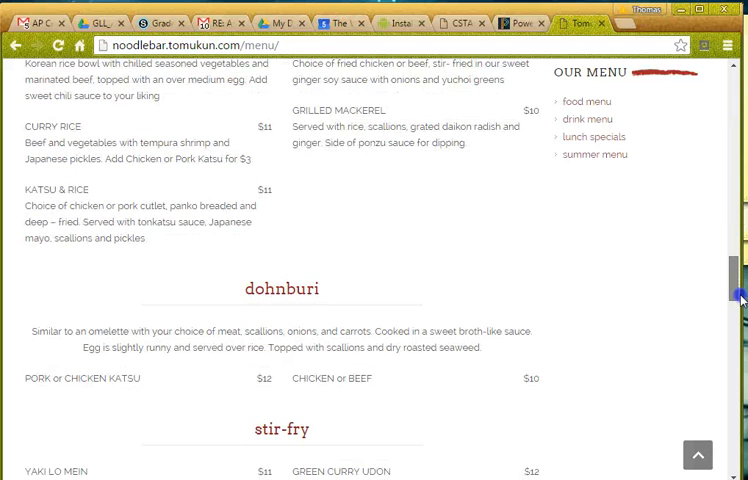
scroll(down, 3)
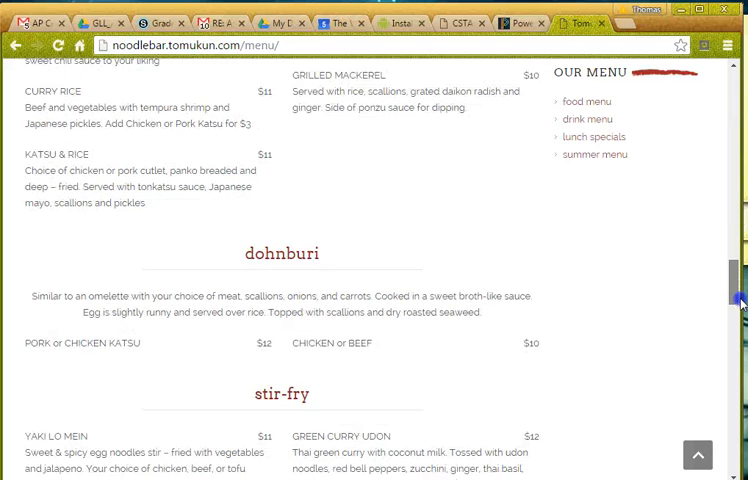
scroll(down, 3)
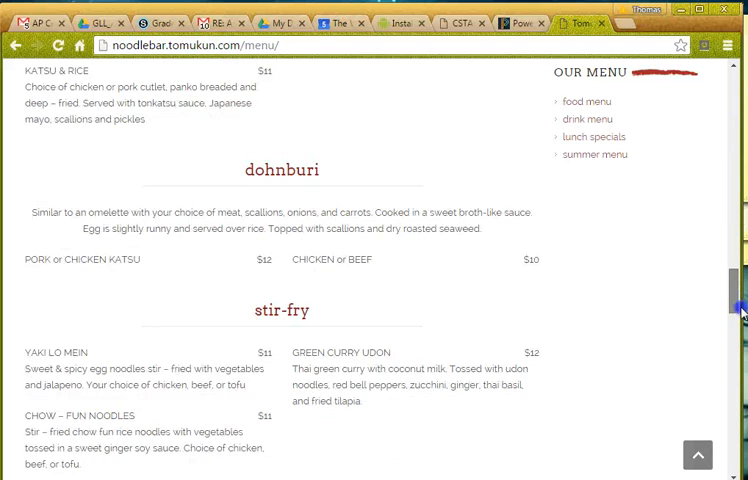
scroll(down, 3)
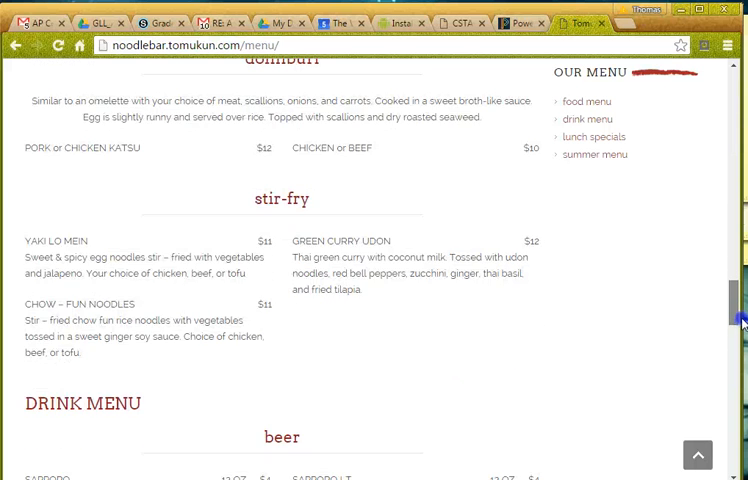
scroll(up, 3)
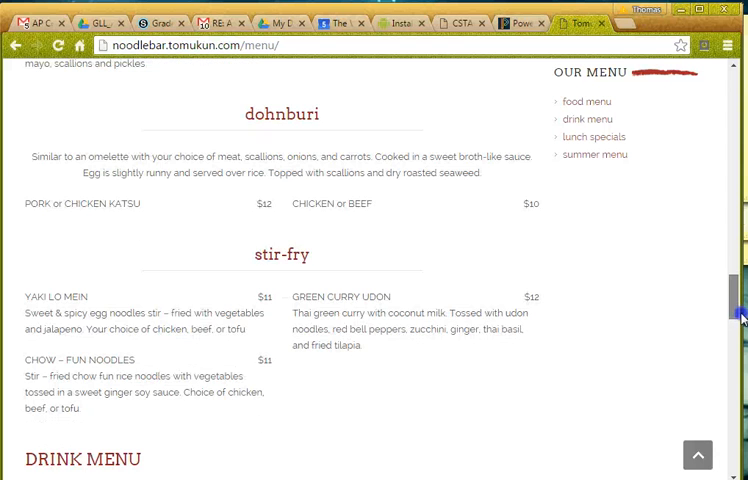
scroll(down, 3)
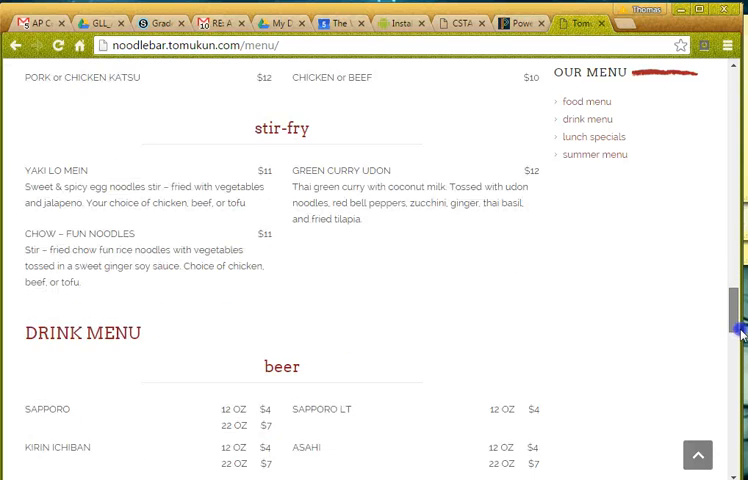
scroll(down, 3)
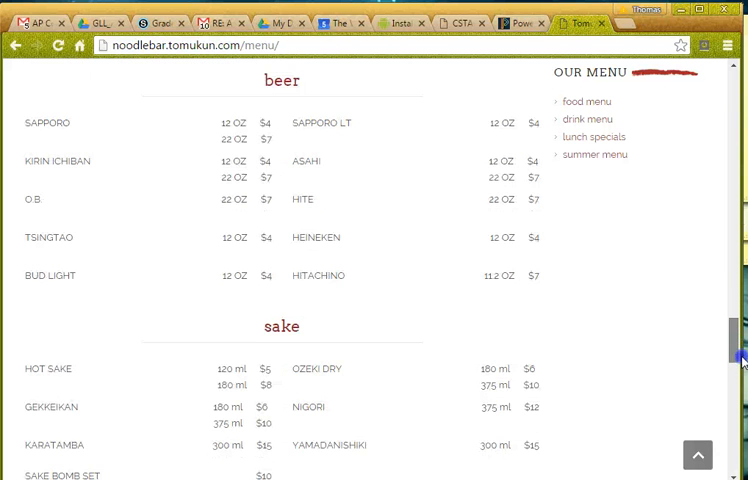
scroll(down, 3)
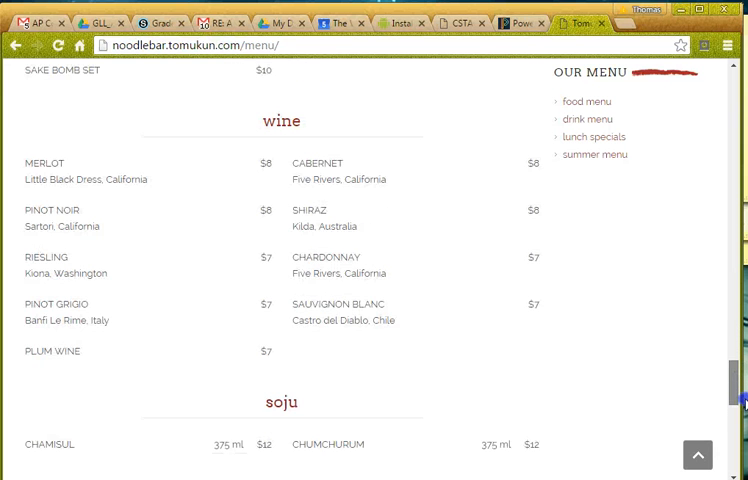
scroll(down, 3)
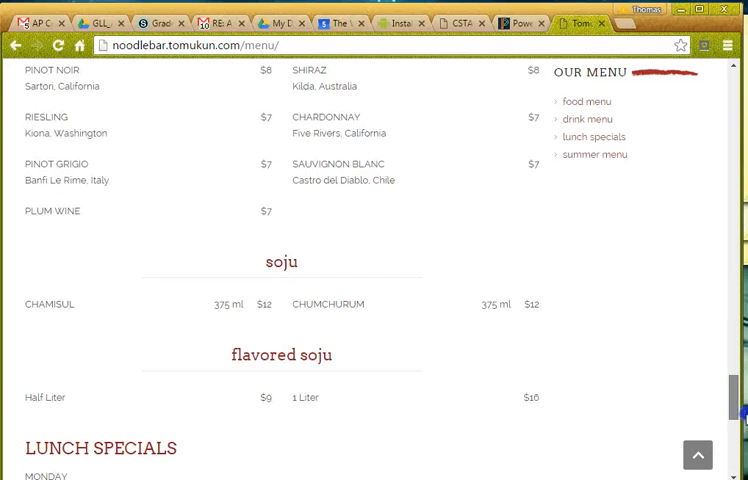
scroll(down, 3)
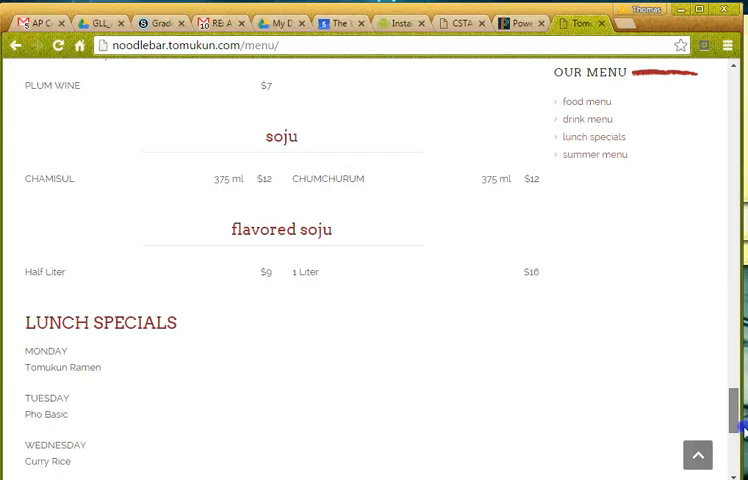
scroll(up, 3)
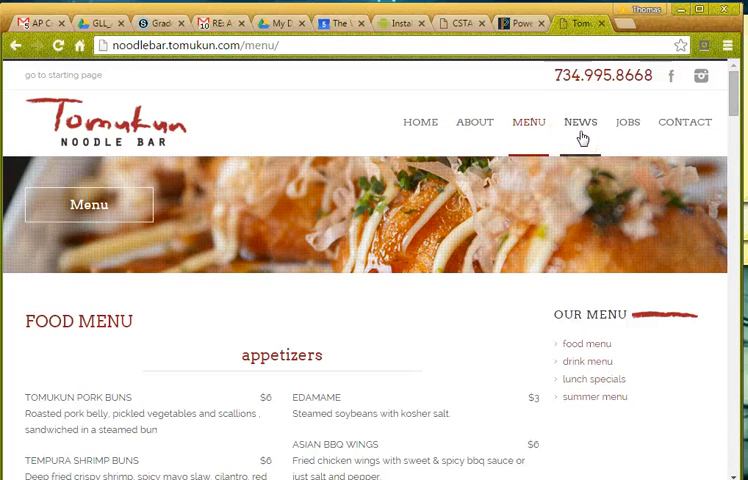
mouse_move(420, 122)
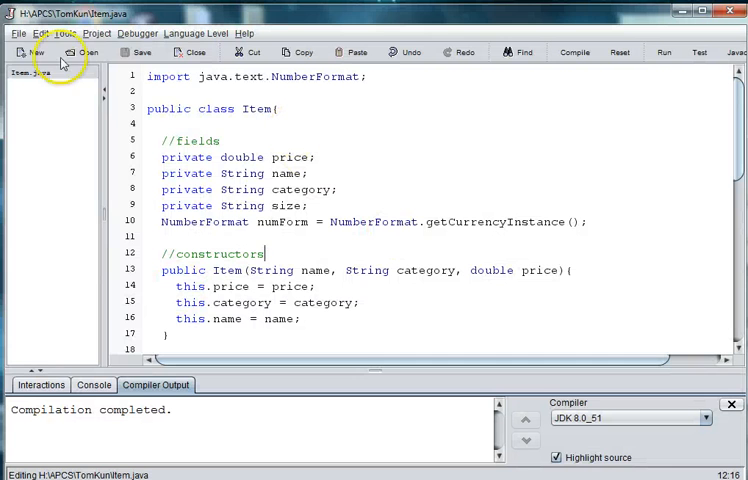
Step: Start a New Java Class from the File menu, then cancel the dialog without creating anything
click(18, 32)
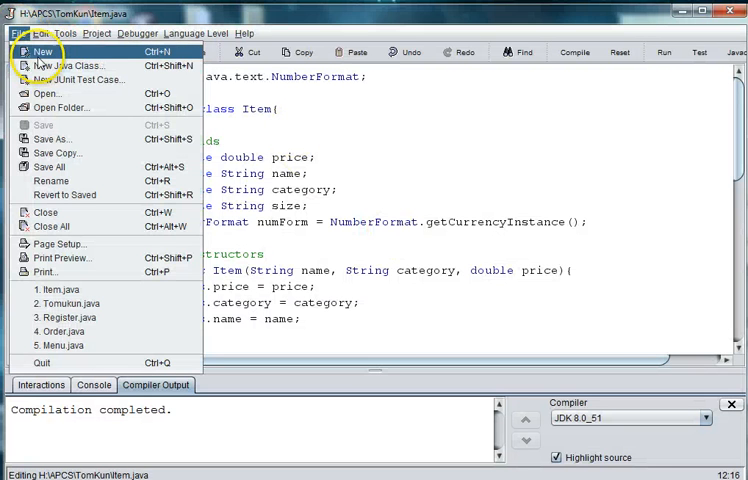
click(64, 64)
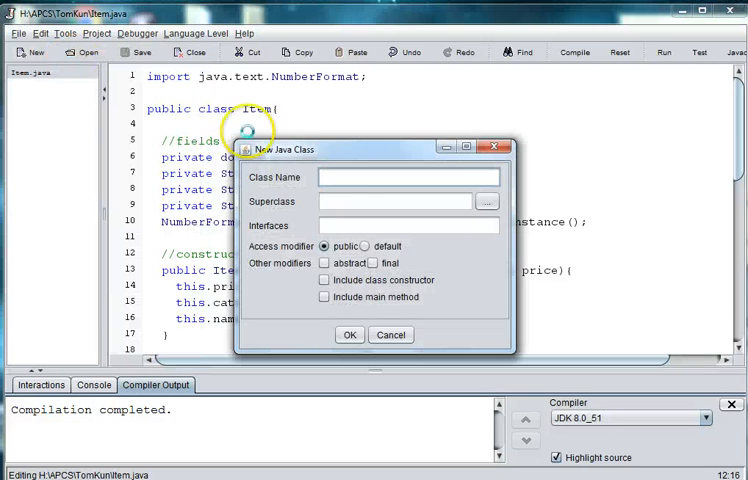
click(392, 334)
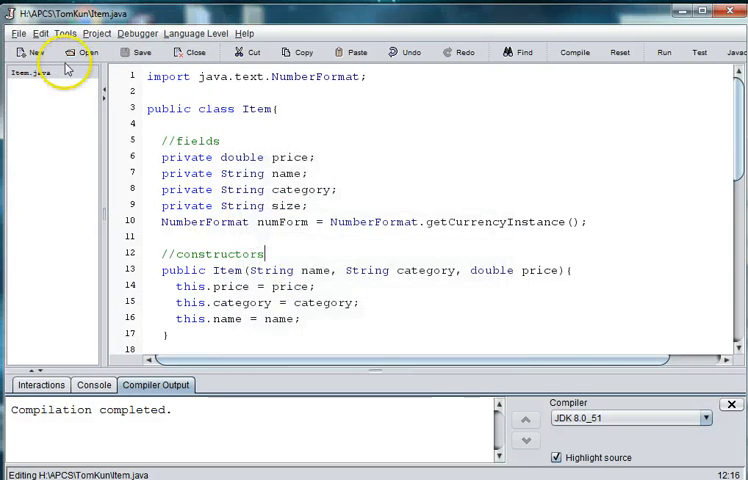
Step: Create a new blank untitled document via File > New and return to it after checking Item.java
click(16, 32)
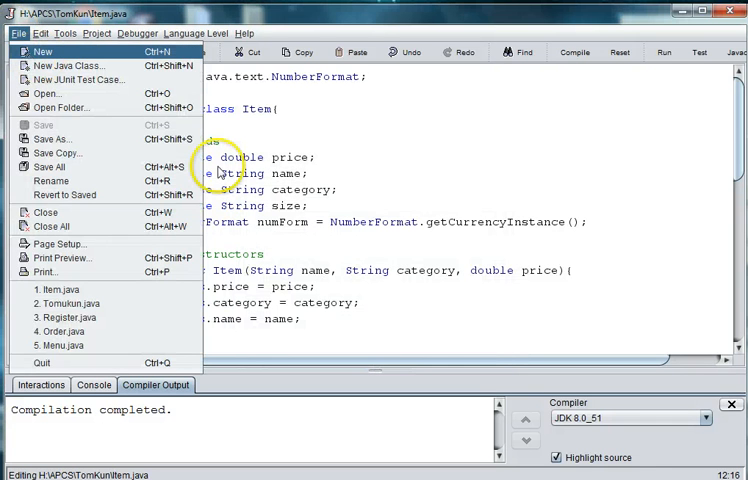
click(46, 92)
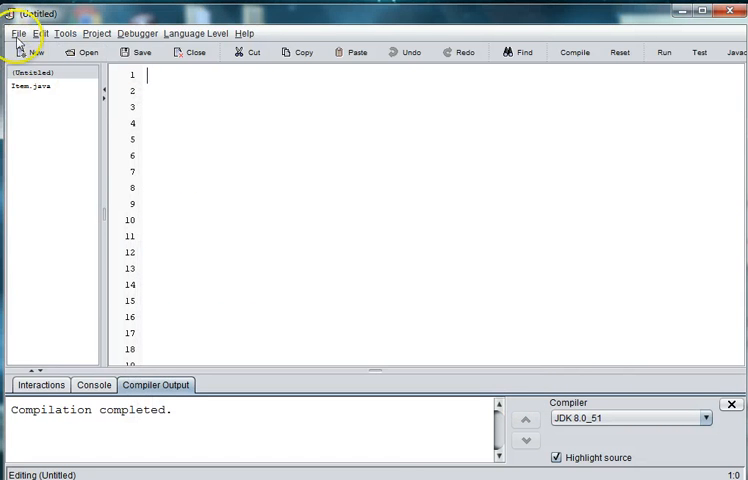
click(36, 52)
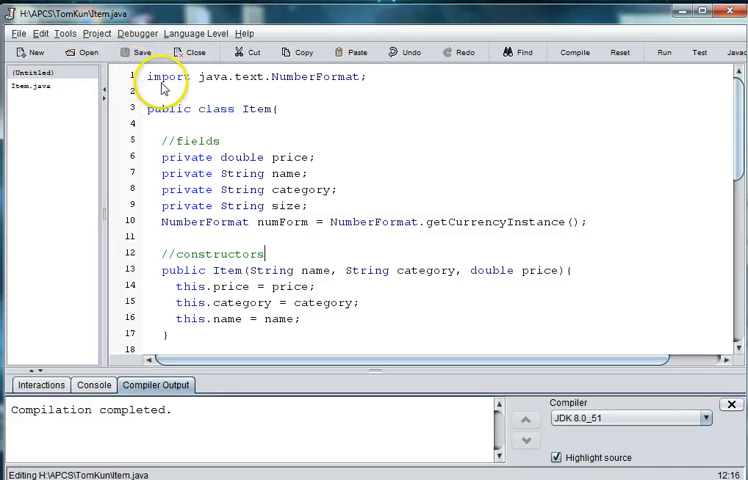
click(32, 52)
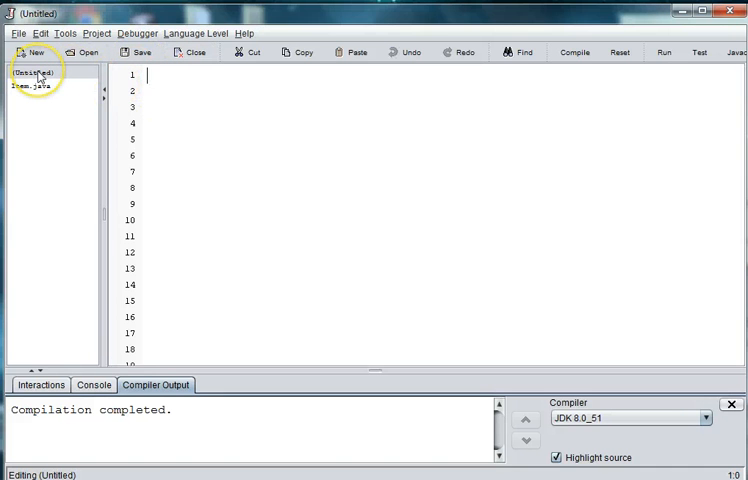
Step: Declare an empty public class Menu with opening and closing braces
text(public class)
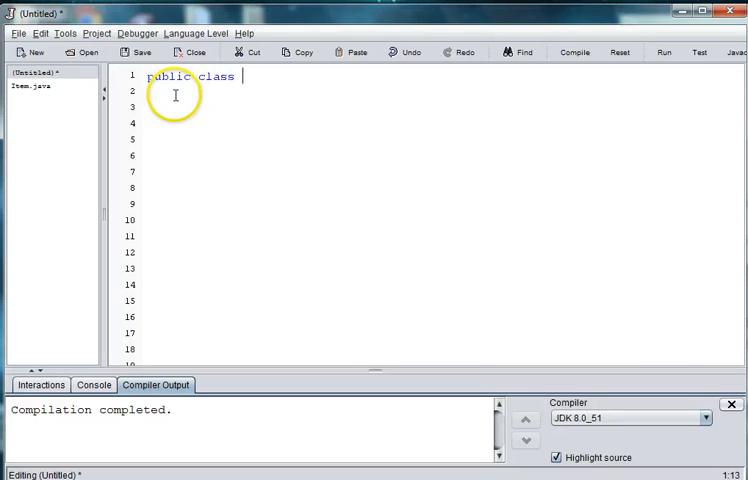
text(Menu)
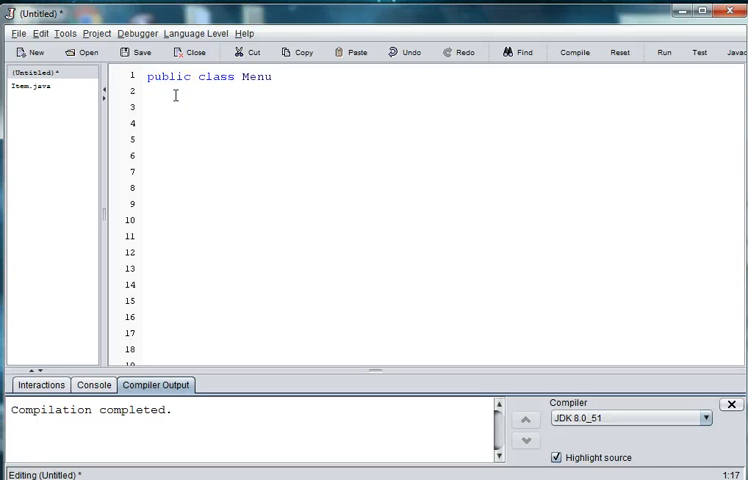
text({)
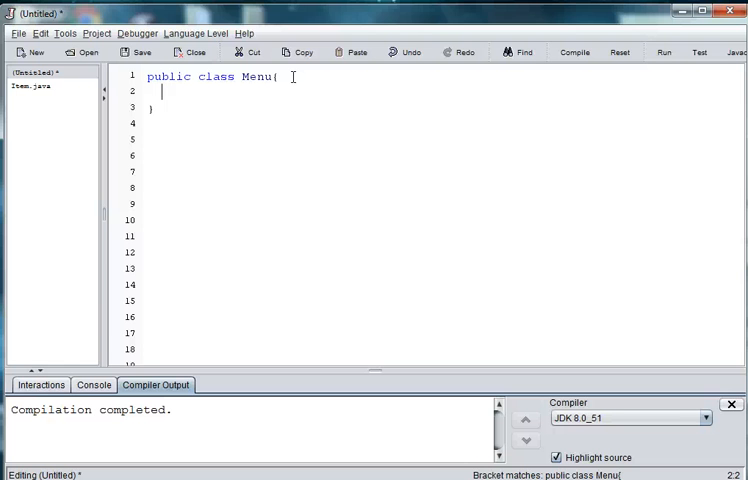
Step: Add section comments //fields, //constructors, //accessors and mutators, and //toString inside Menu
text(//fiel)
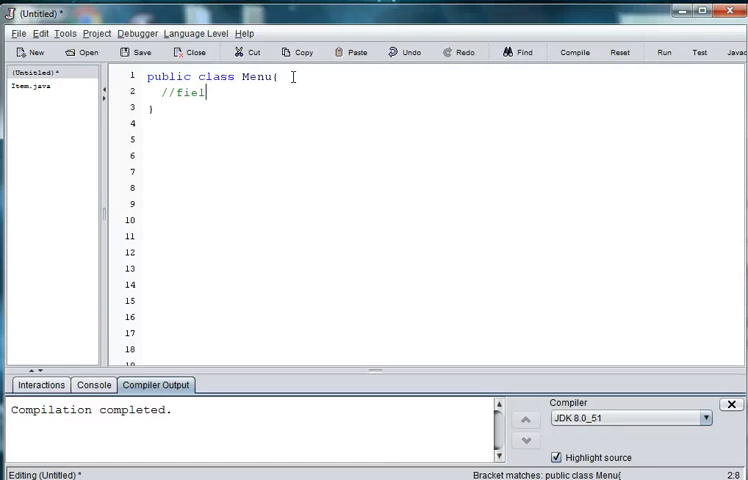
text(ds)
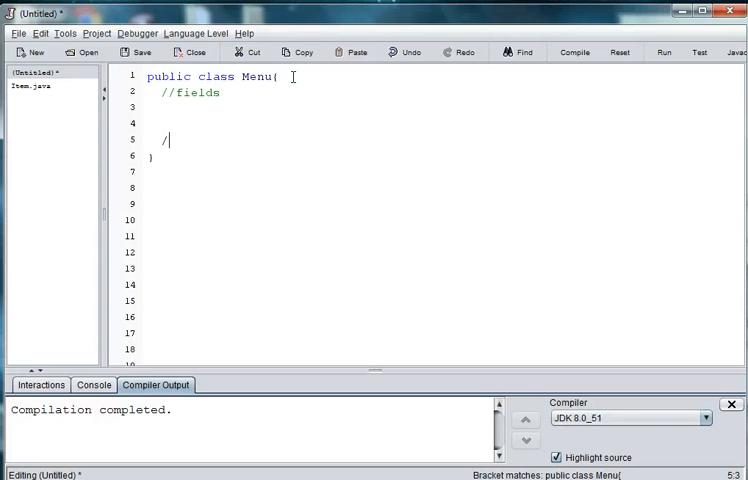
text(constructors)
text(//)
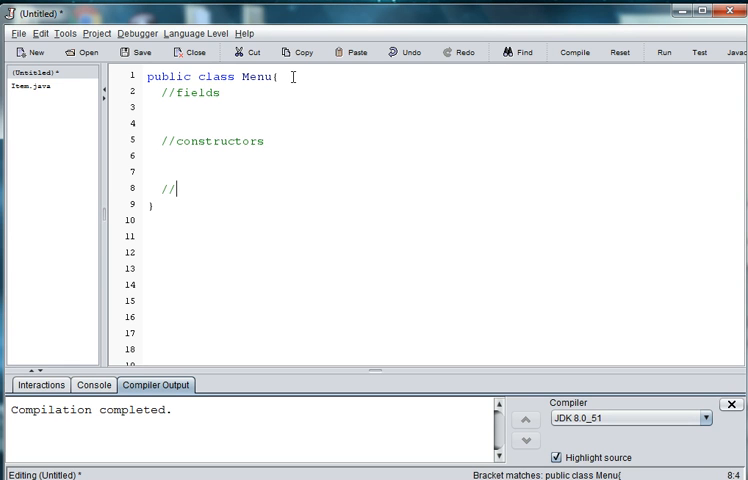
text(assessors and mut)
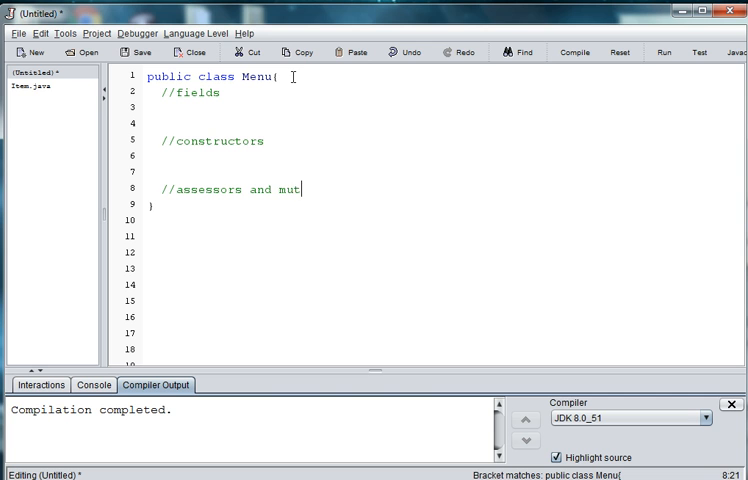
text(ators)
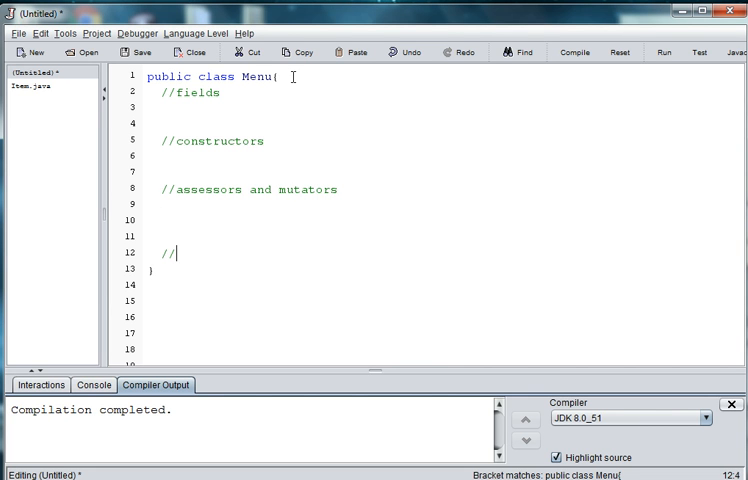
text(toString)
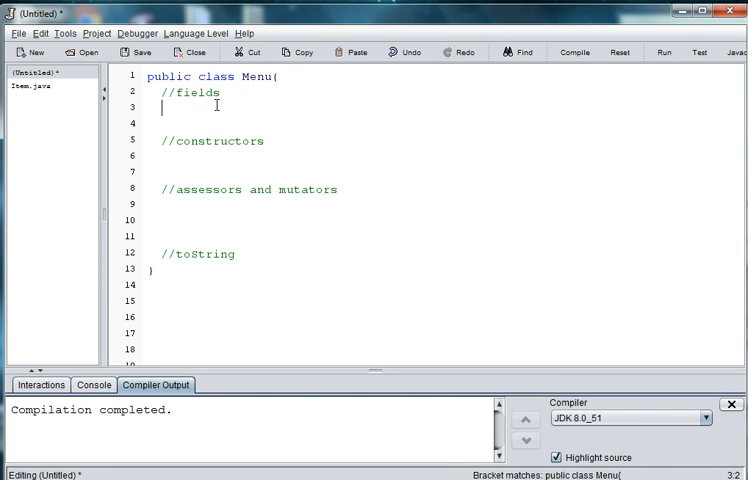
Step: Declare private ArrayList<Item> fields appetizers and noodles, each initialized to a new ArrayList<Item>()
text(private)
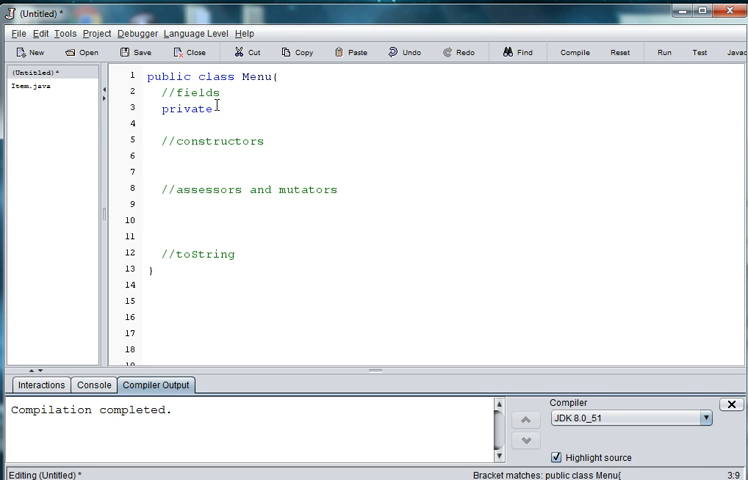
text(Array)
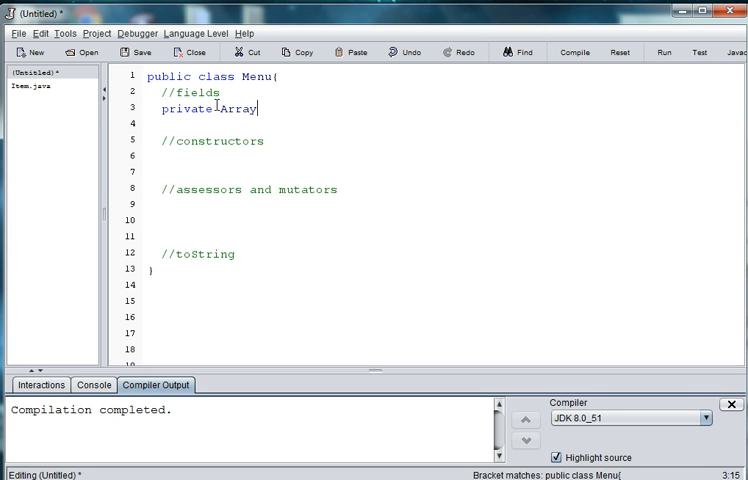
text(List<)
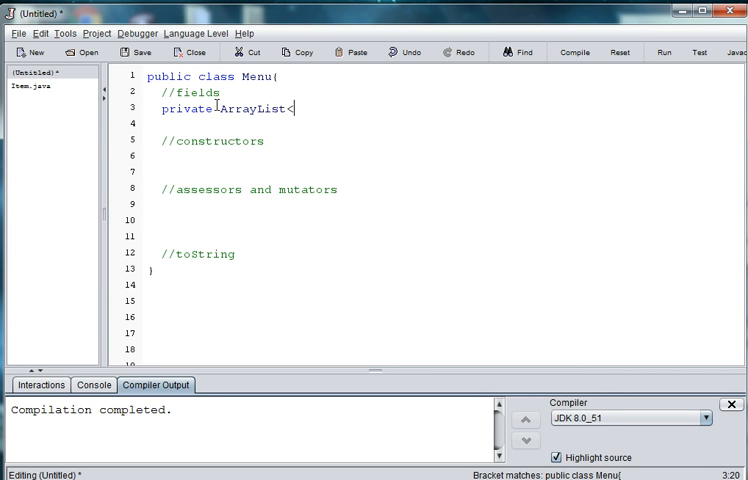
text(Item>)
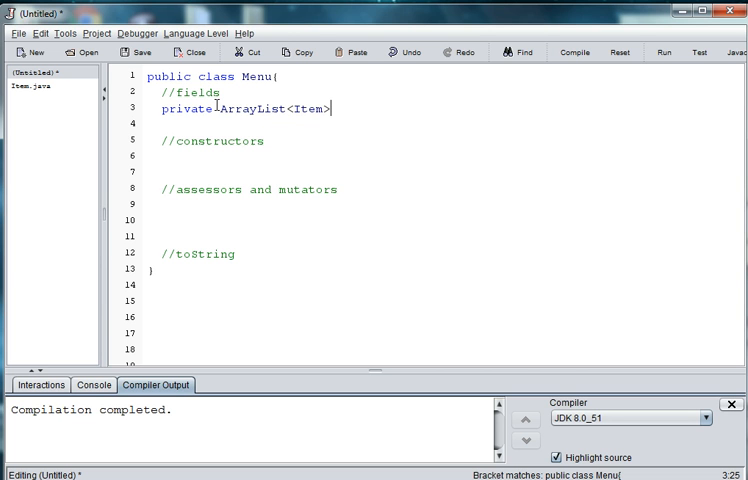
text(app)
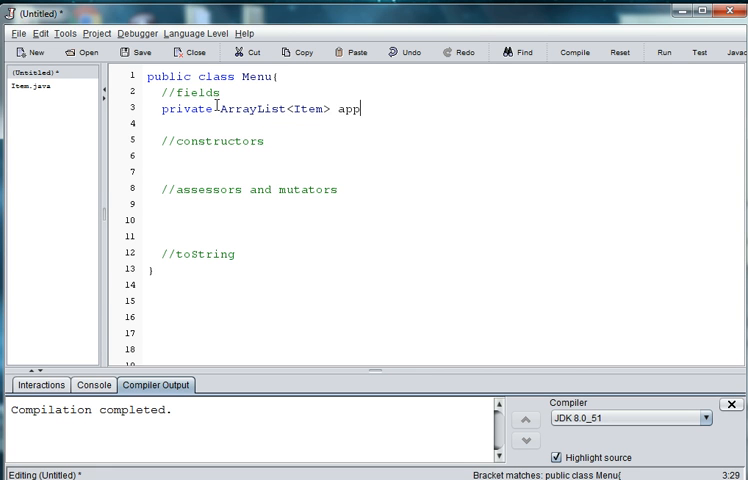
text(etizer)
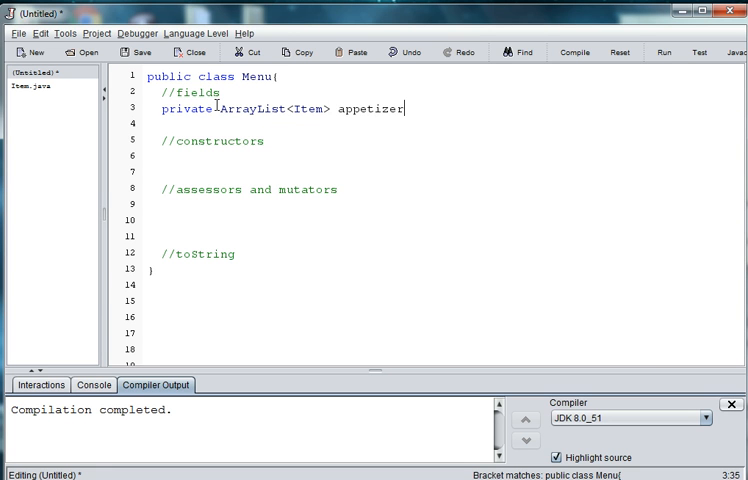
text(s = new)
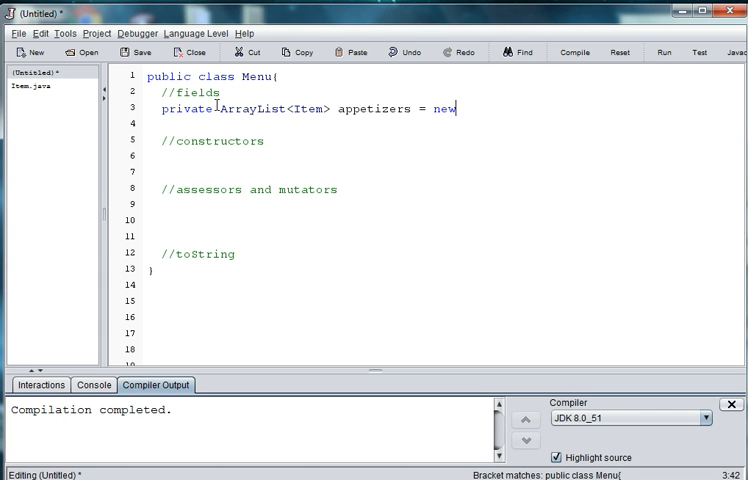
text(ArrayList)
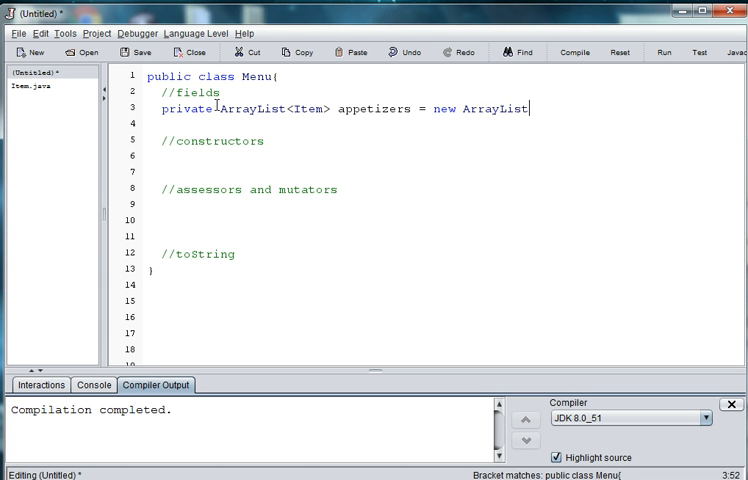
text(<Item)
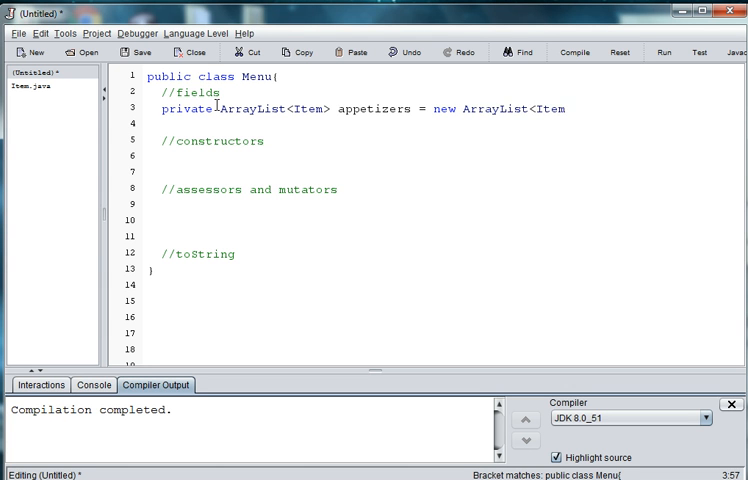
text(>();)
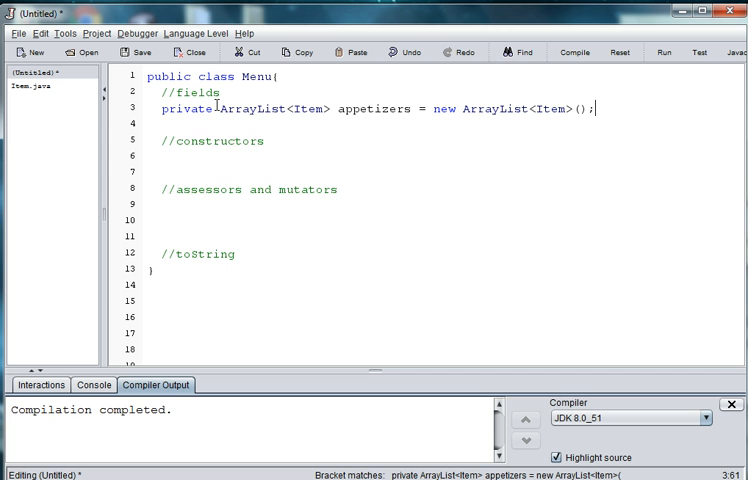
text(private)
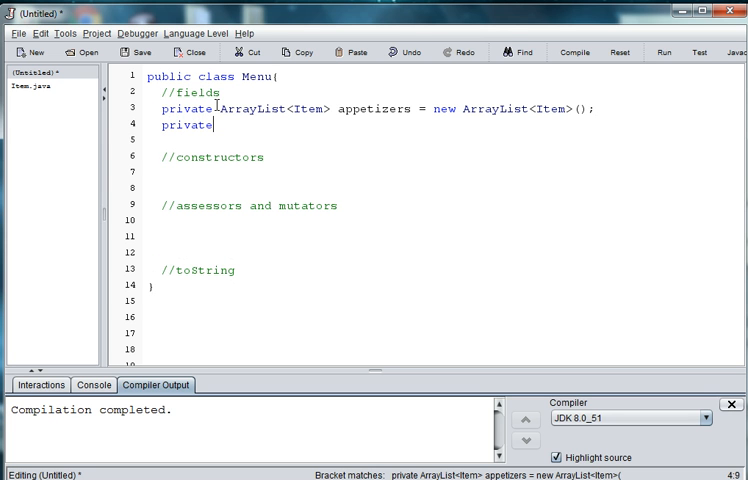
text(ArrayList<Item)
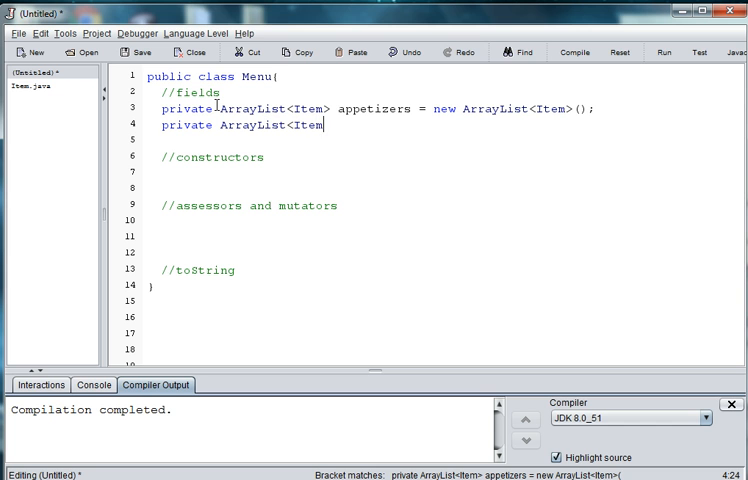
text(noo)
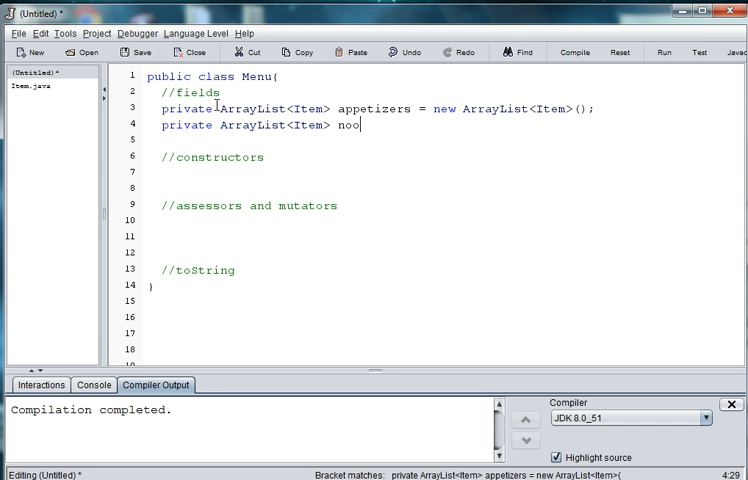
text(dles)
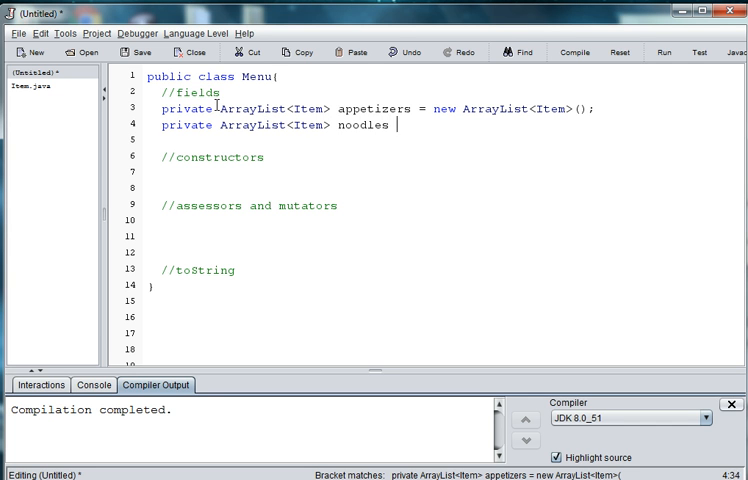
text(=)
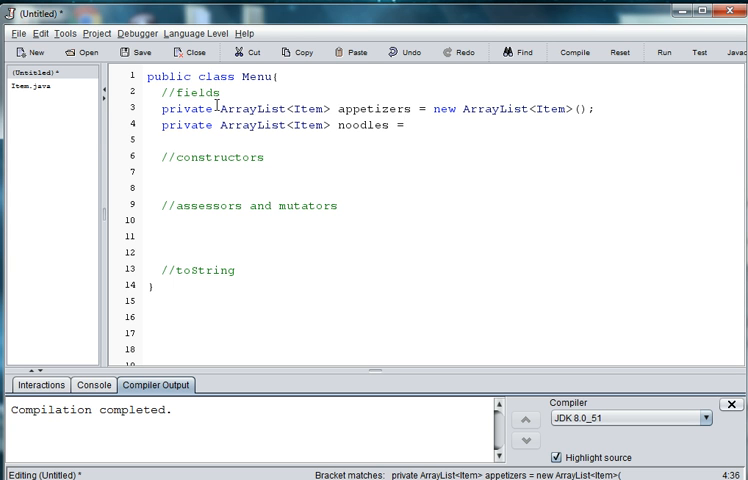
text(n)
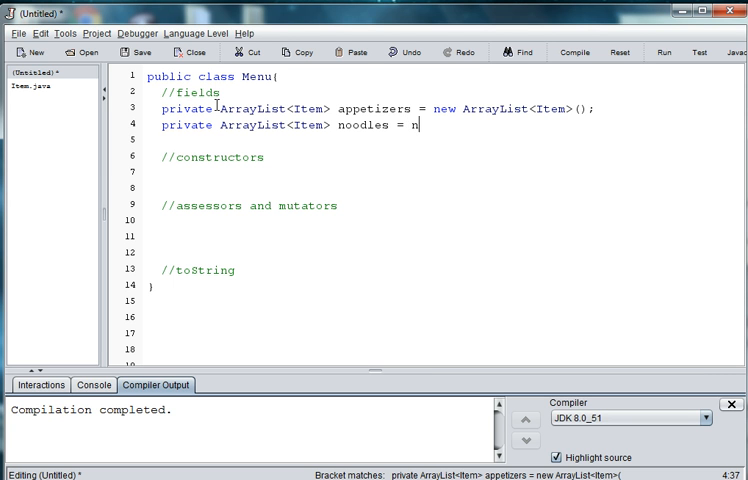
text(ew ArrayList)
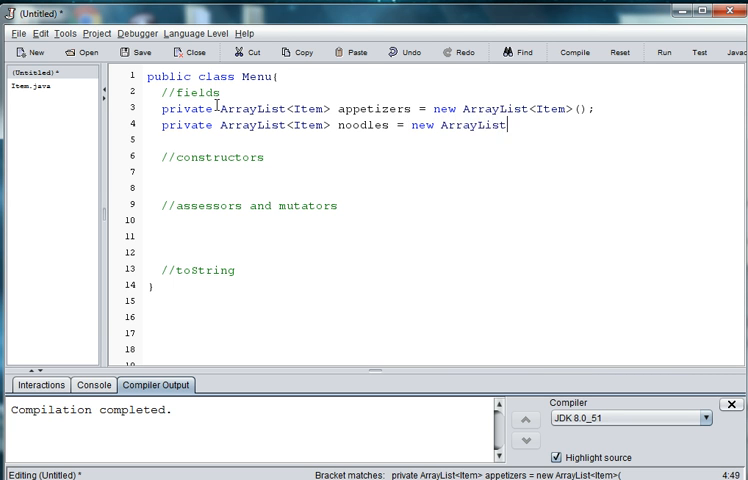
text(<Item>()
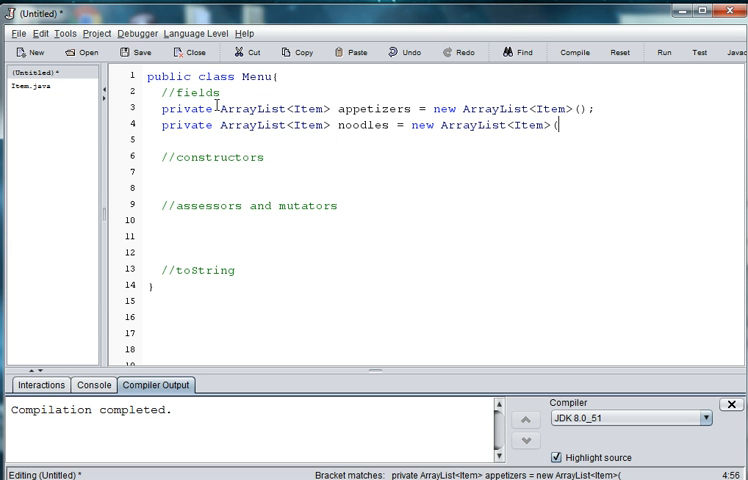
text();)
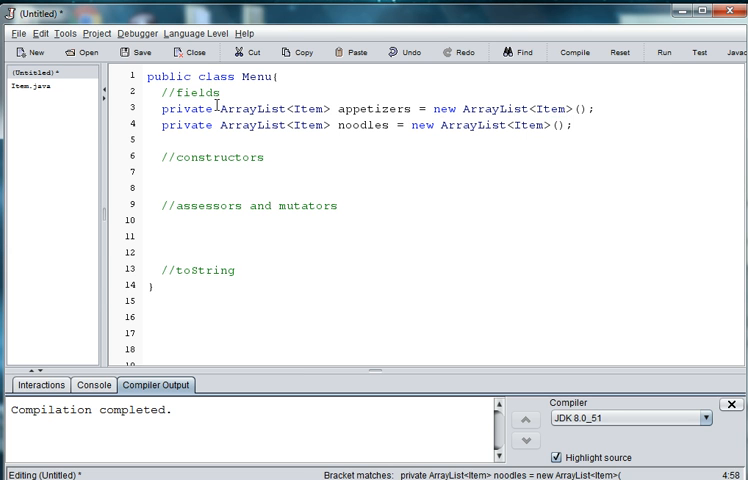
Step: Declare private ArrayList<Item> fields main and drinks, each initialized to a new ArrayList<Item>()
text(priv)
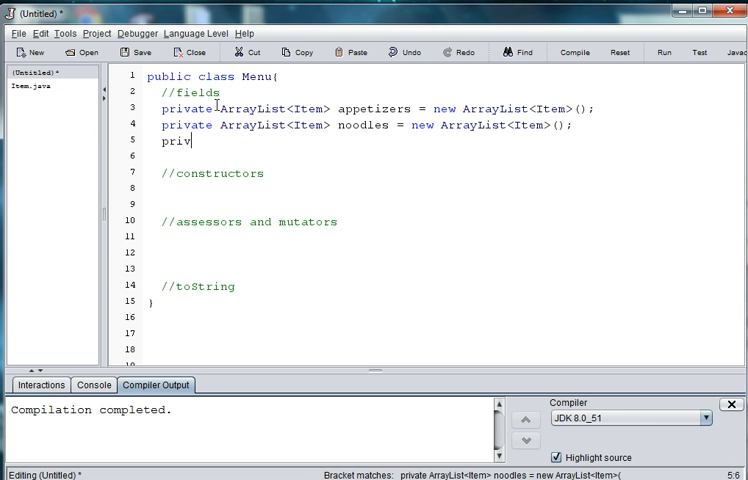
text(ate)
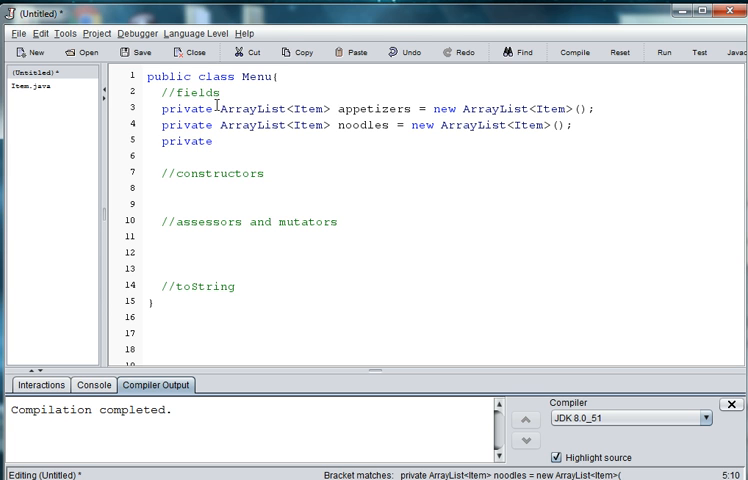
text(ArrayList)
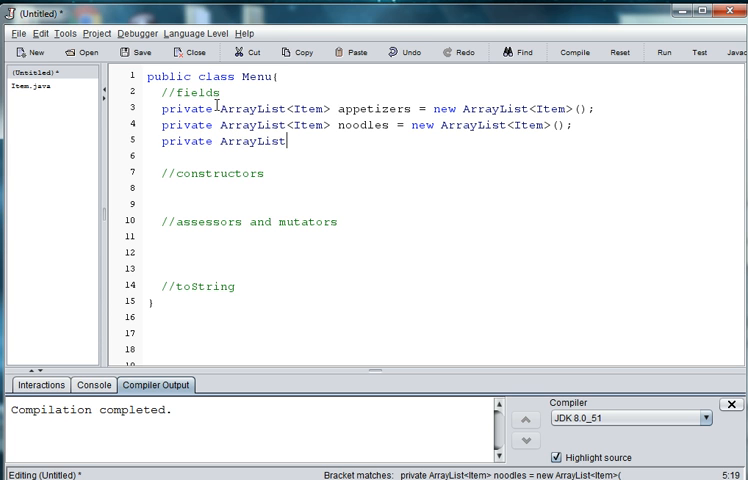
text(<Item> main)
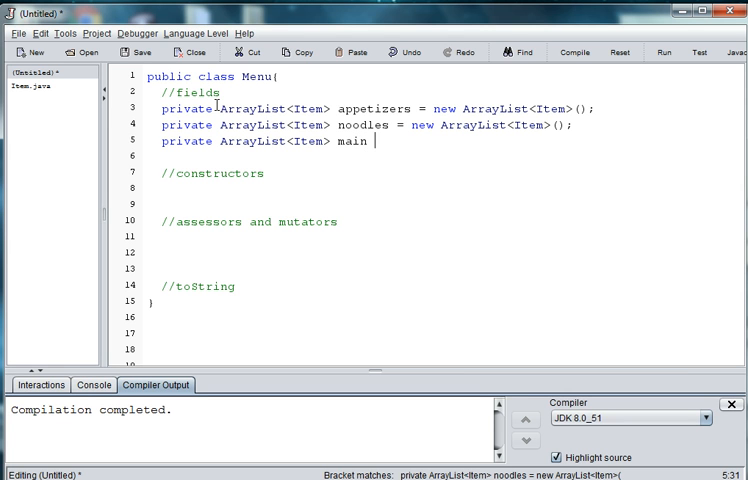
text(= new)
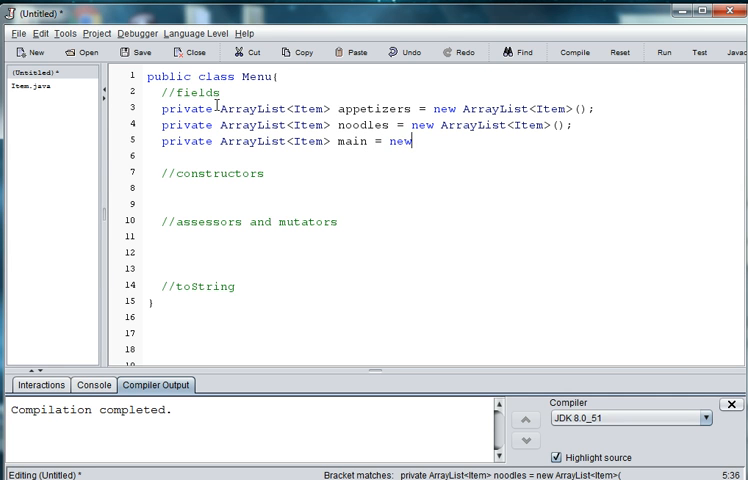
text(ArrayL)
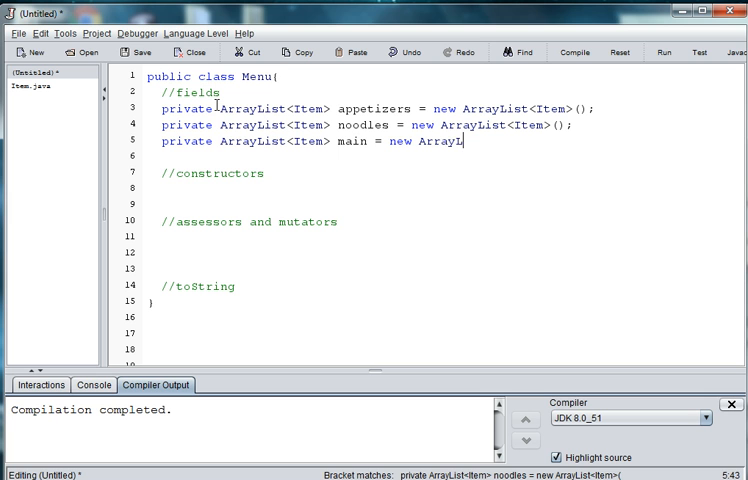
text(ist<Item)
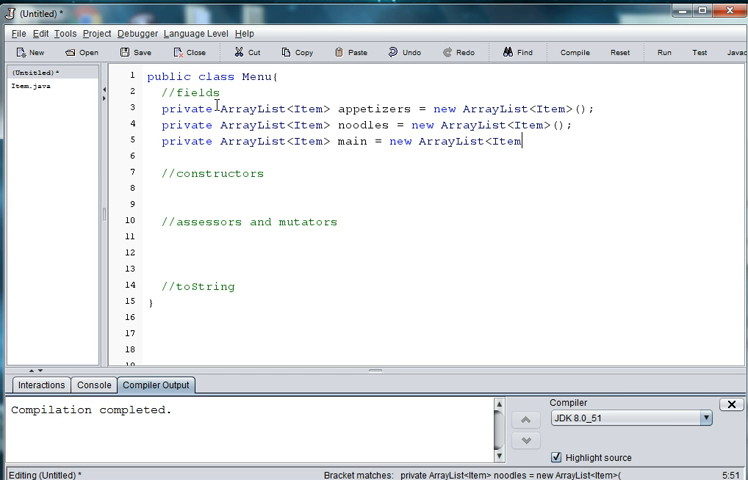
text(>();)
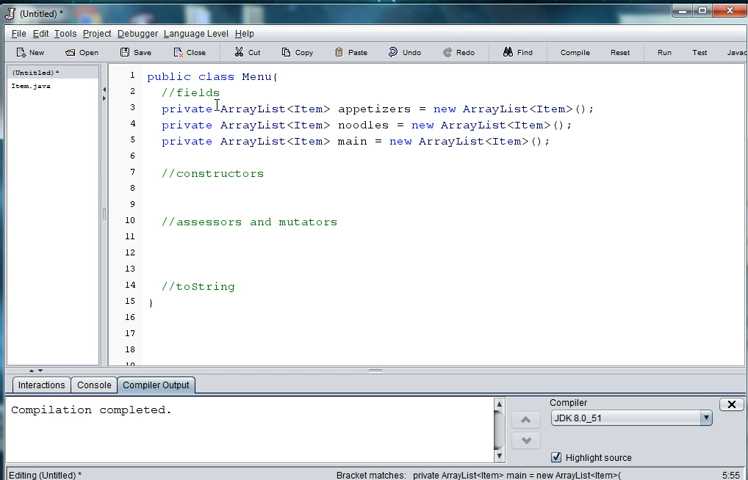
text(pr)
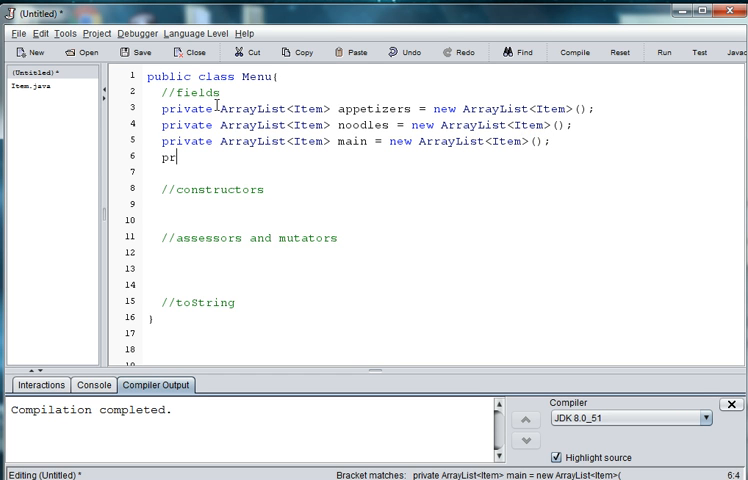
text(ivate)
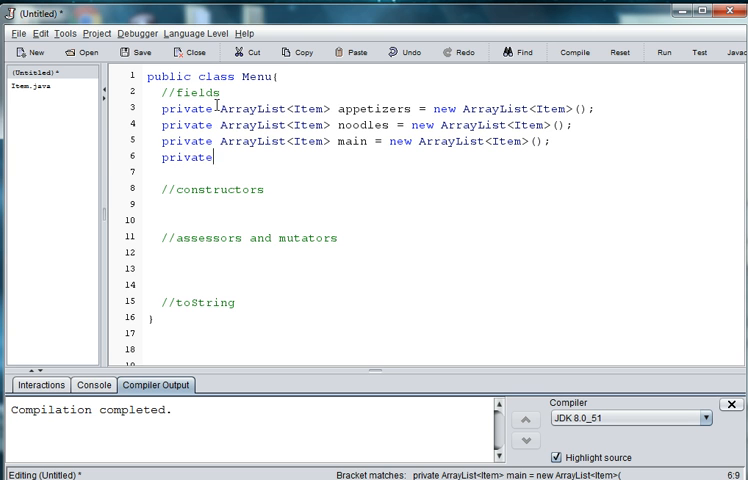
text(ArrayList)
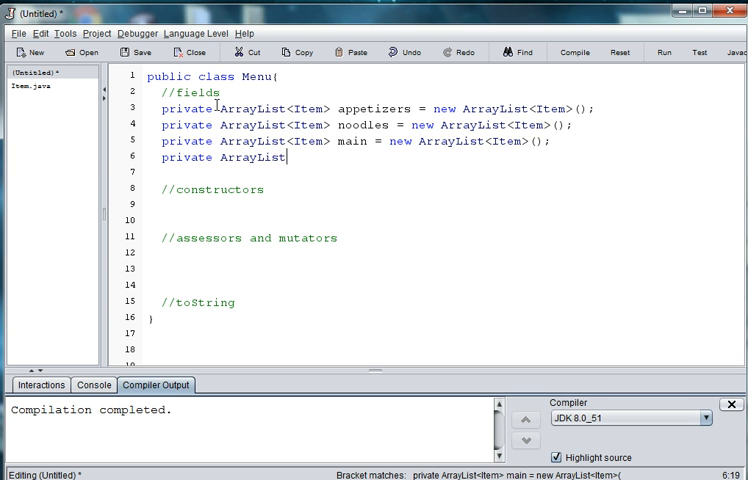
text(<Item> d)
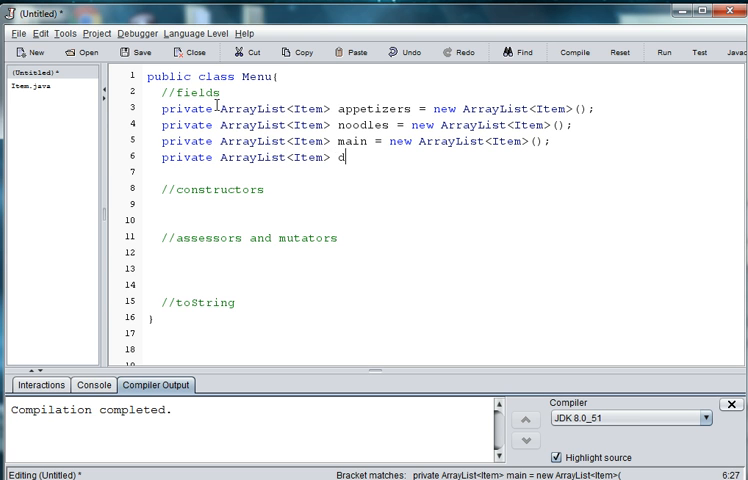
text(rinks = new)
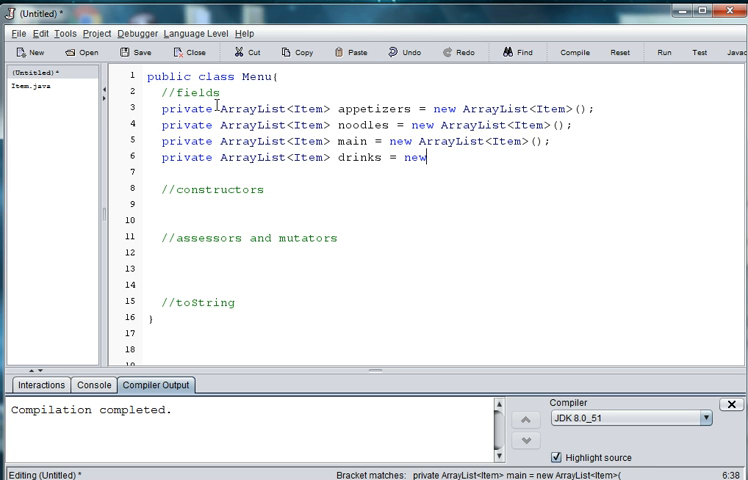
text(Array)
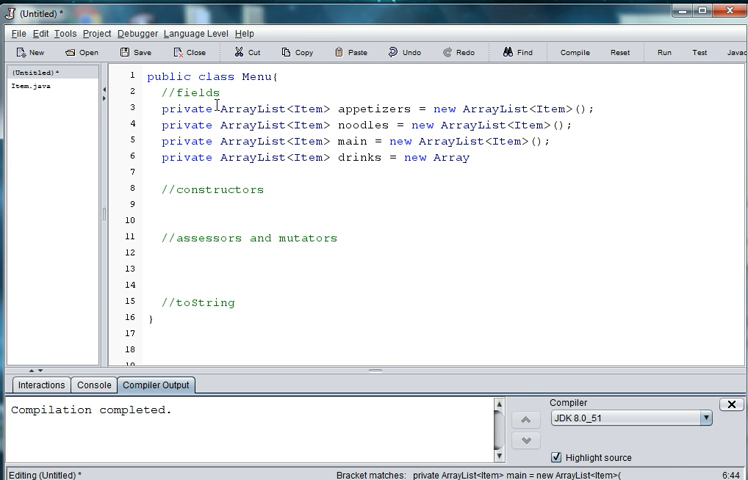
text(List<Item>();)
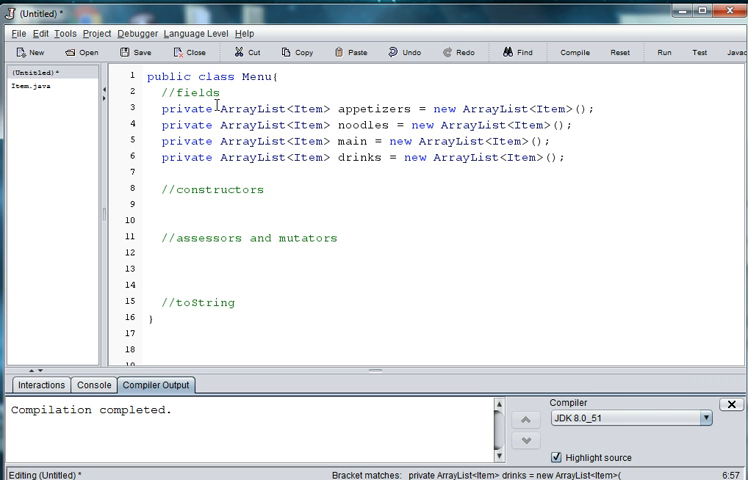
Step: Write a public Menu() constructor whose body calls populateMenu()
click(150, 204)
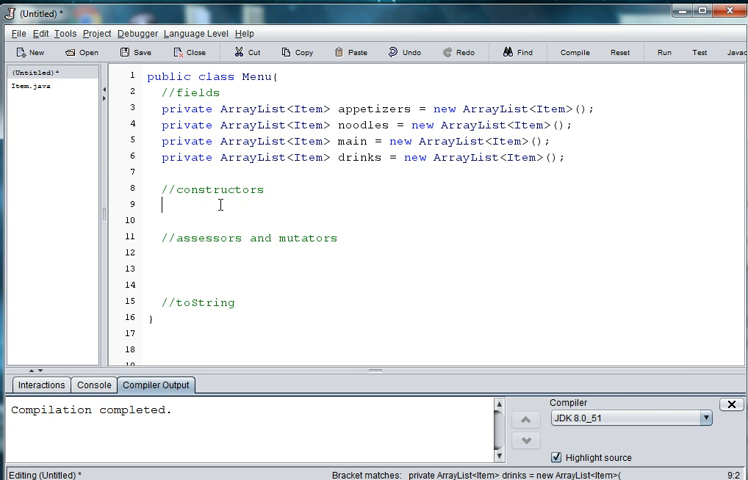
text(pbuil)
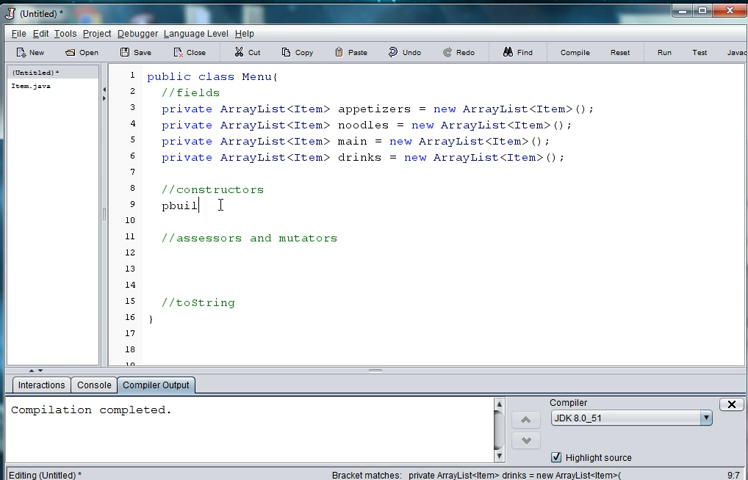
text(public)
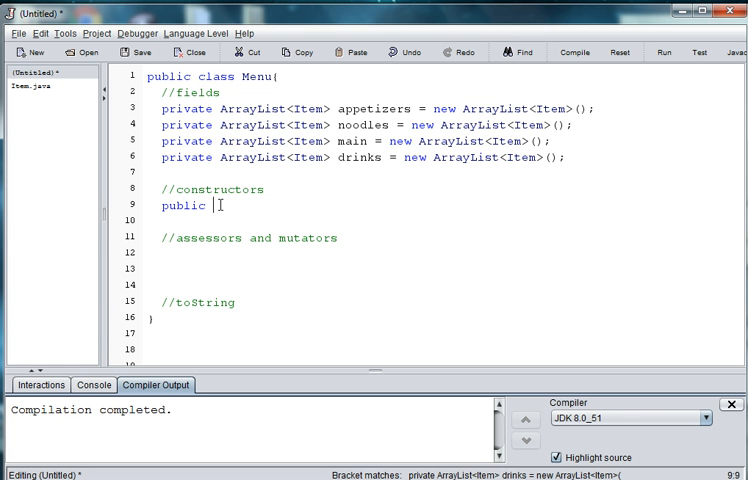
text(MenU())
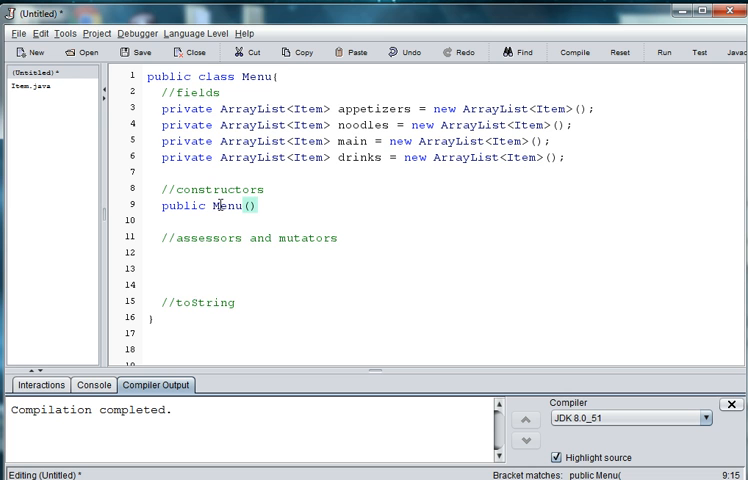
text({)
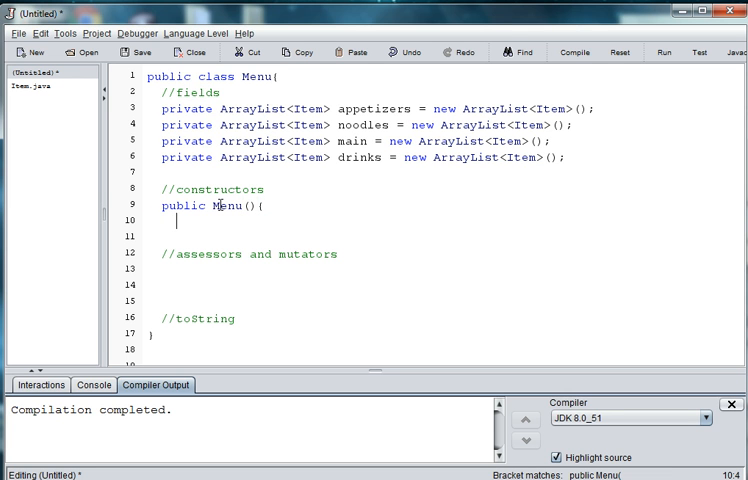
text(})
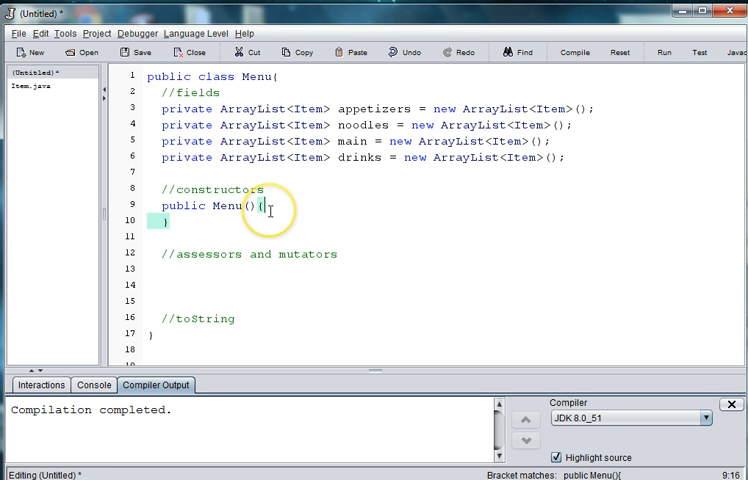
key(Enter)
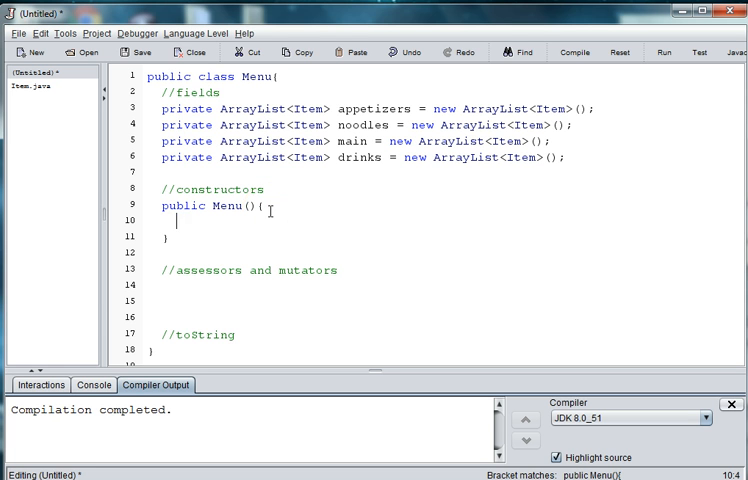
text(p)
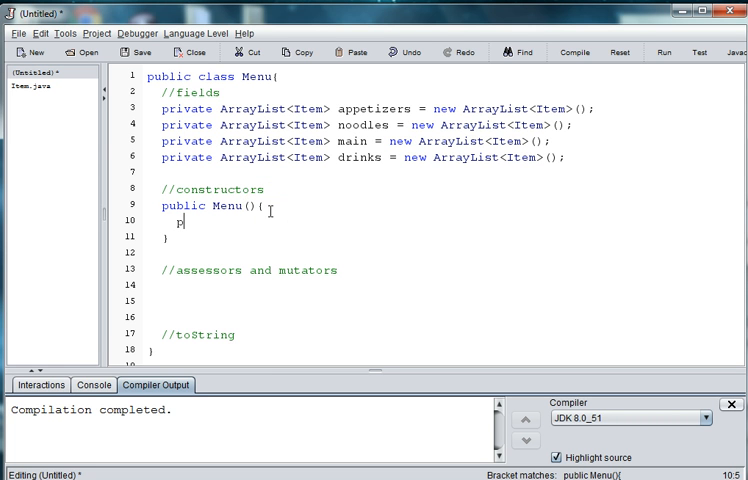
text(opulateMen)
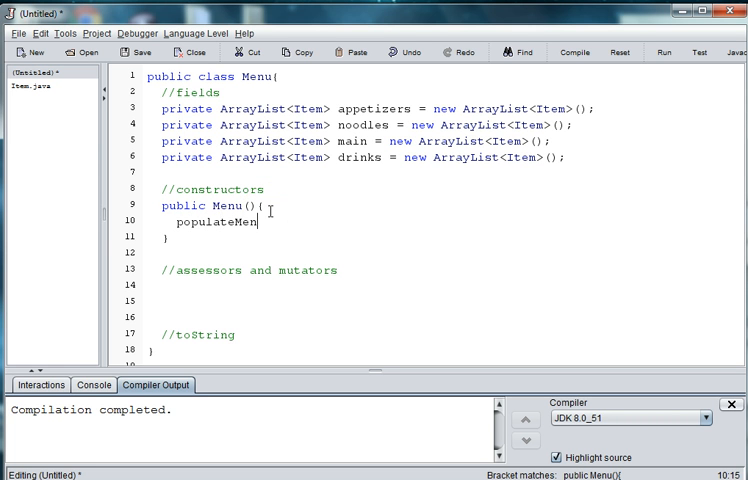
text(u();)
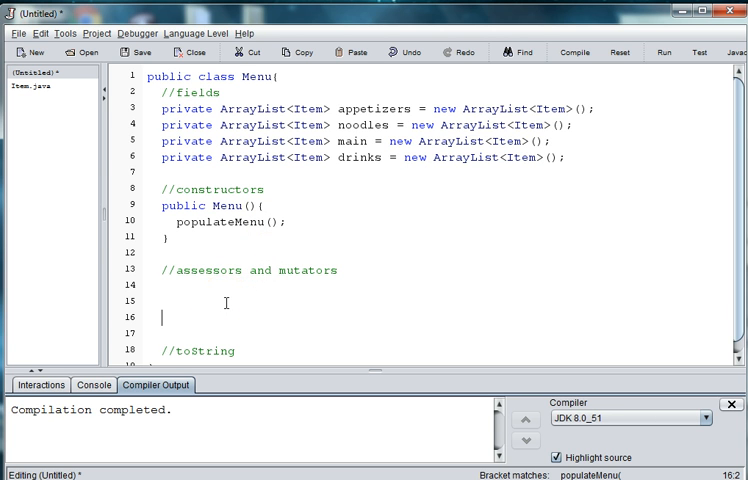
Step: Add a //methods section containing an empty public void populateMenu() method body
text(//methods)
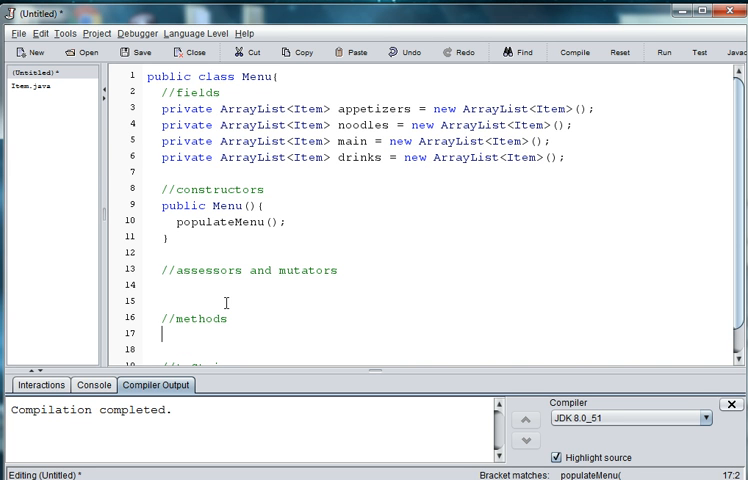
text(popu)
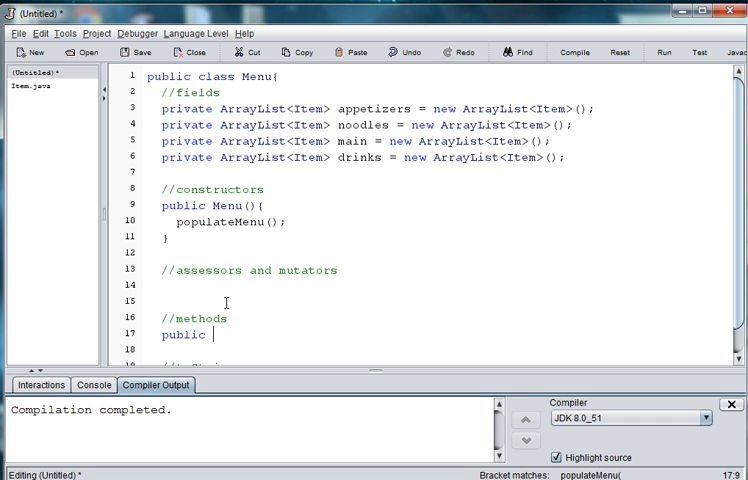
text(void)
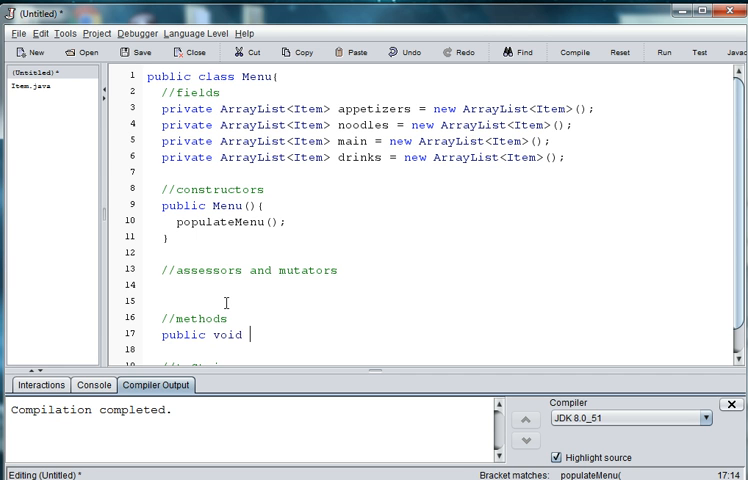
text(p)
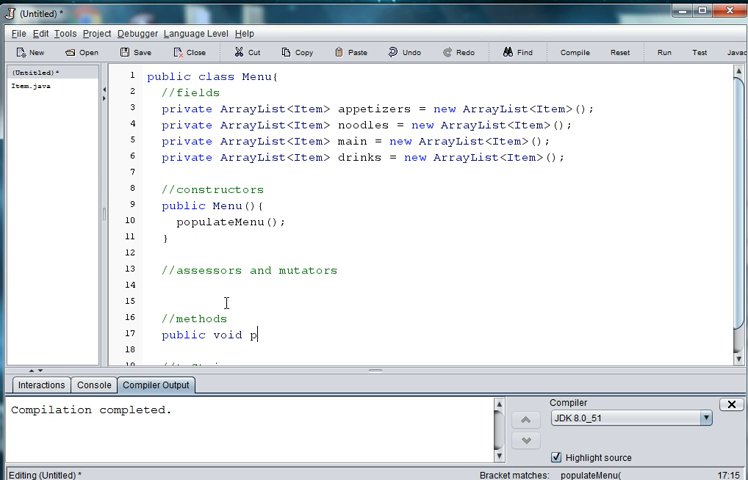
text(opulateMen)
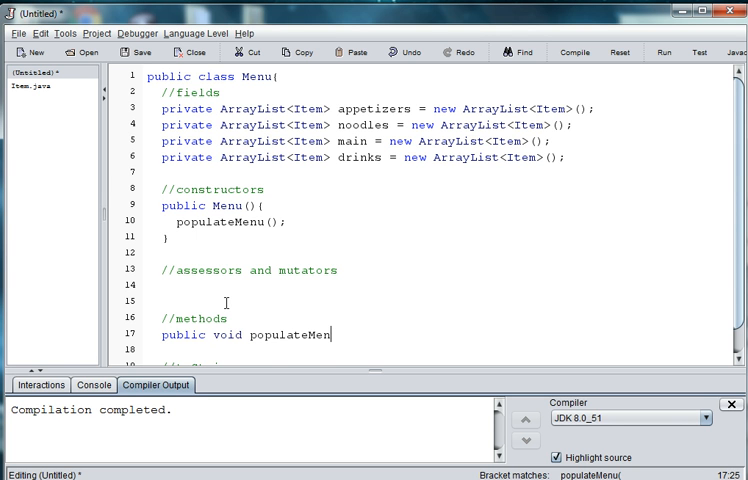
text(u(){)
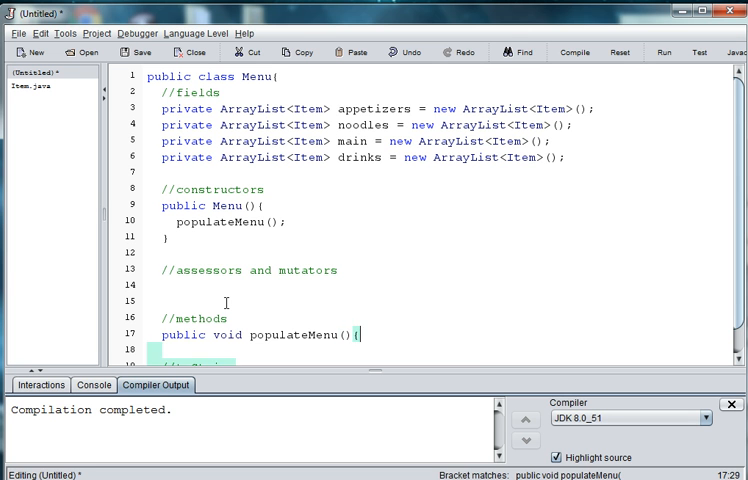
key(Return)
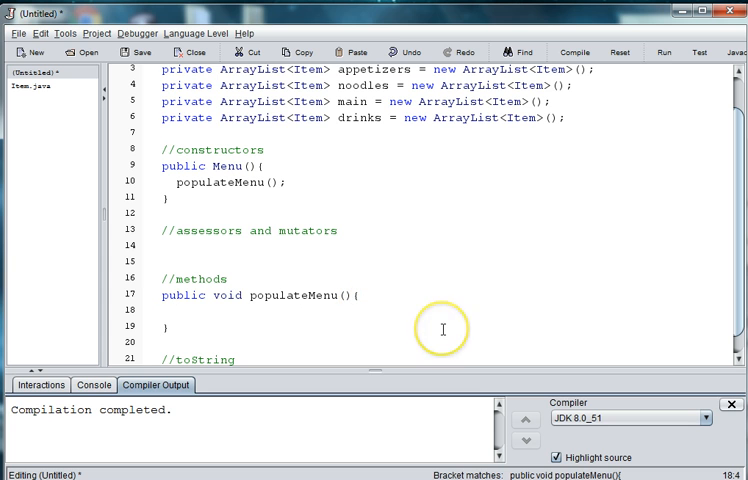
mouse_move(444, 328)
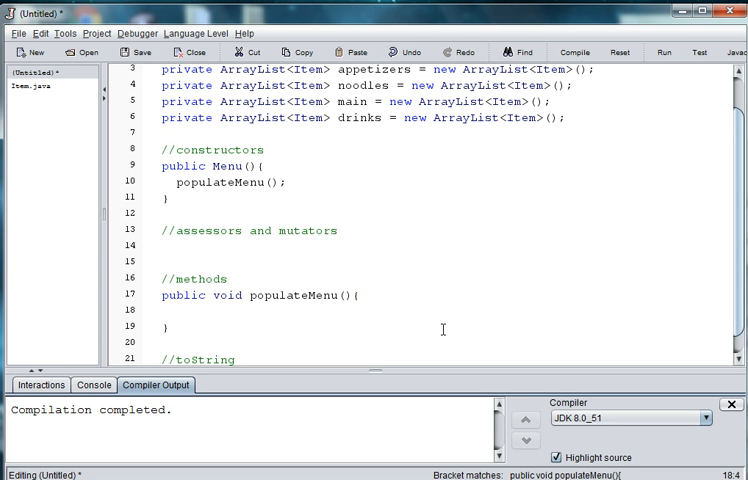
Step: Inside populateMenu write comments //appetizers, //noodles, //main dishes and //drinks, then begin an appetizers line
text(//)
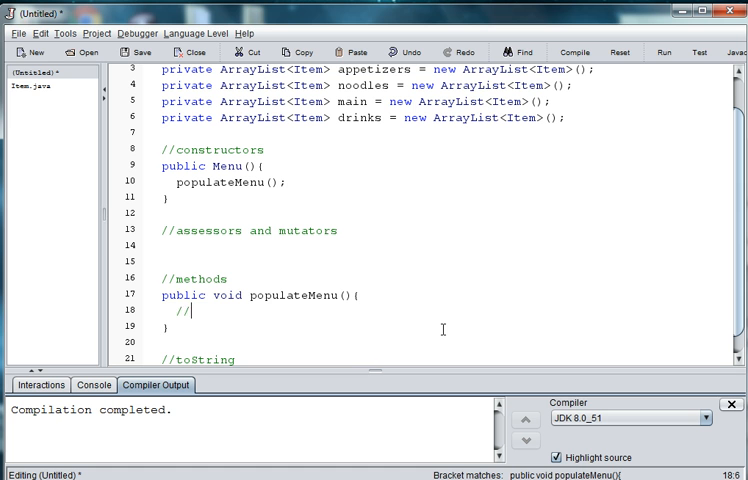
text(appet)
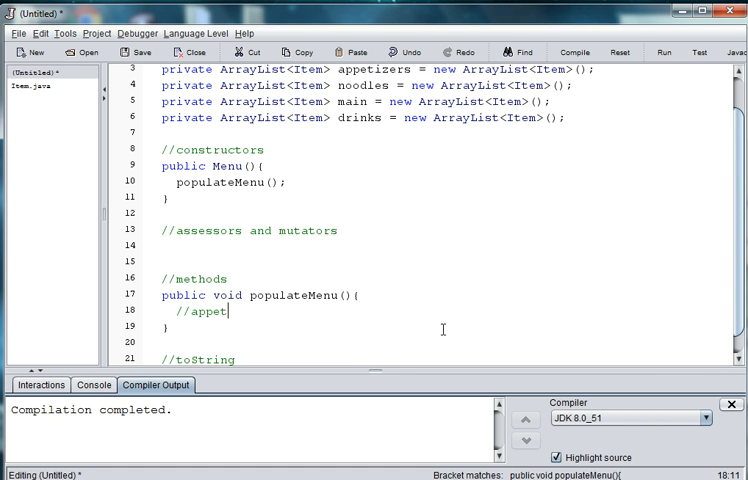
text(izers)
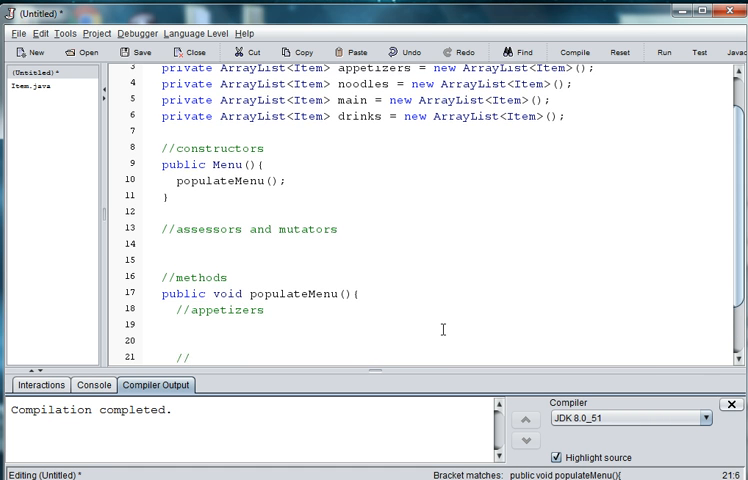
text(//noodles)
text(//main dishes)
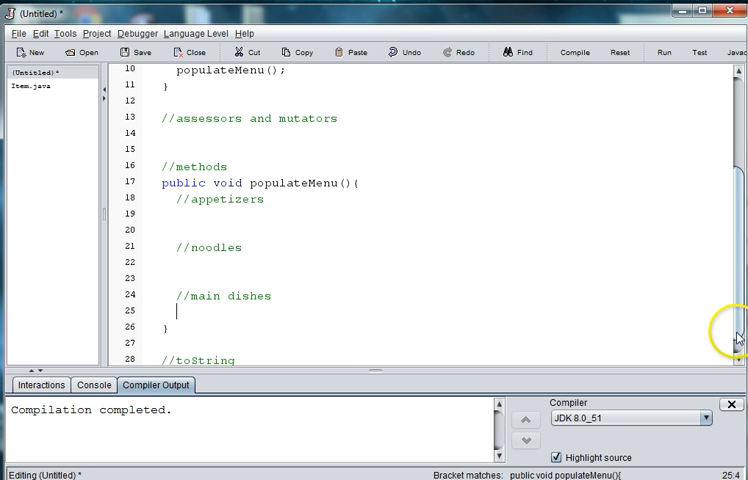
text(j//)
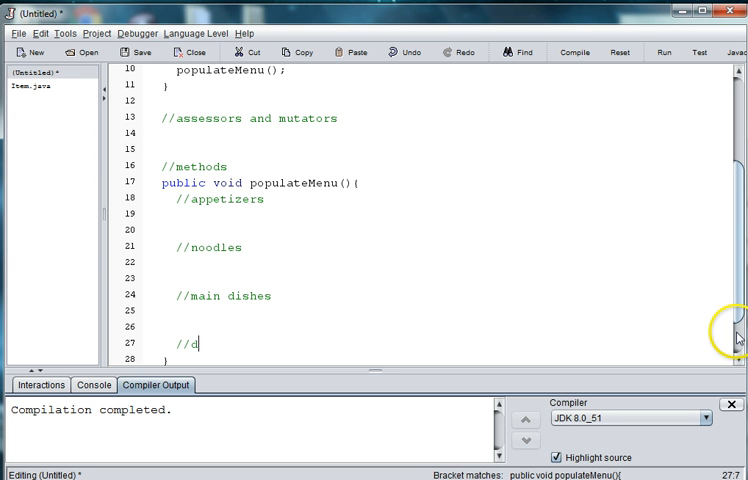
text(rinks)
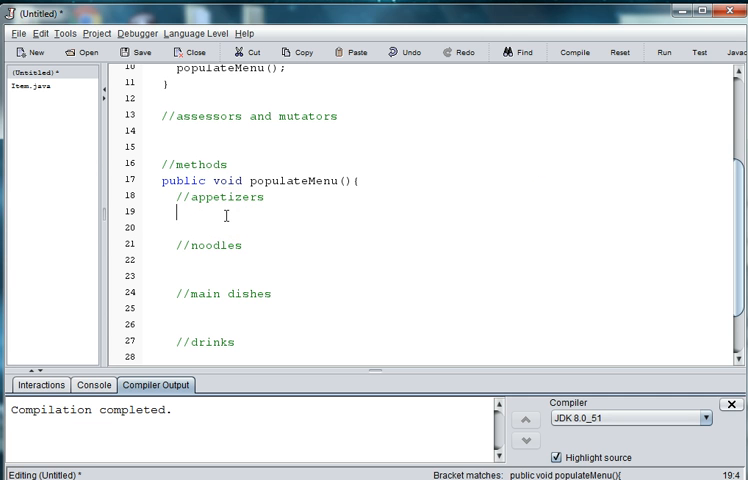
text(appeti)
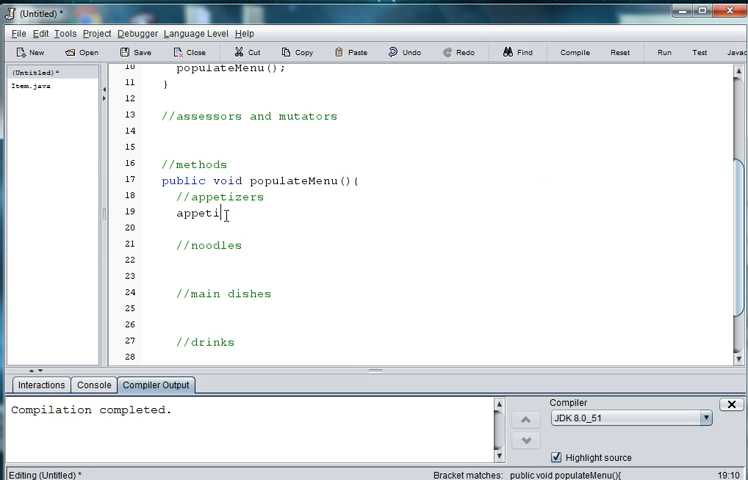
Step: Write appetizers.add(new Item("Pork Buns", "Appetizers", 6)); under the appetizers comment
text(zers.add()
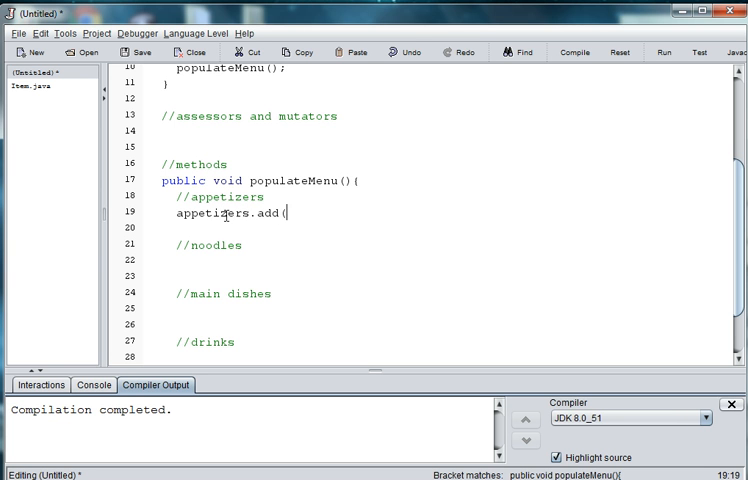
text(new)
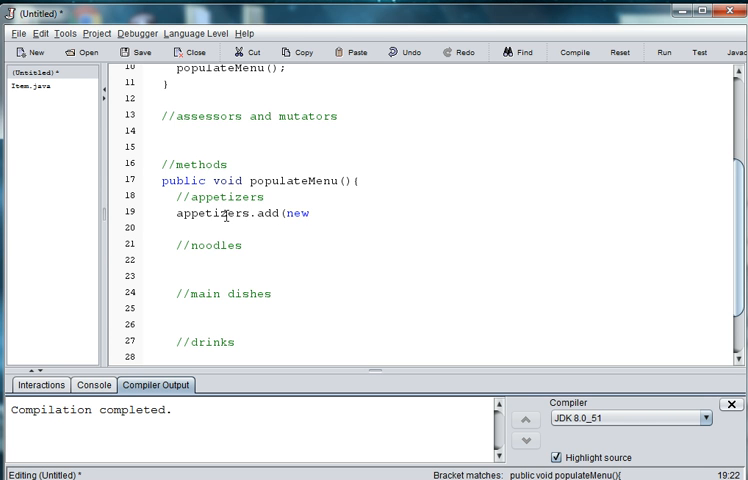
text(Item)
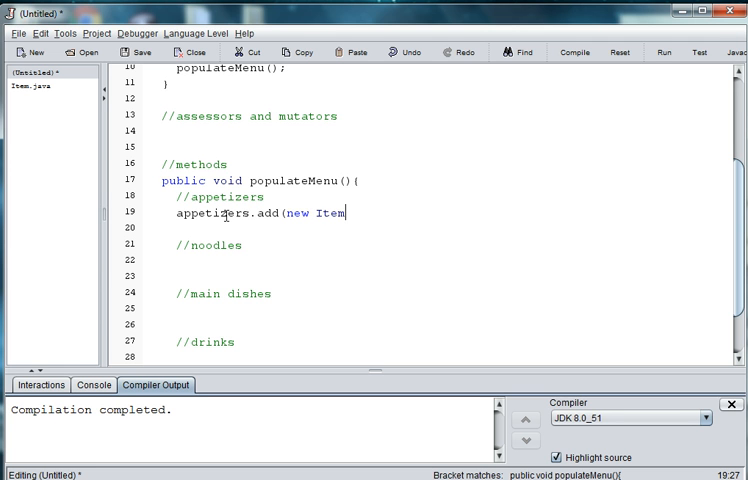
text((")
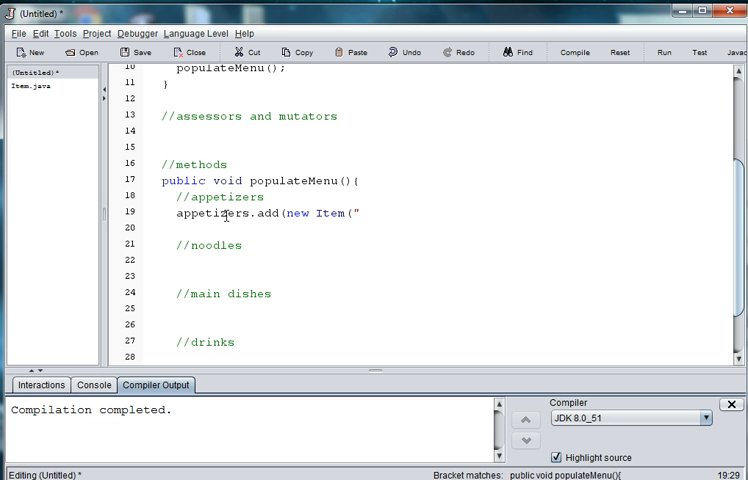
text("Pork Bun)
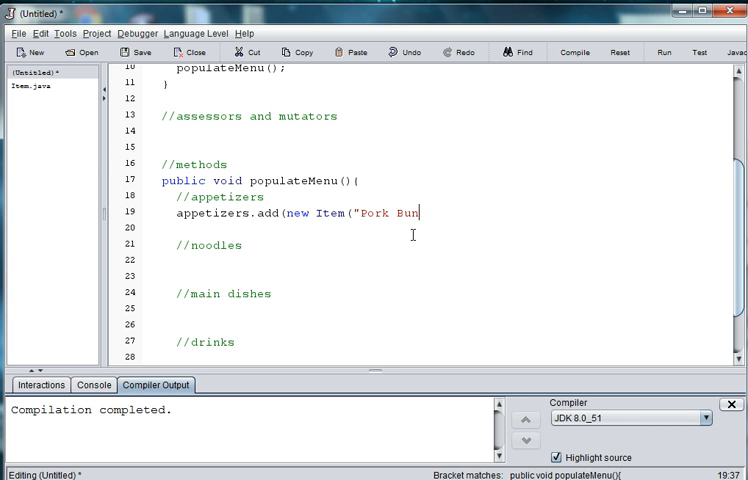
text(s")
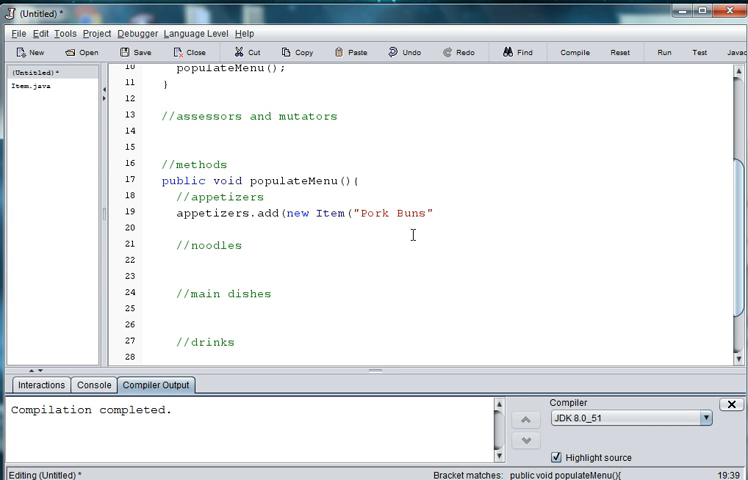
text(, "A)
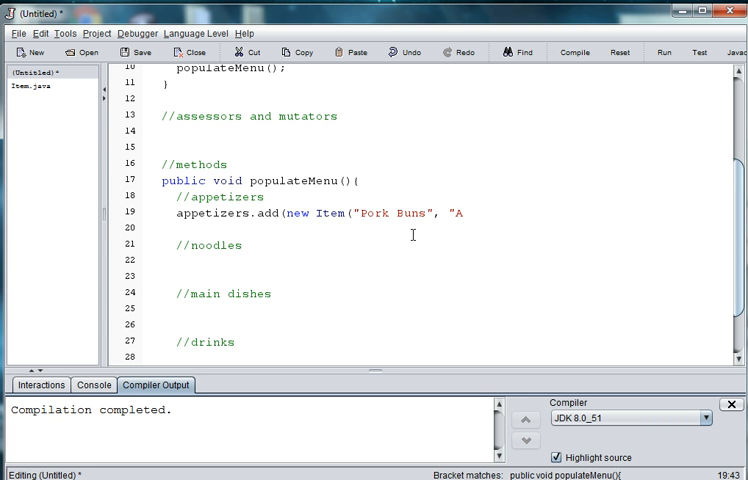
text(ppetizers")
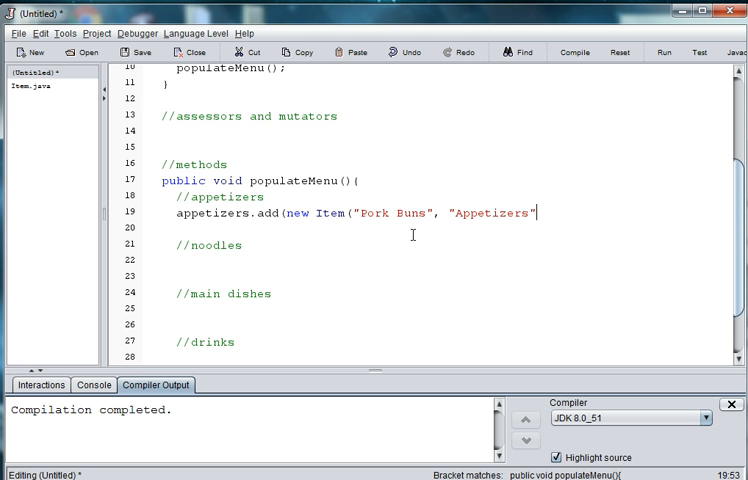
text(, 6)
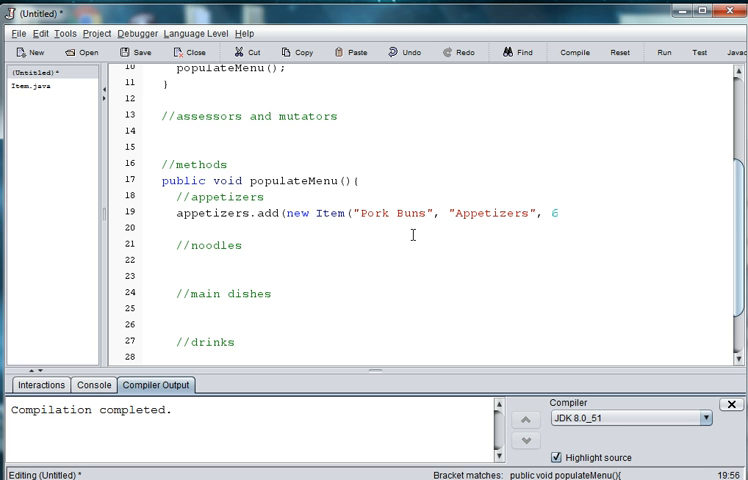
text());)
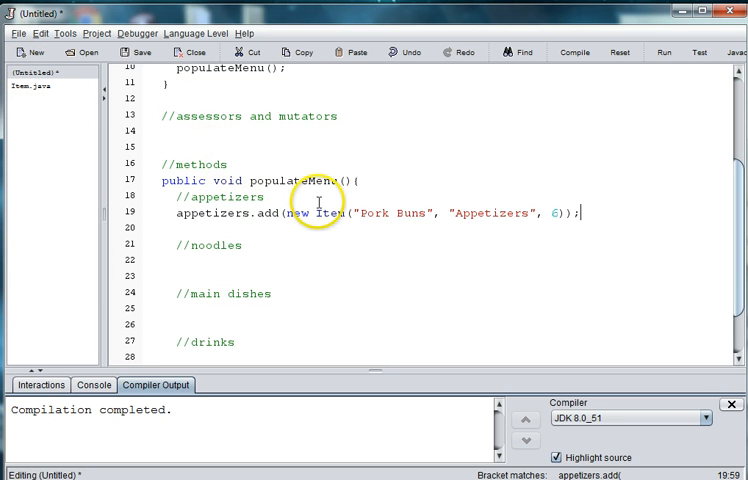
Step: On a new line after Pork Buns, write appetizers.add(new Item("Dumplings", Appetizers", 3);
drag(310, 212, 456, 220)
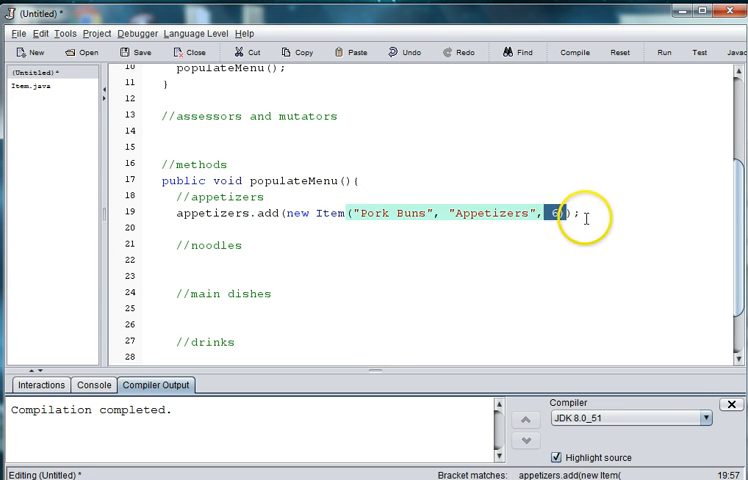
text(app)
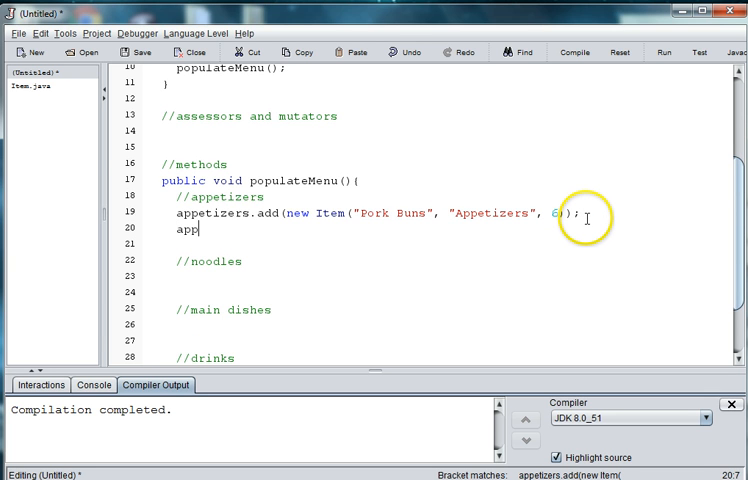
text(etizers.add(new)
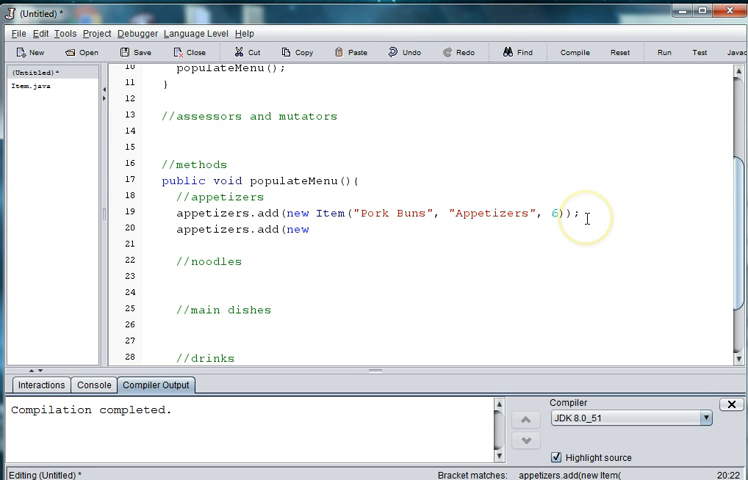
text(Item(")
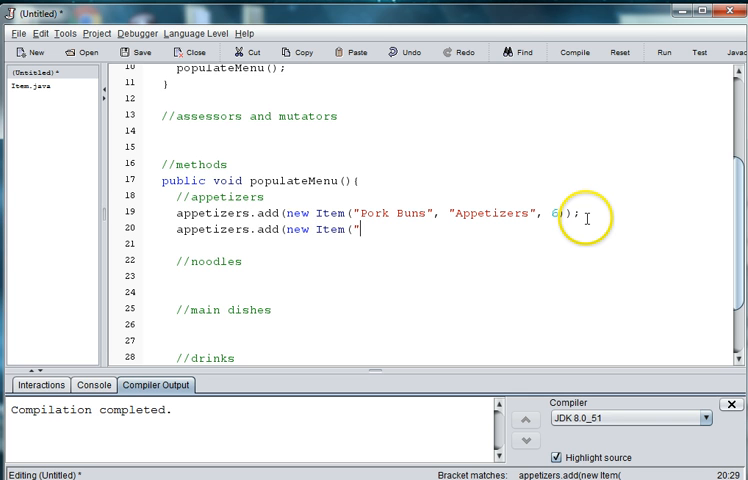
text(Dumplings)
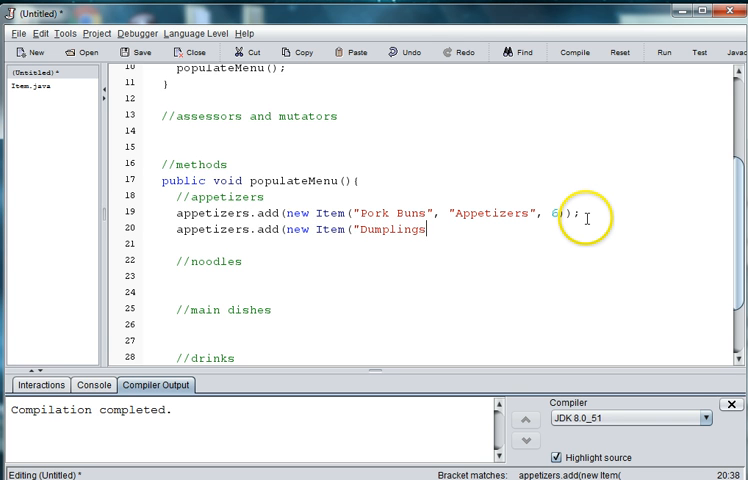
text(", App)
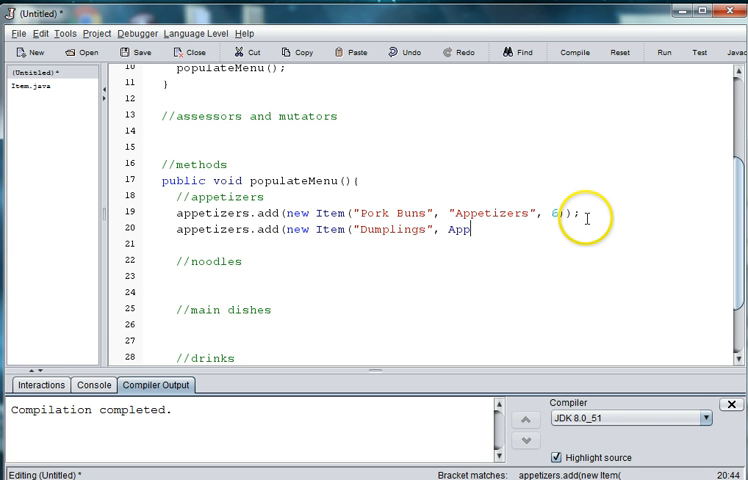
text(etizers")
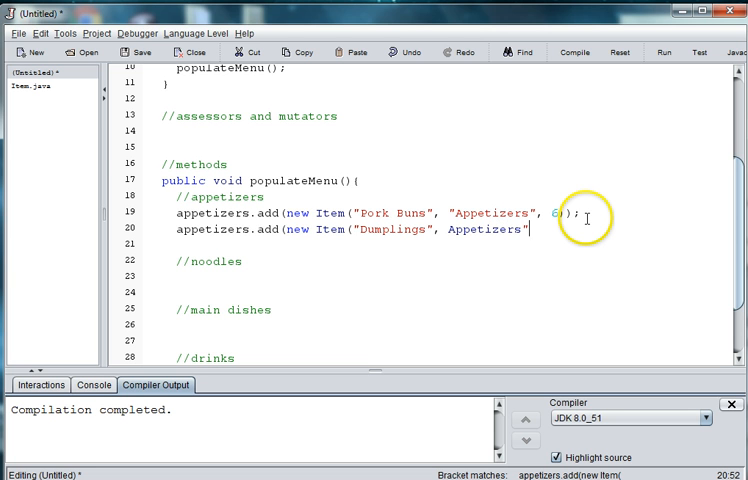
text(, 3);)
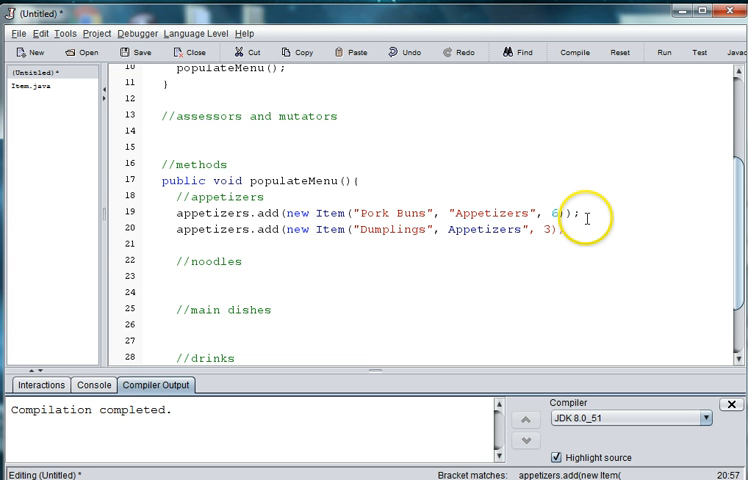
Step: Fix the Dumplings line's missing quote so it reads "Appetizers", 3));
key(BackSpace)
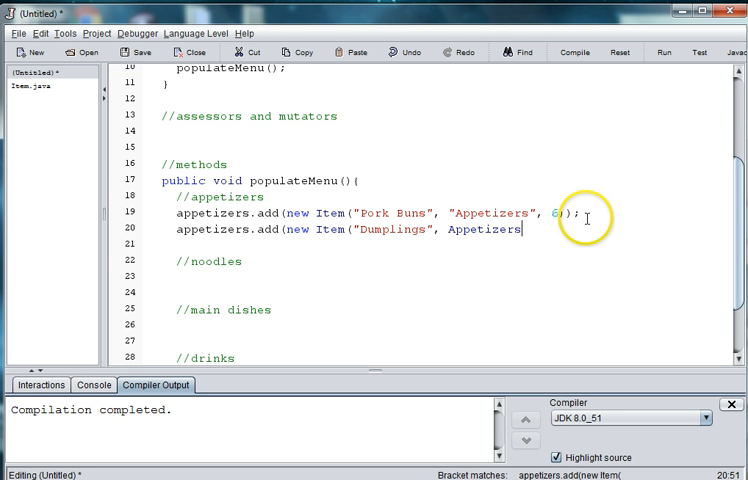
text("A)
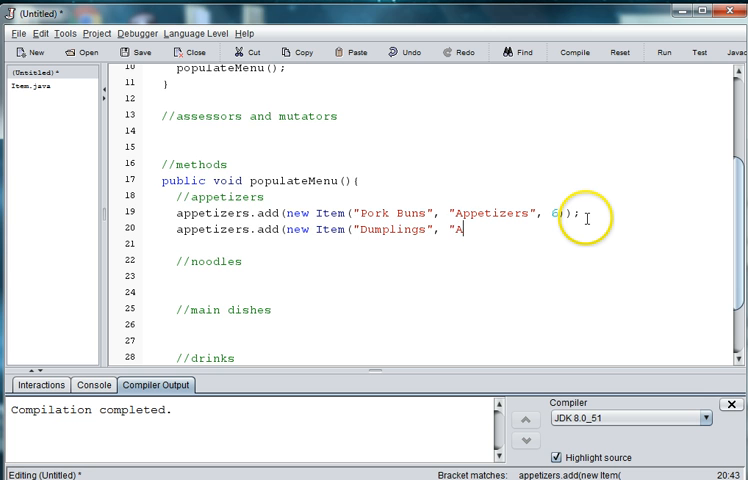
text(ppetizers",)
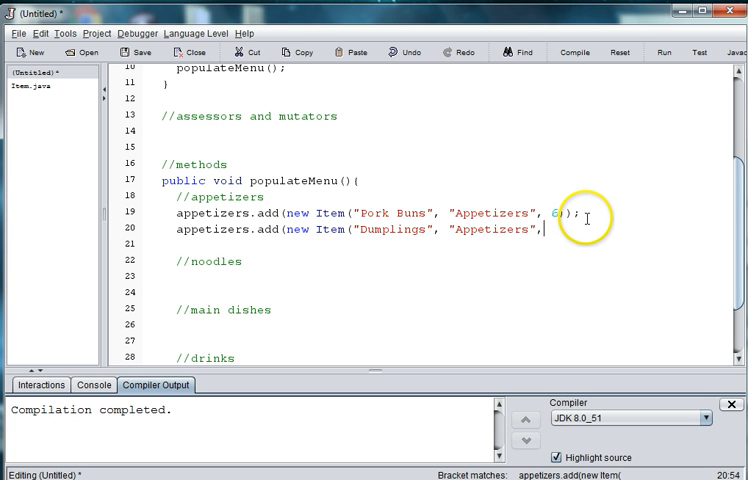
text(3));)
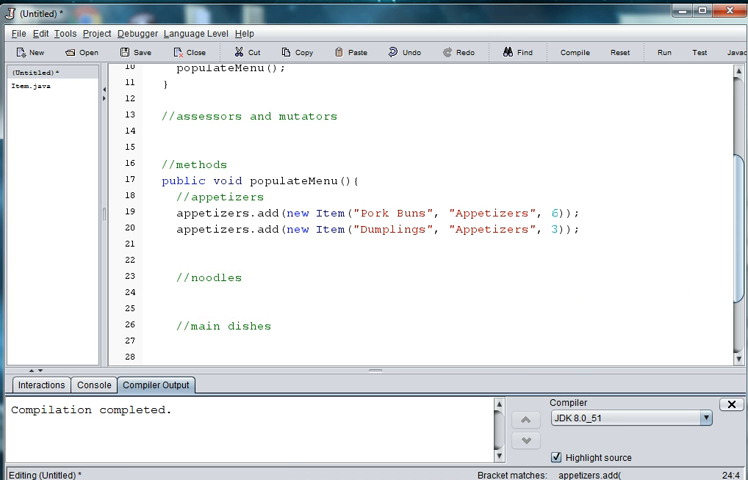
Step: Write noodles.add(new Item("Pho Basic", "Noodles", 9)); under the //noodles comment
scroll(down, 3)
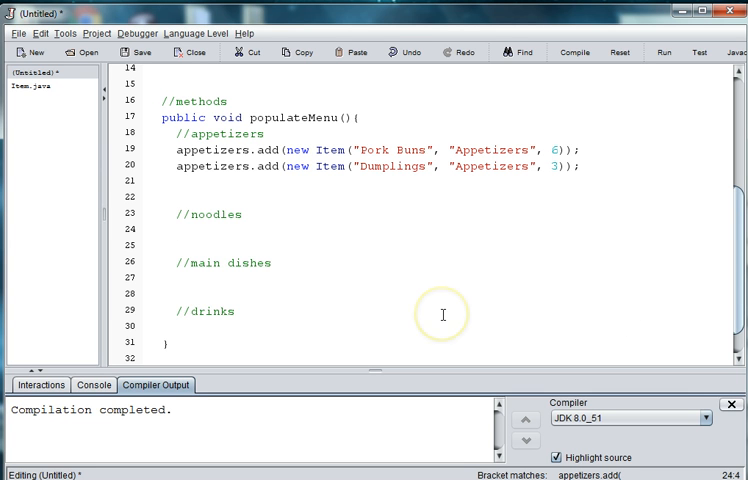
mouse_move(444, 316)
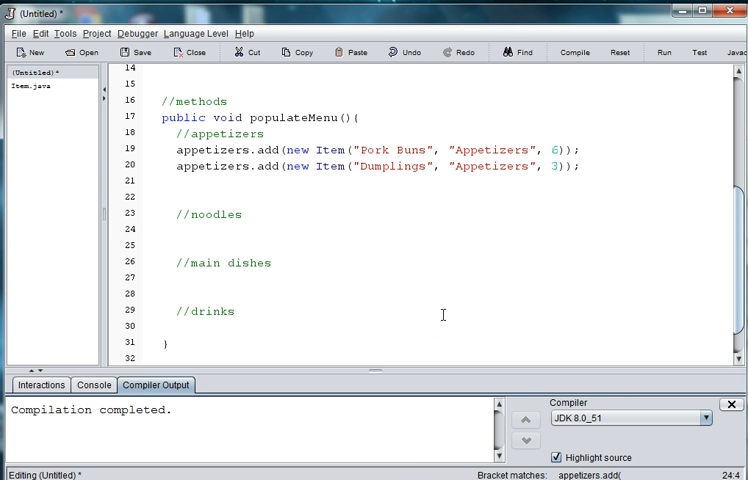
mouse_move(324, 284)
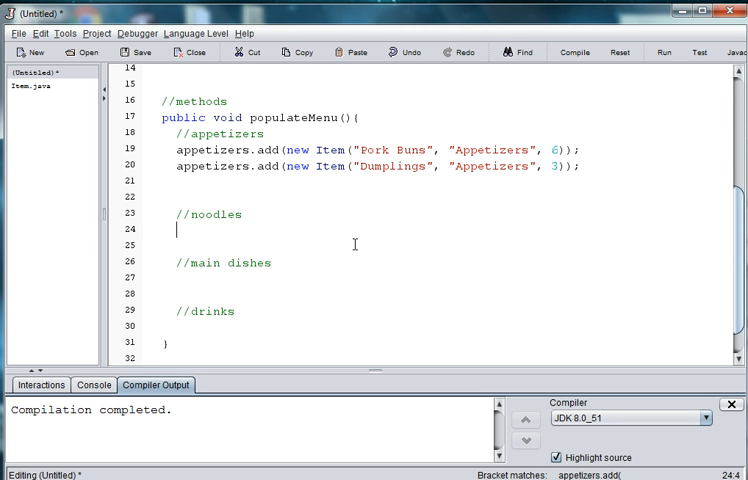
text(noo)
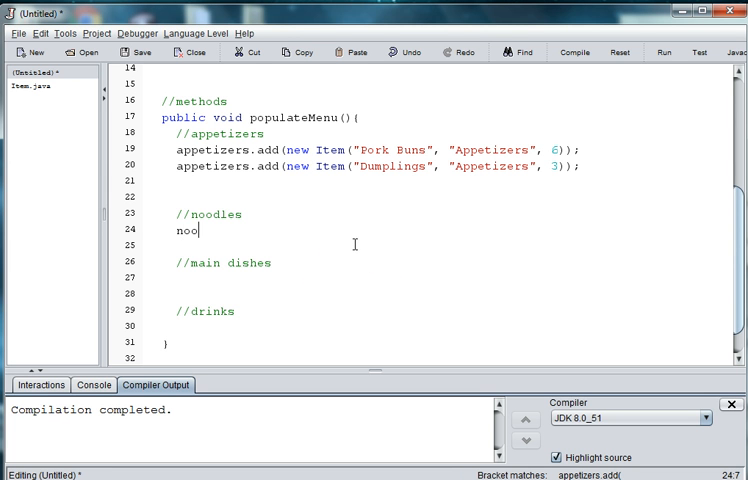
text(dle)
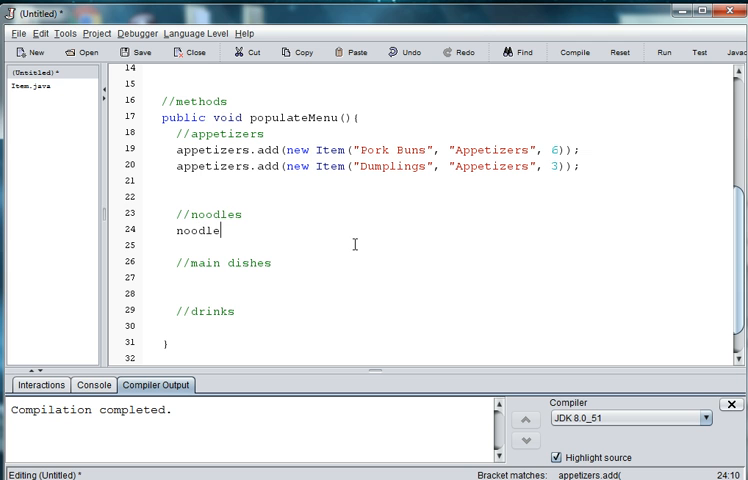
text(s.add(new Item)
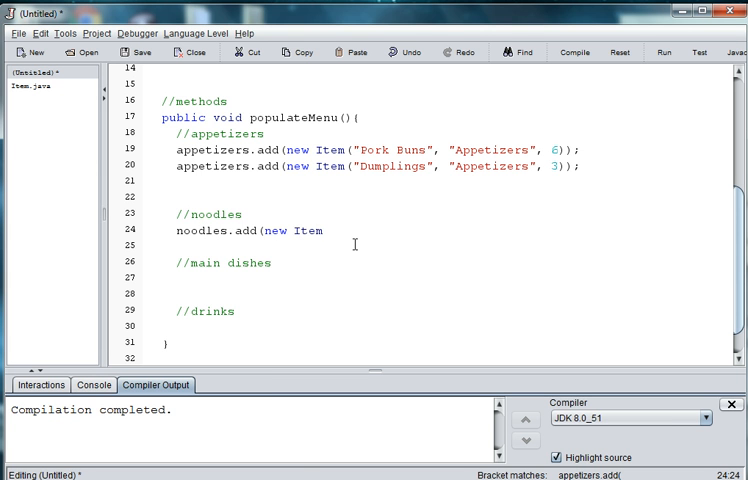
text((")
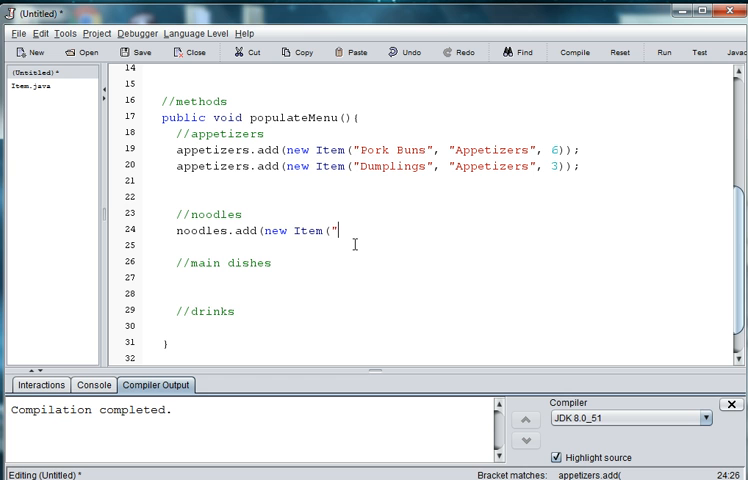
text(Pho Ba)
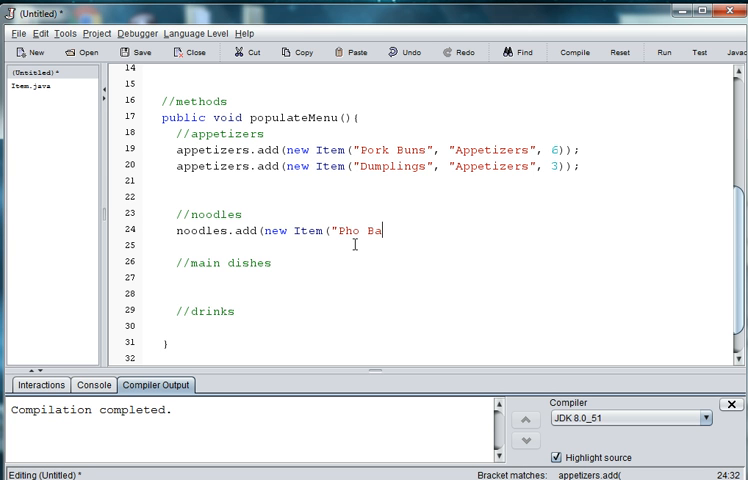
text(sic",)
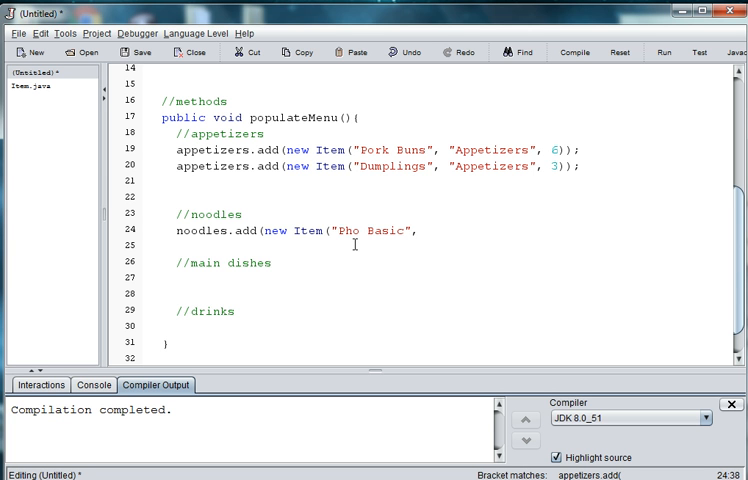
text(, "N)
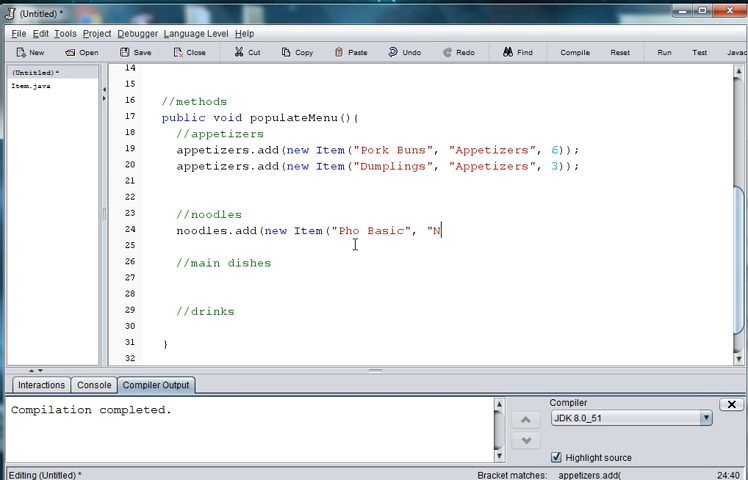
text(oodles",)
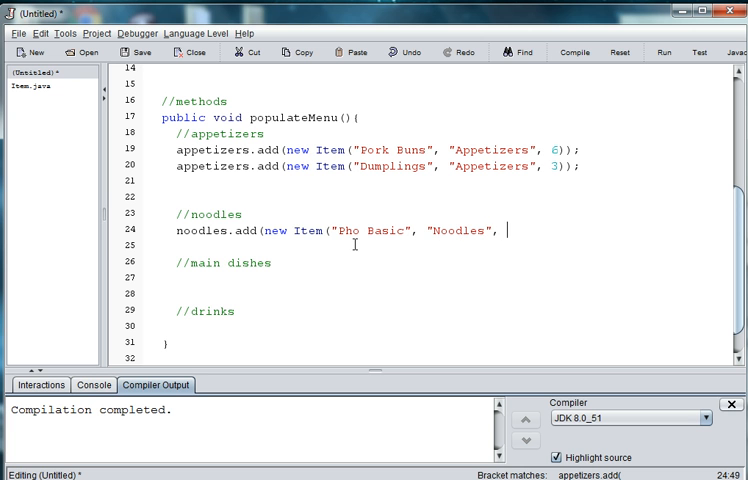
text(9));)
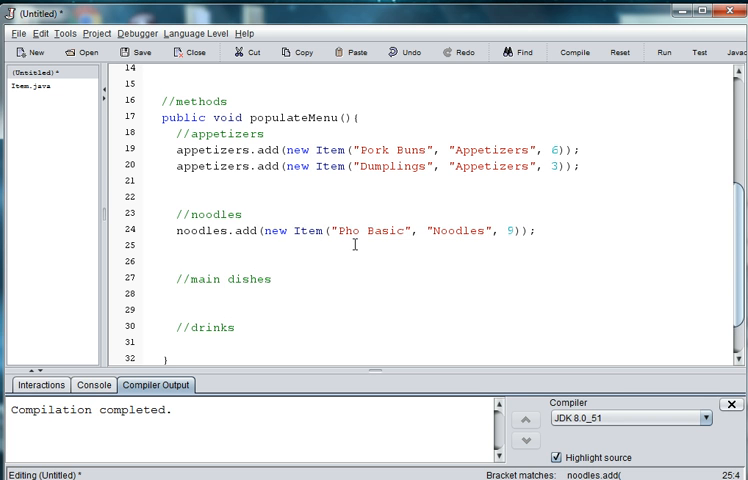
Step: Write noodles.add(new Item("Pho Deluxe", "Noodles", 11)); and move the cursor under //main dishes
text(nood)
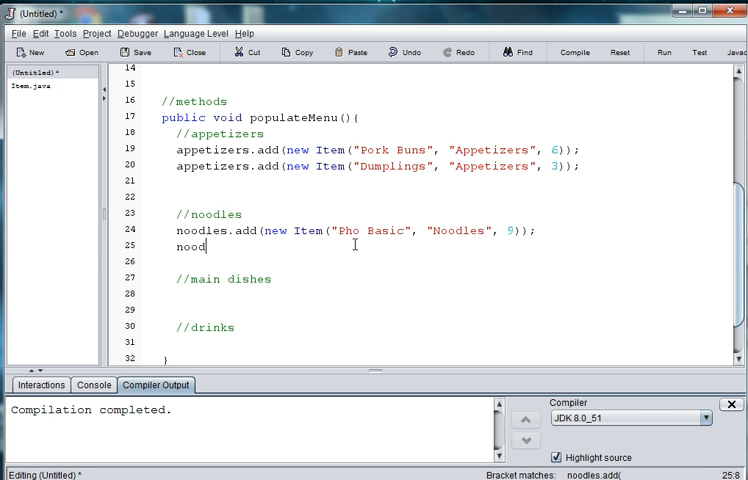
text(les.add(N)
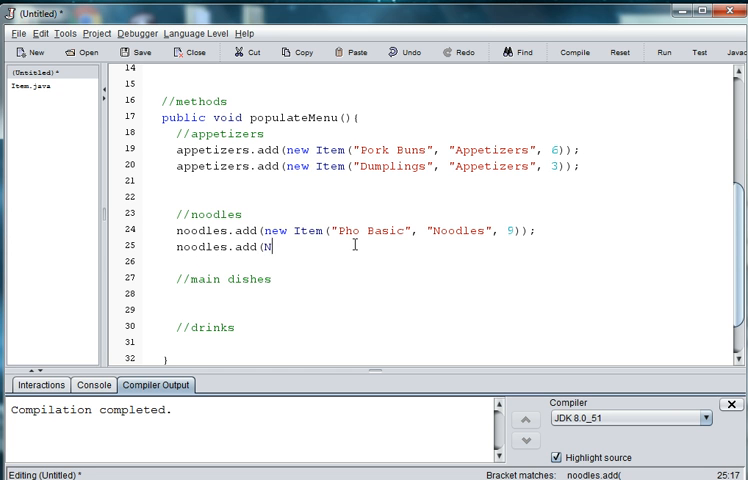
text(ew)
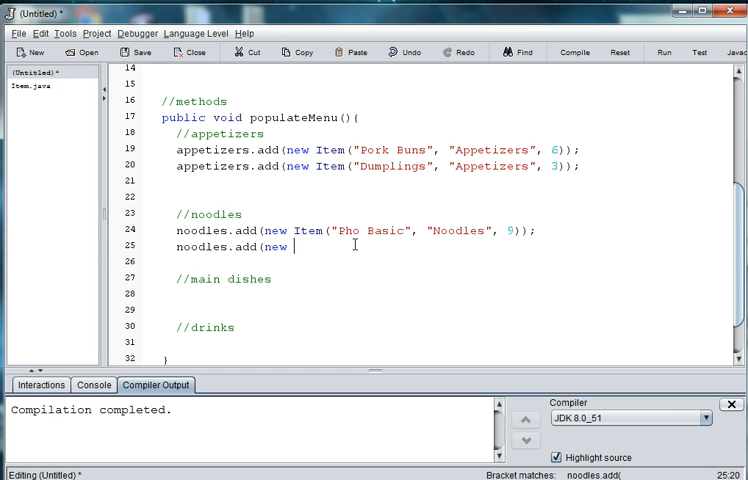
text(Item(")
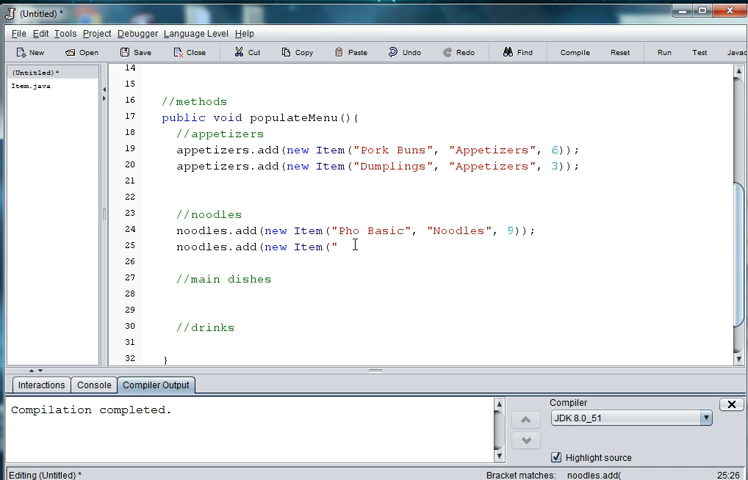
text(Pho)
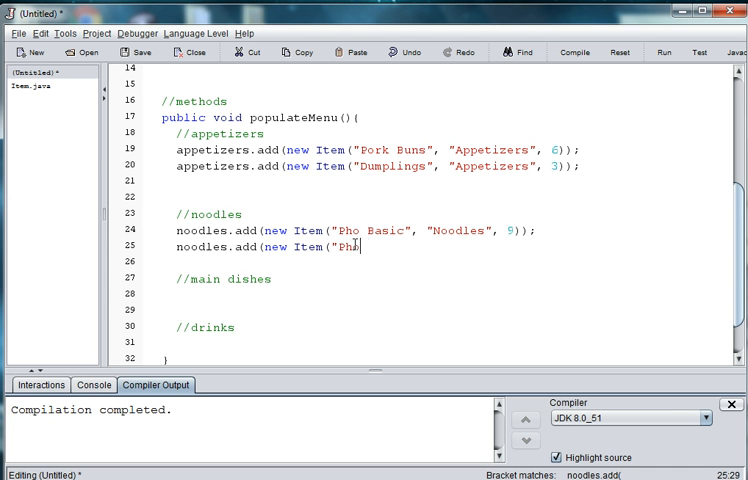
text(De)
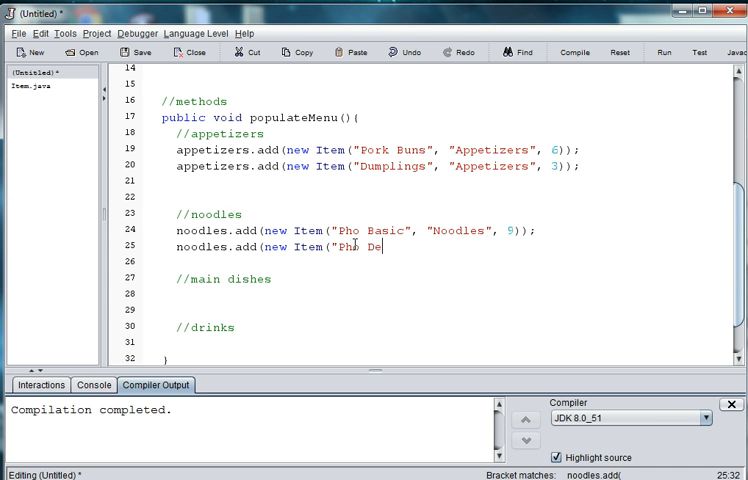
text(luxe")
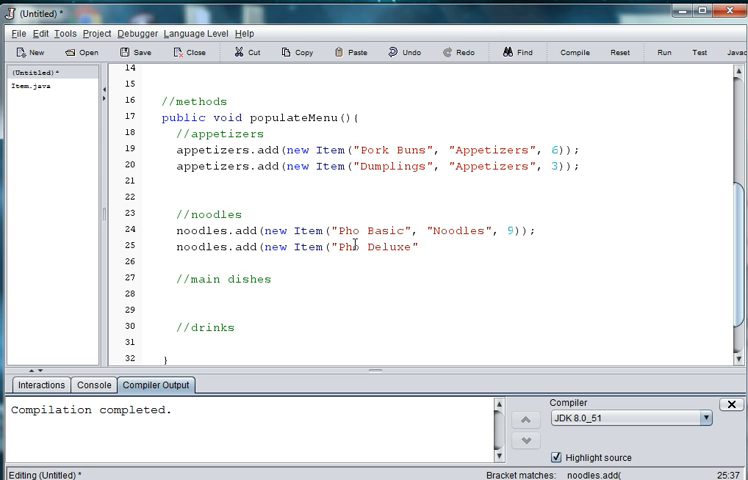
text(",)
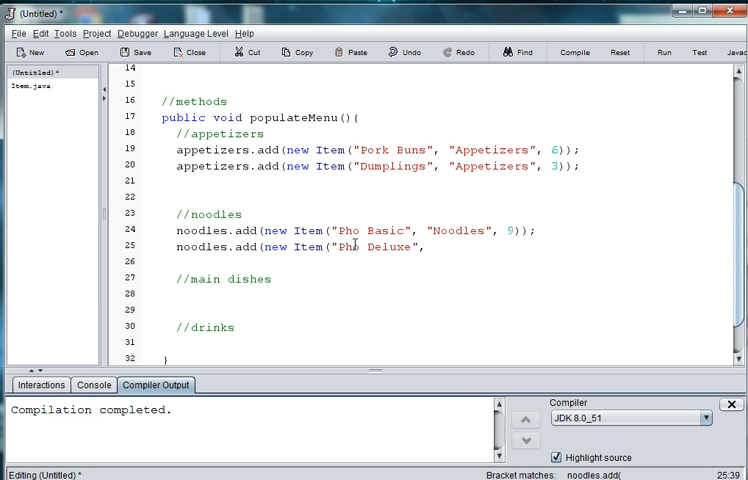
text(Noo)
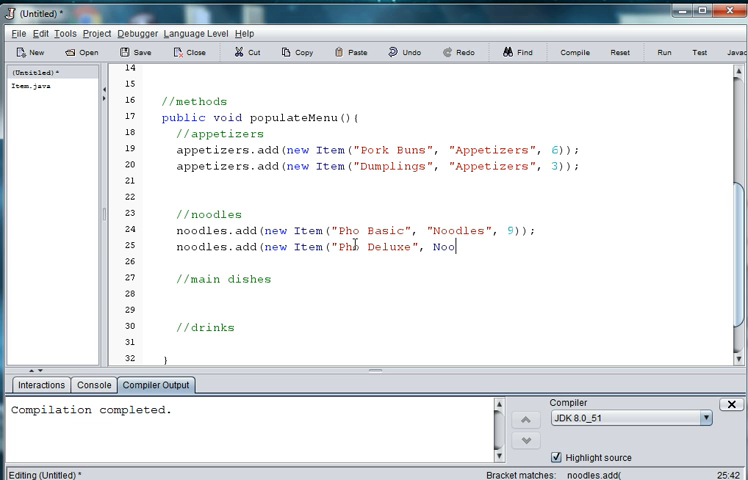
text("N)
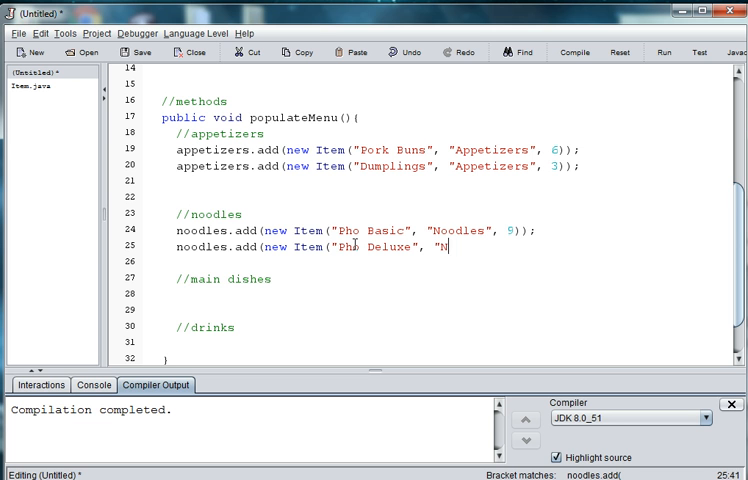
text(oodles",)
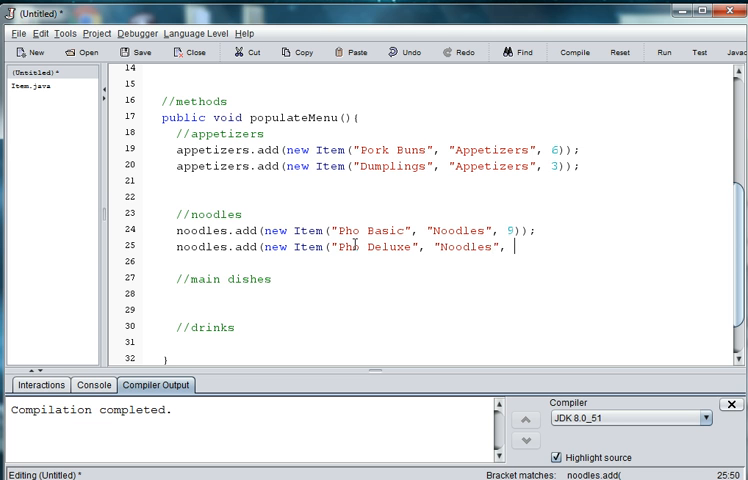
text(11);)
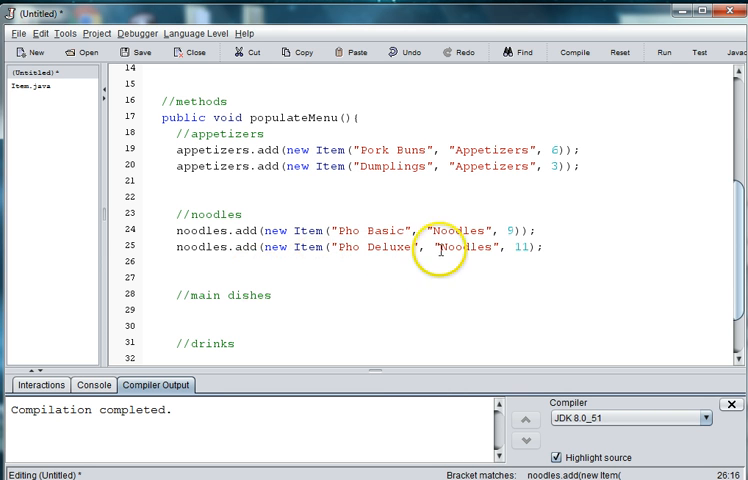
drag(336, 246, 520, 246)
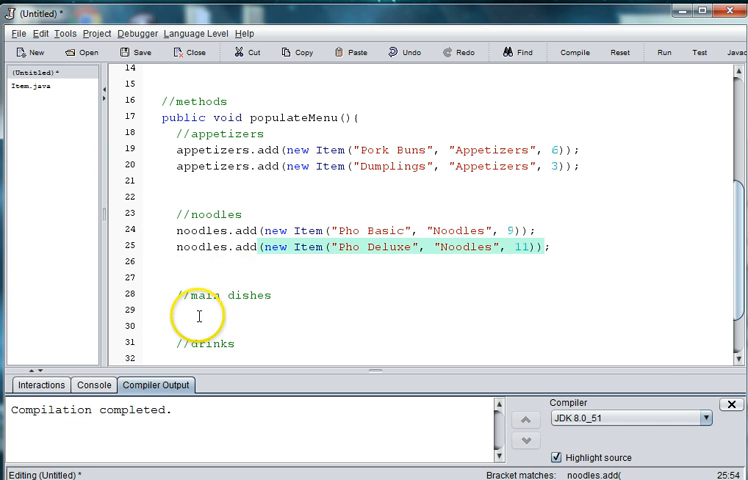
click(200, 310)
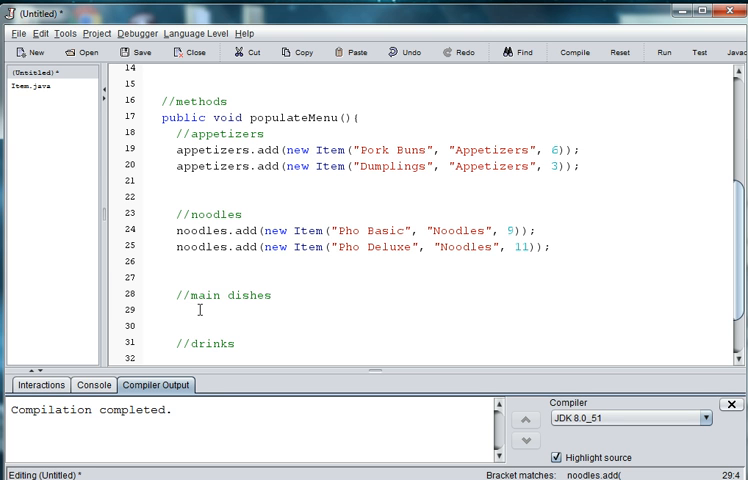
Step: Write main.add(new Item("Bibimbop", "Rice", 9)); under the //main dishes comment
text(main.add)
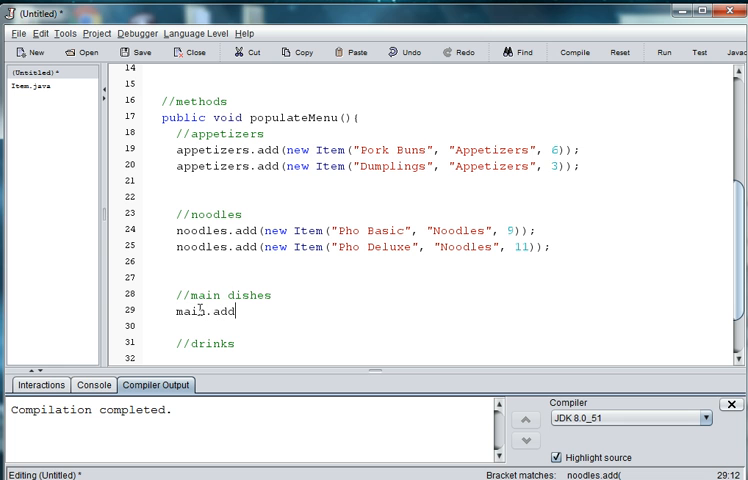
text((new It)
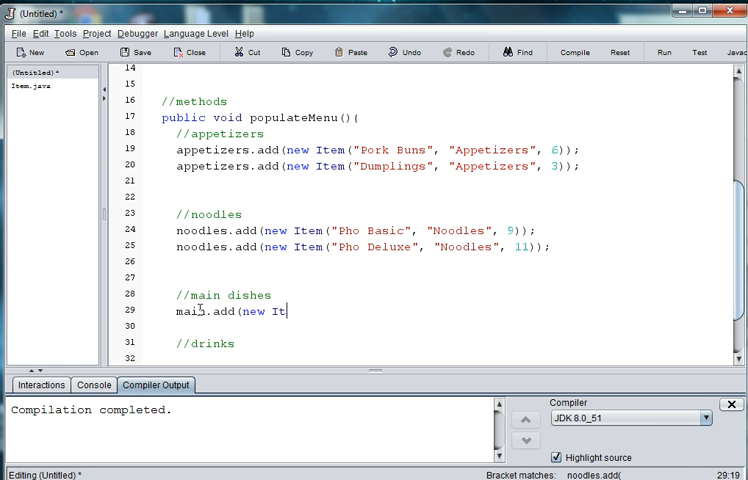
text(em(")
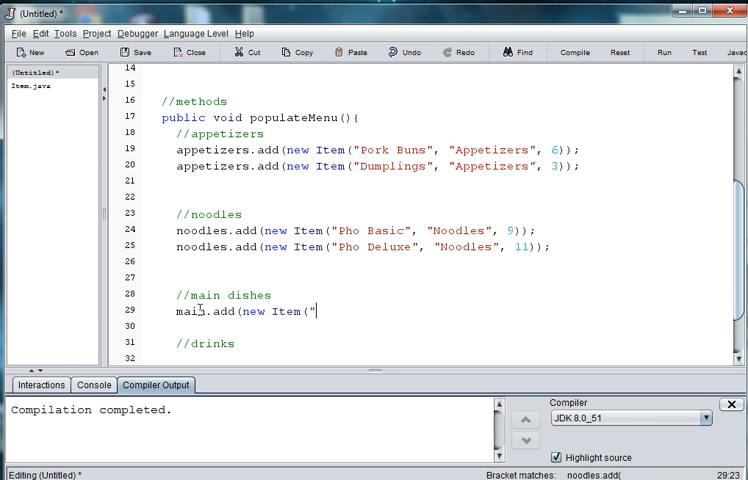
text(Bibi)
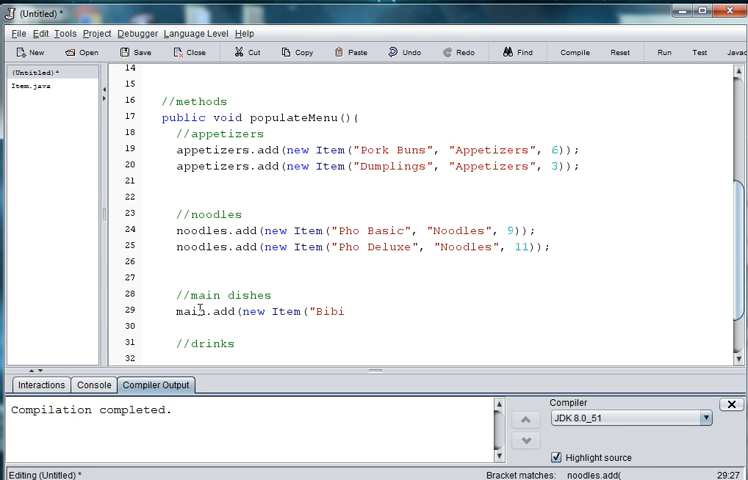
text(mbo)
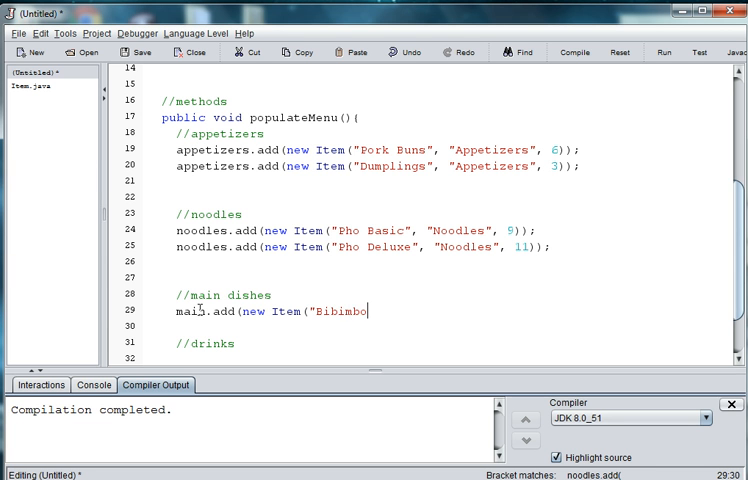
text(p",)
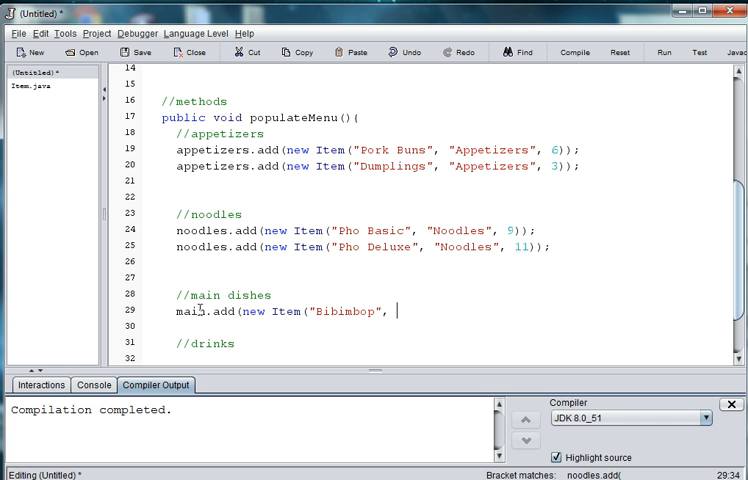
text("Rice")
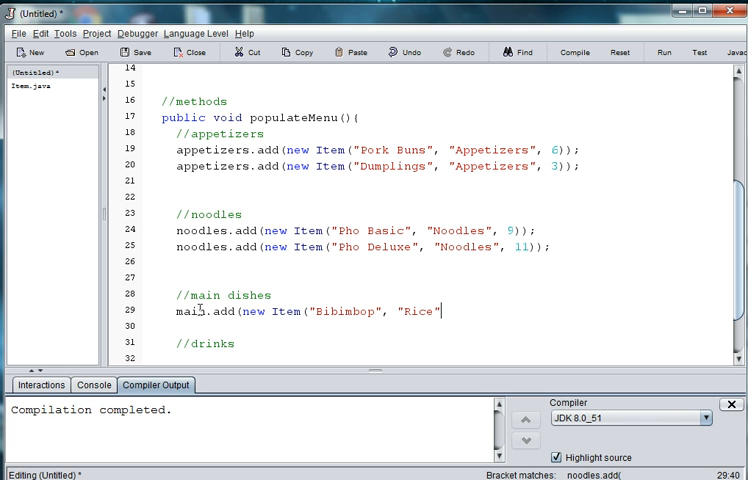
text(, 9)
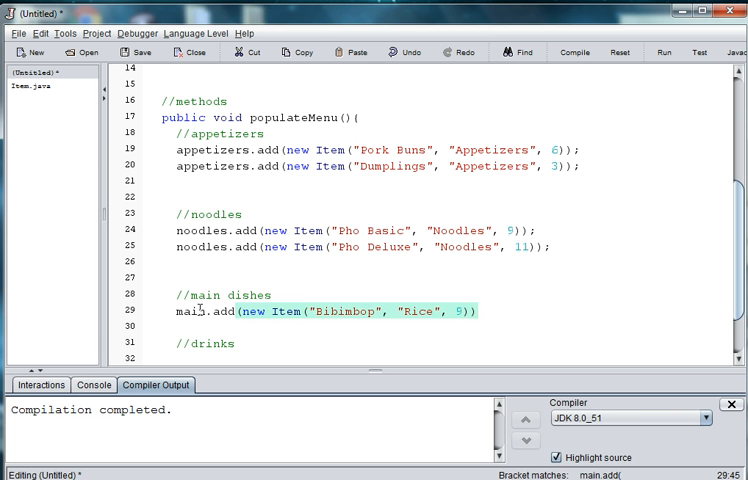
Step: Write main.add(new Item("Curry Rice", "Rice", 10)); as the second main dish
text(main.add()
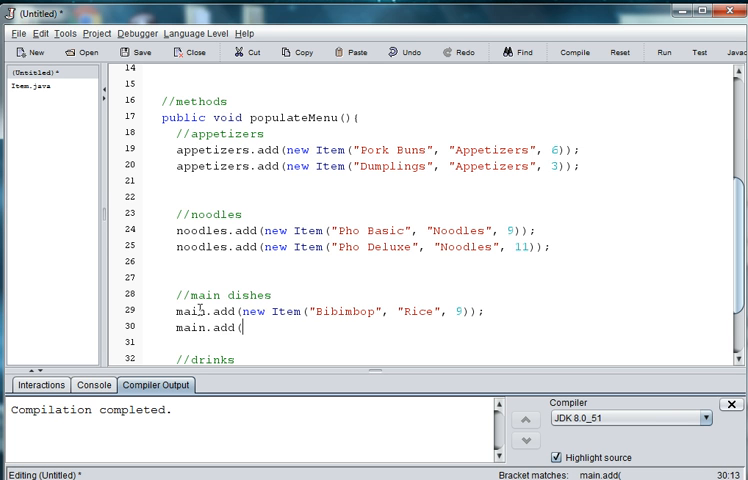
text(new Item()
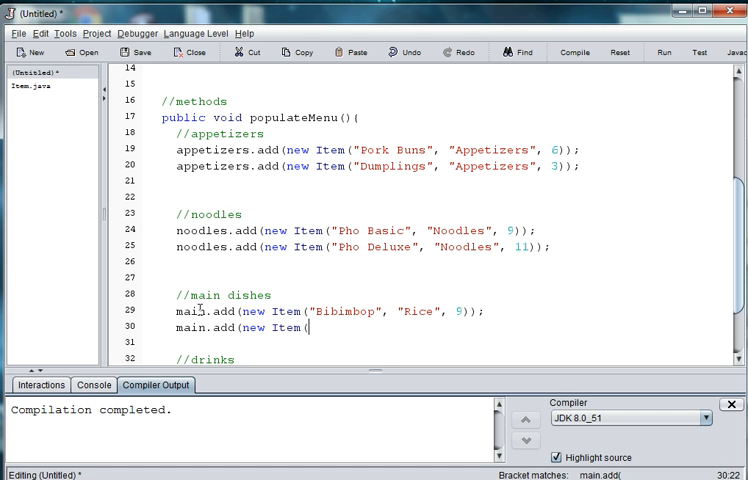
text("Curry R)
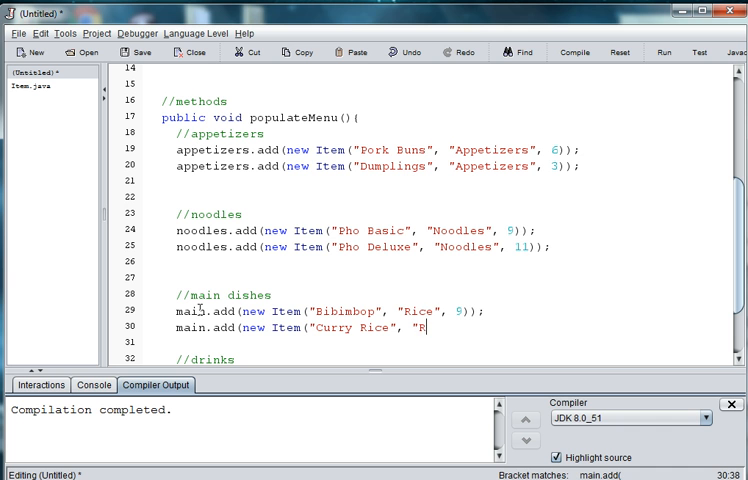
text(ice", 10));)
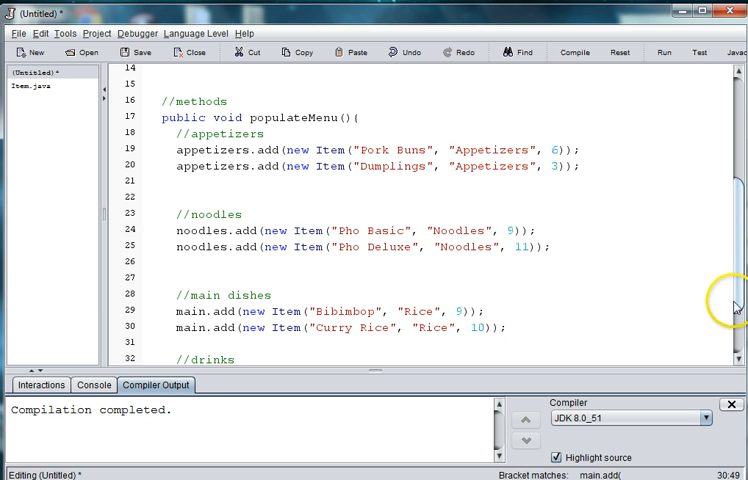
Step: Write drinks.add(new Item("Water", "Drinks", 0)); under the //drinks comment
scroll(down, 3)
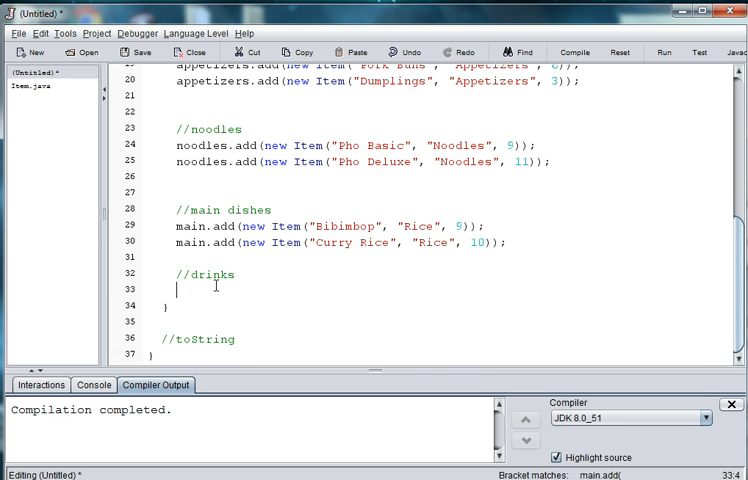
text(d)
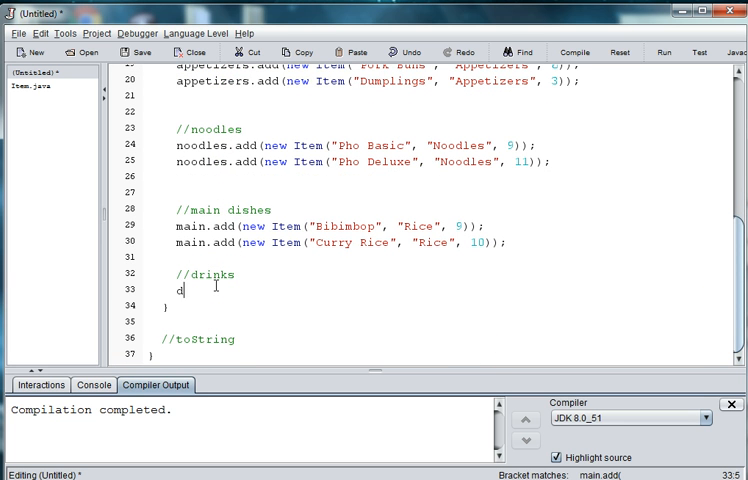
text(rinks.add(new)
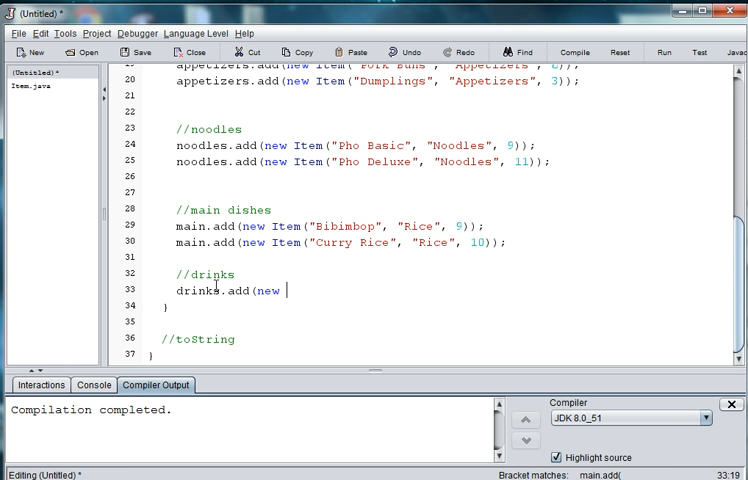
text(Item()
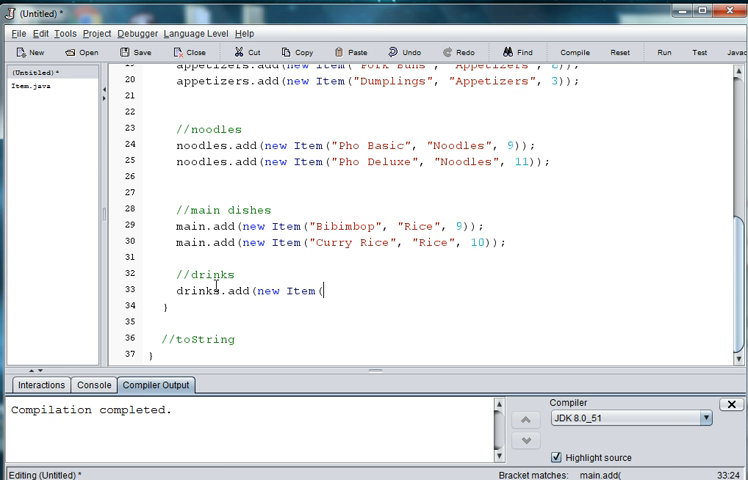
text("Water")
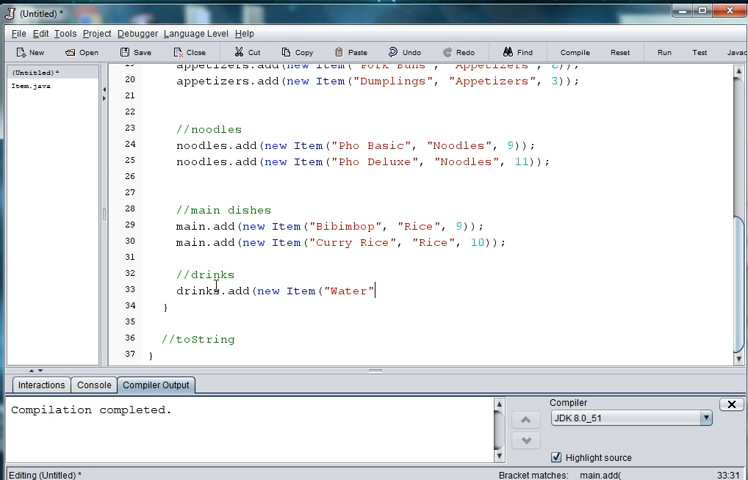
text(, "D)
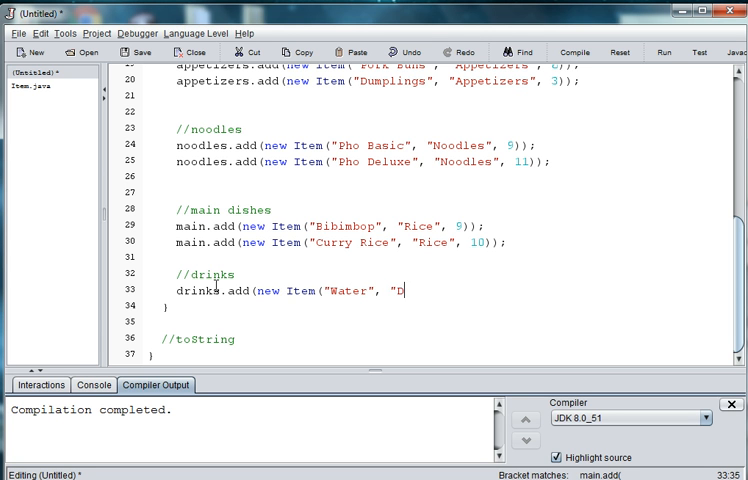
text(rinks", 0));)
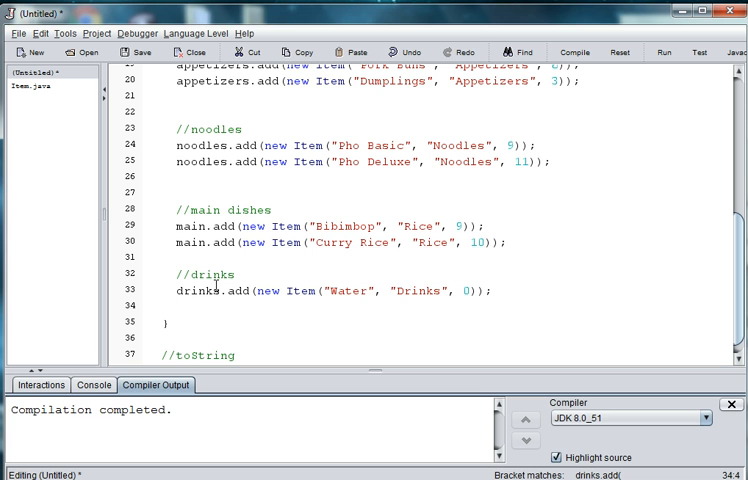
Step: Write drinks.add(new Item("Sapporo", "Drinks", 6, "12 oz")); correcting the mistyped price
text(drinks)
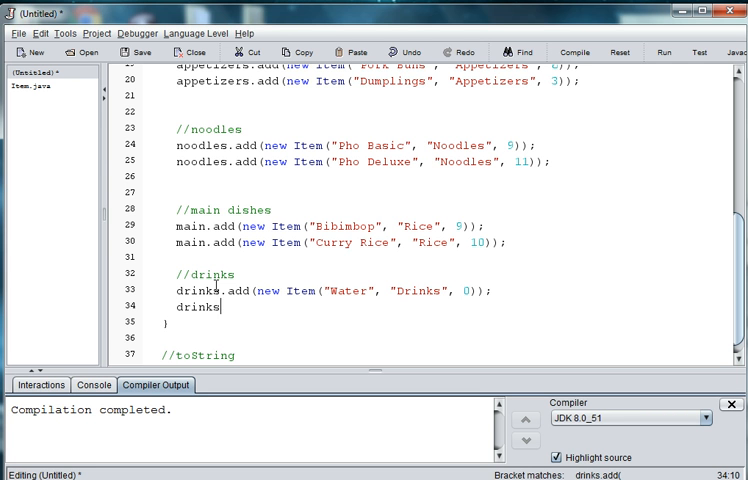
text(.add)
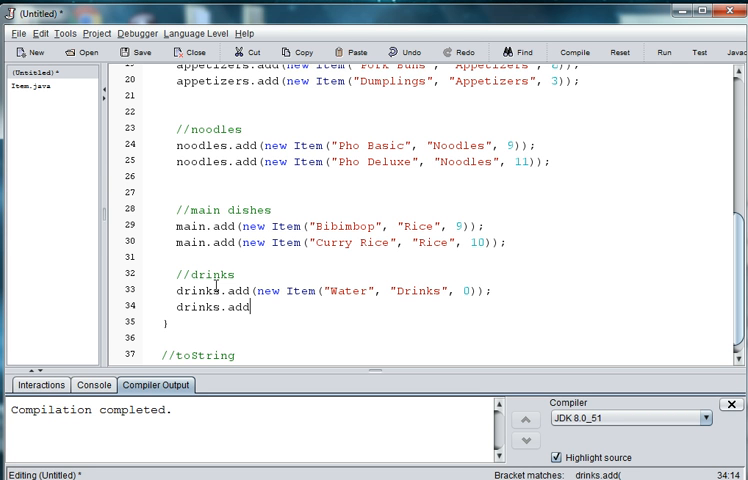
text((new Item)
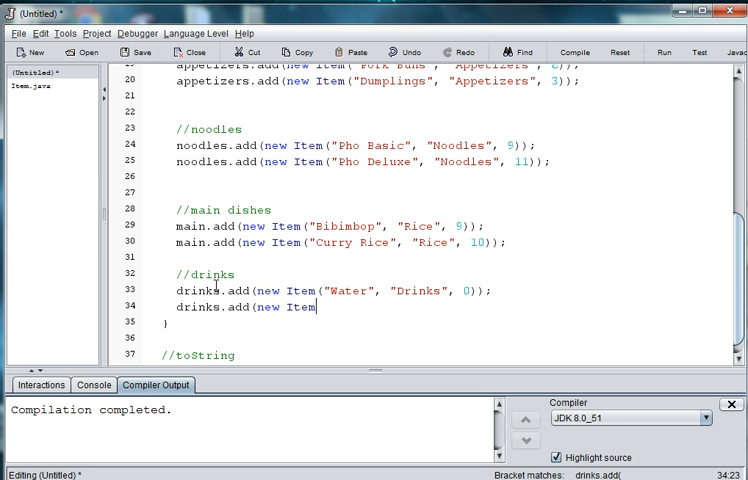
text(()
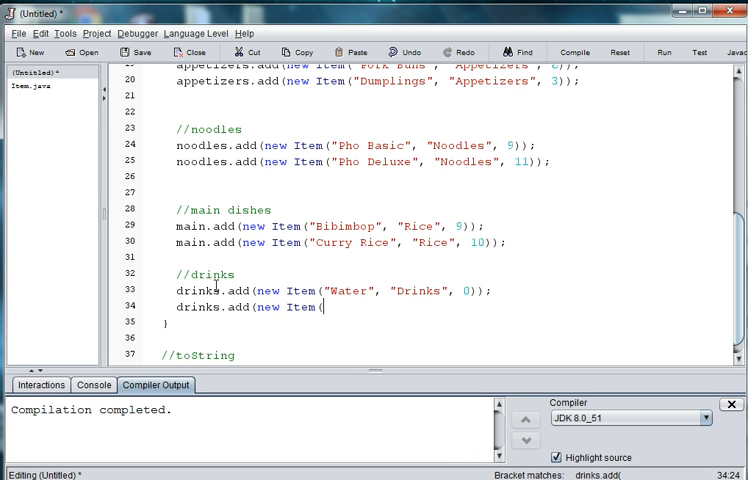
text(Sapp)
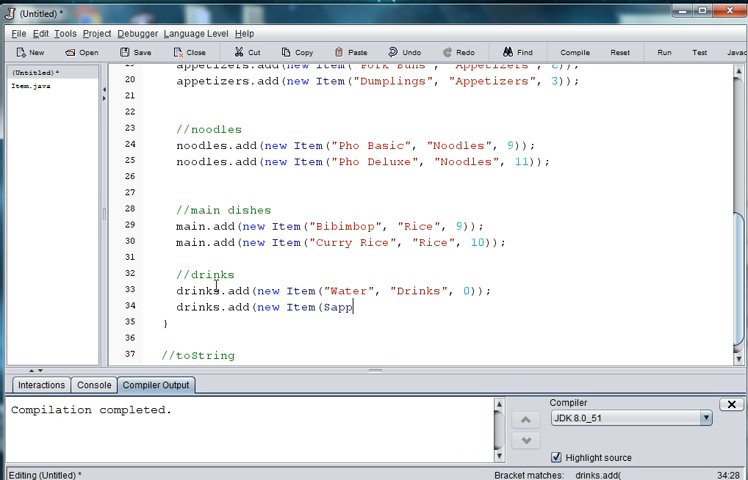
text(or)
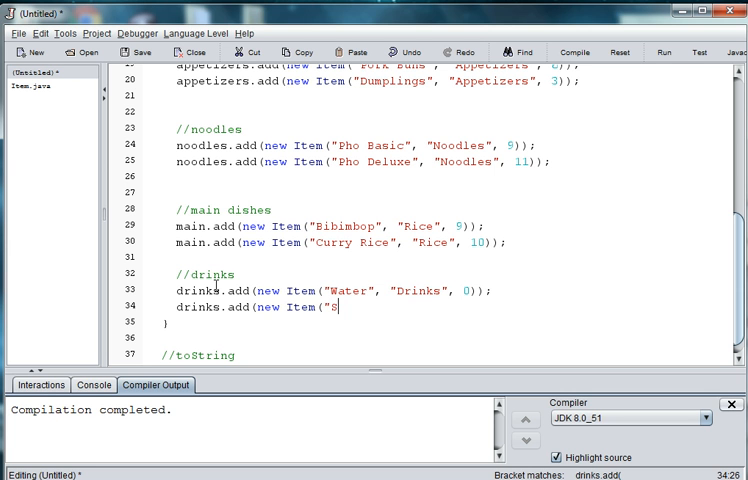
text(apporo)
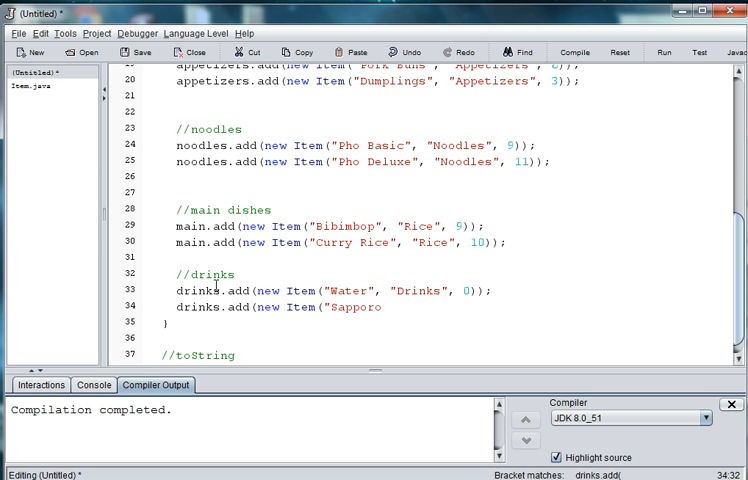
text(", Drinks",)
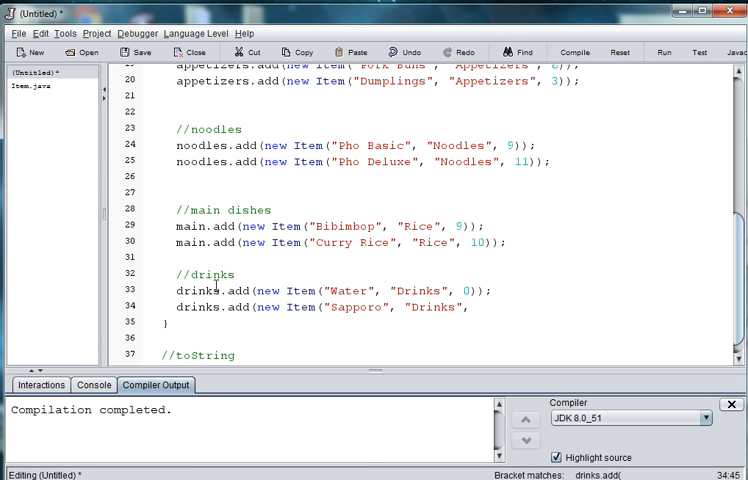
text(7,)
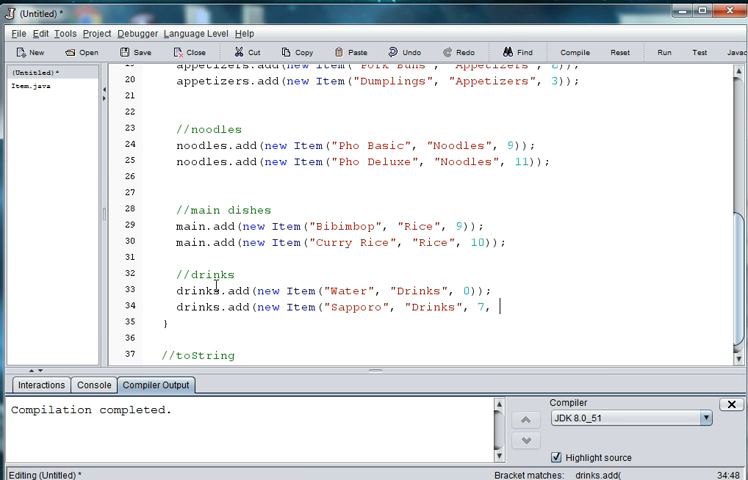
text(")
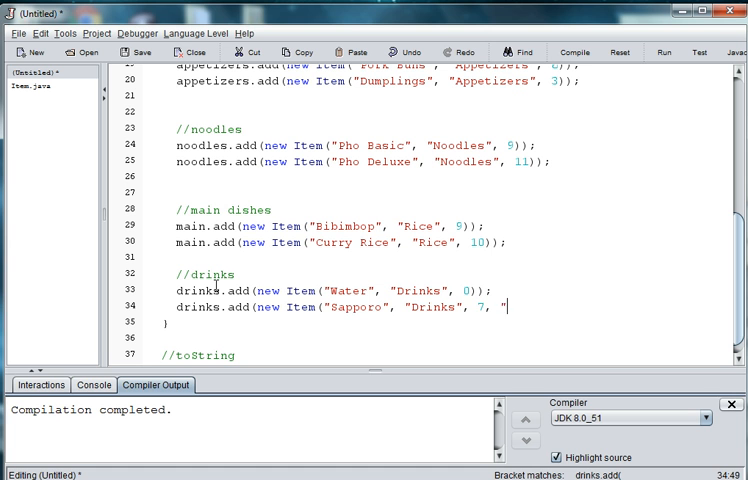
key(BackSpace)
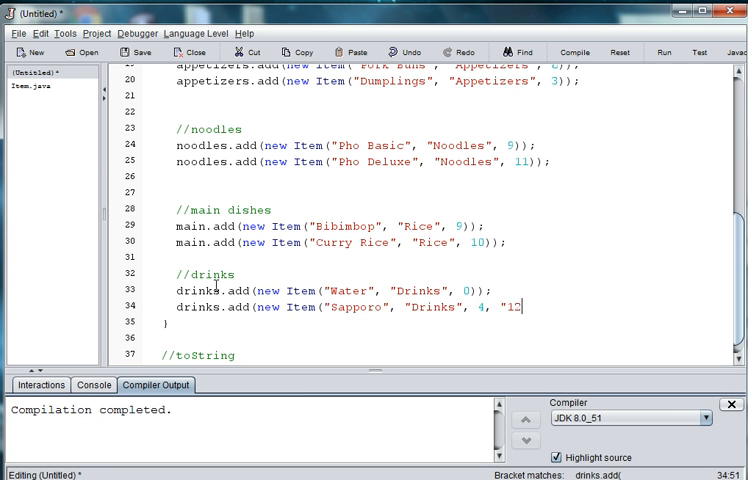
text(oz"));)
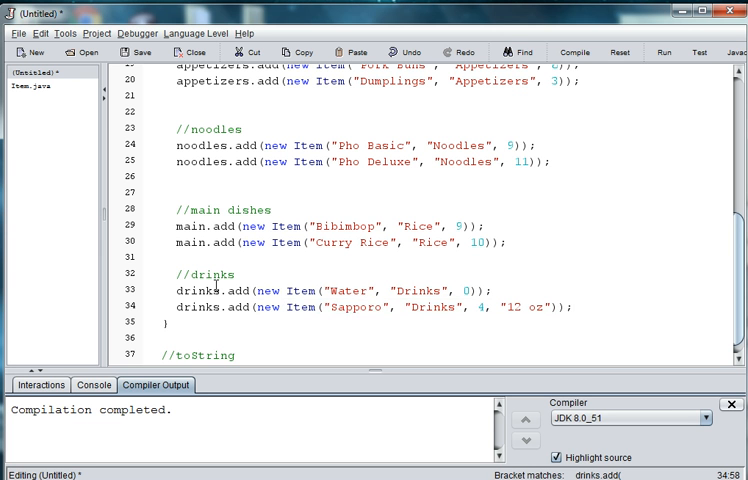
double_click(348, 306)
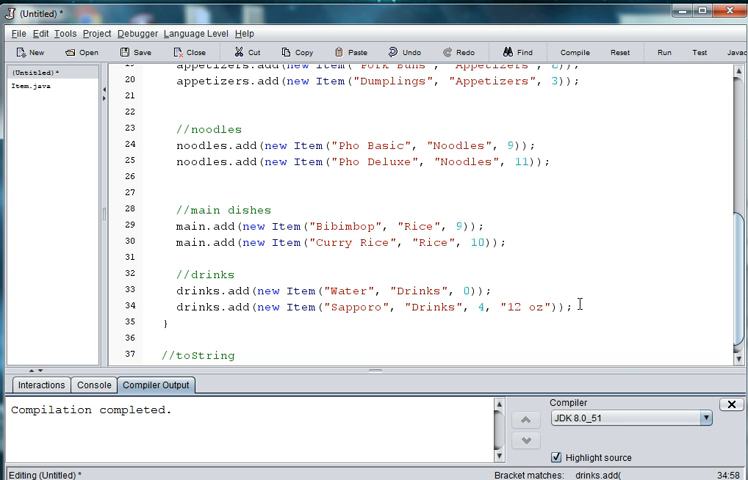
Step: Save the new class as Menu.java in the APCS project folder
click(140, 52)
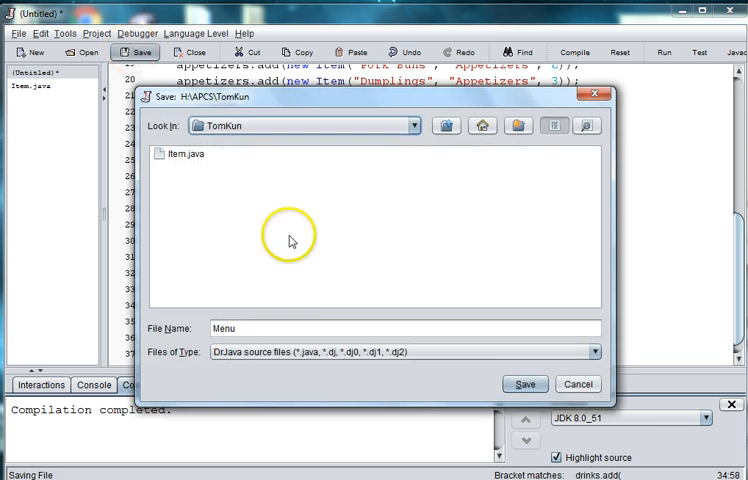
click(524, 384)
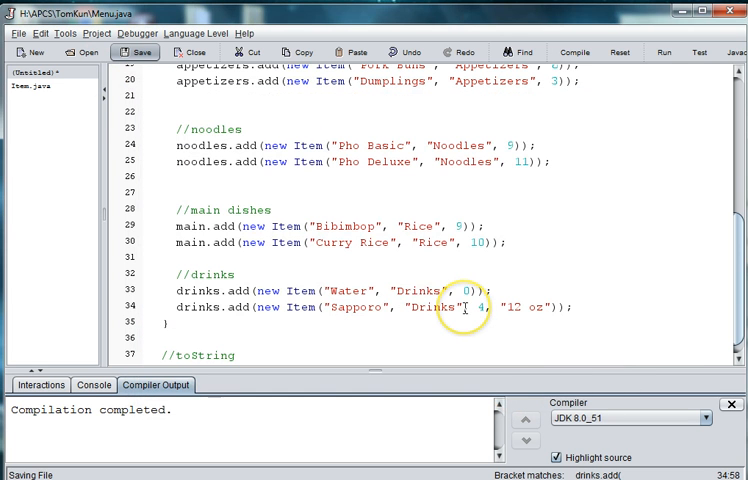
click(574, 52)
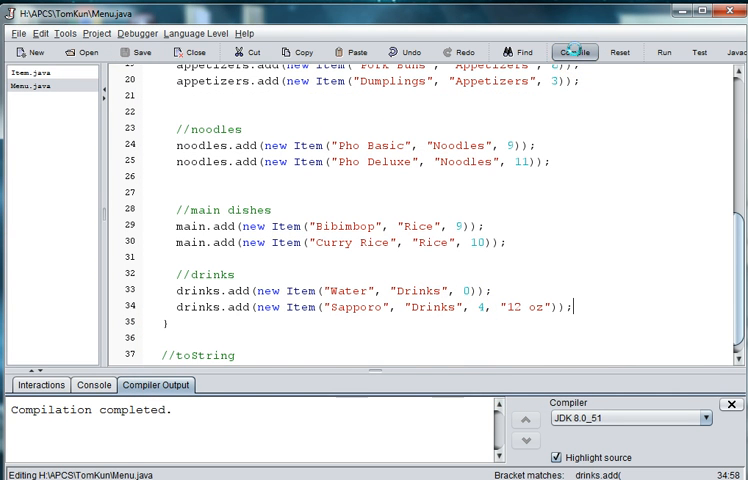
Step: Compile Menu.java, revealing 8 'cannot find symbol class ArrayList' errors
click(572, 52)
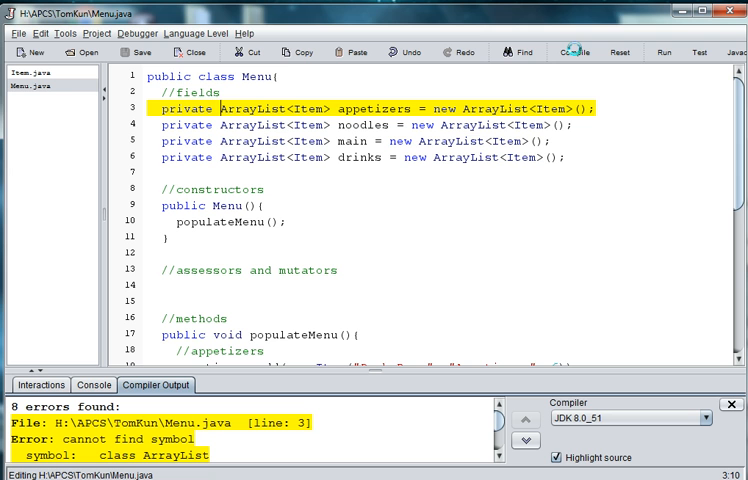
mouse_move(484, 308)
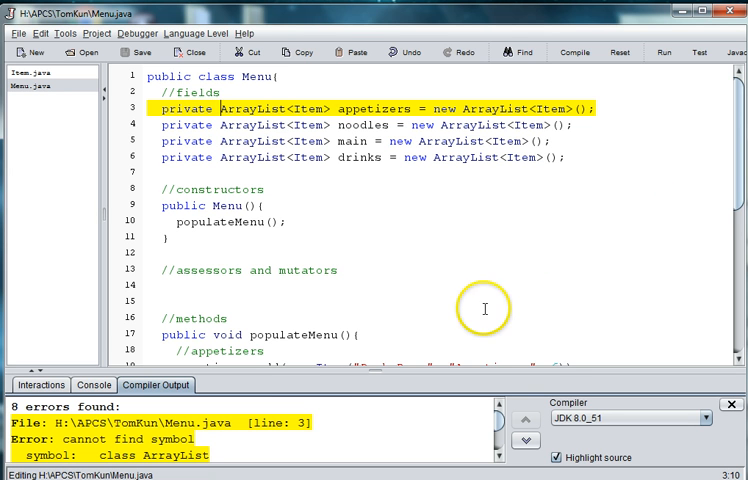
mouse_move(268, 410)
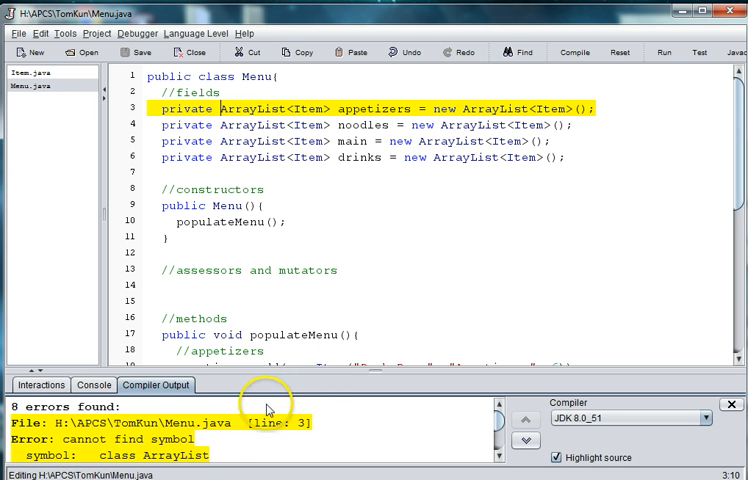
mouse_move(138, 88)
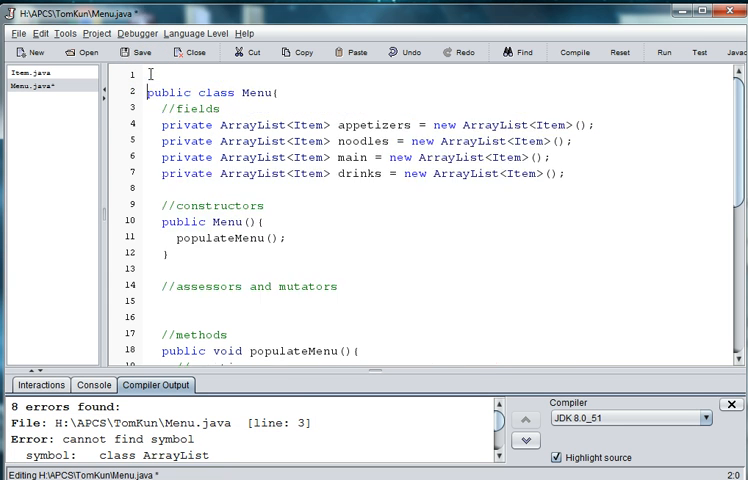
Step: Add import java.util.ArrayList; on line 1, save all files and compile cleanly
text(impo)
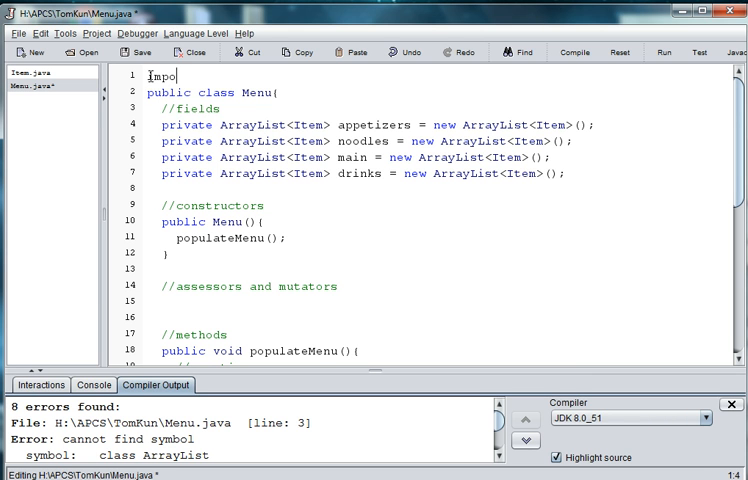
text(rt java.util)
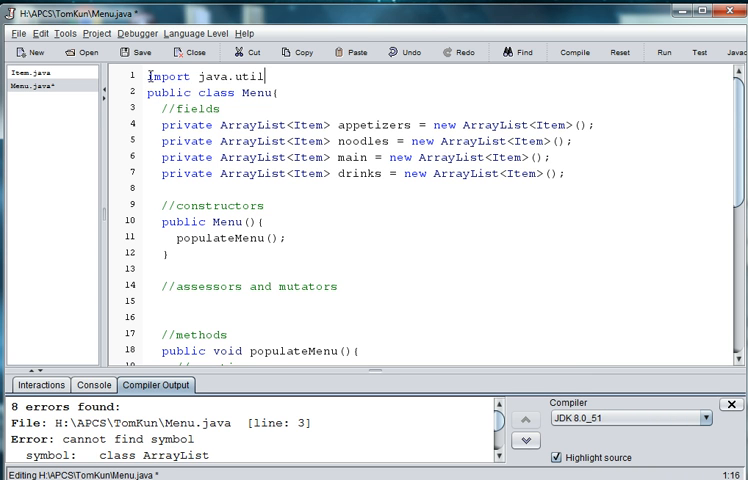
text(.ArrayList;)
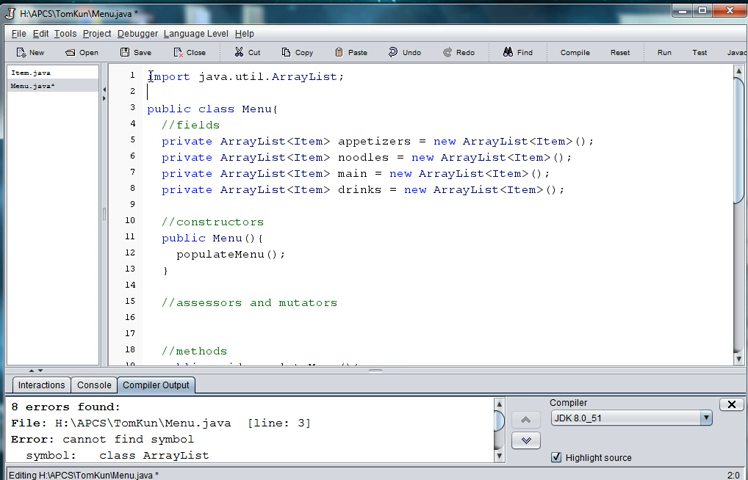
click(574, 52)
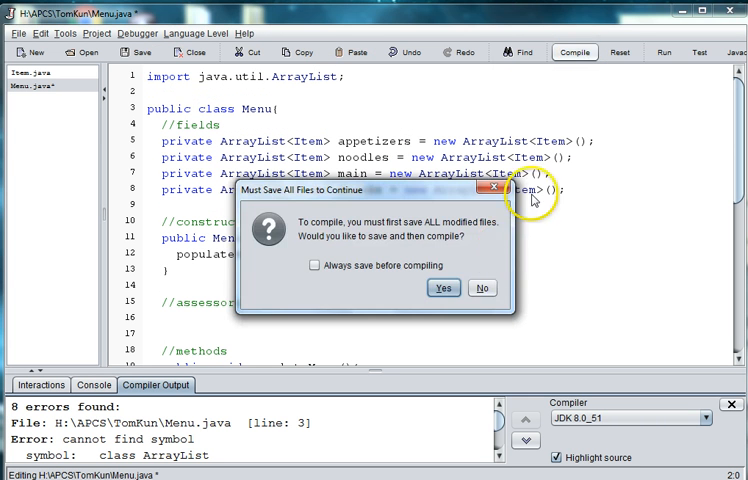
click(444, 288)
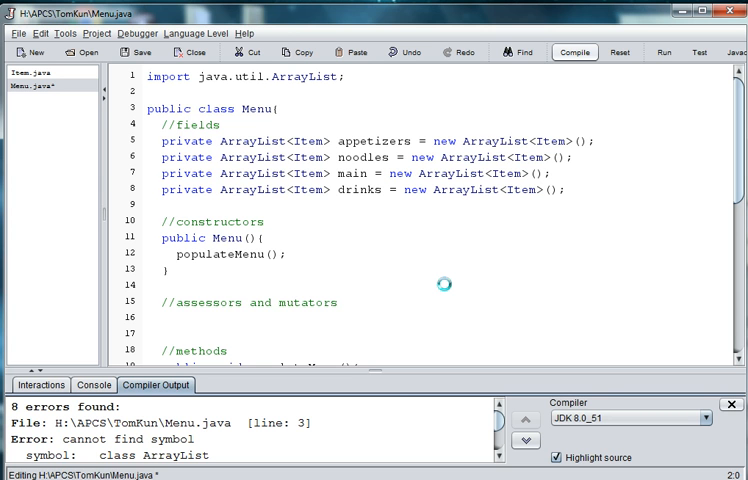
click(574, 52)
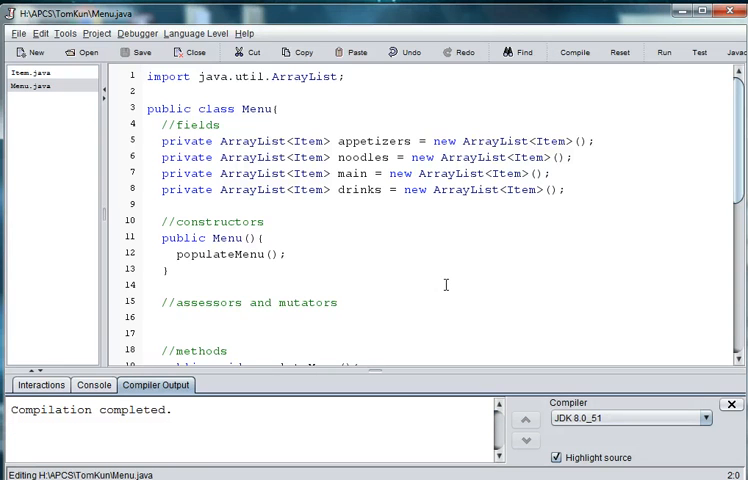